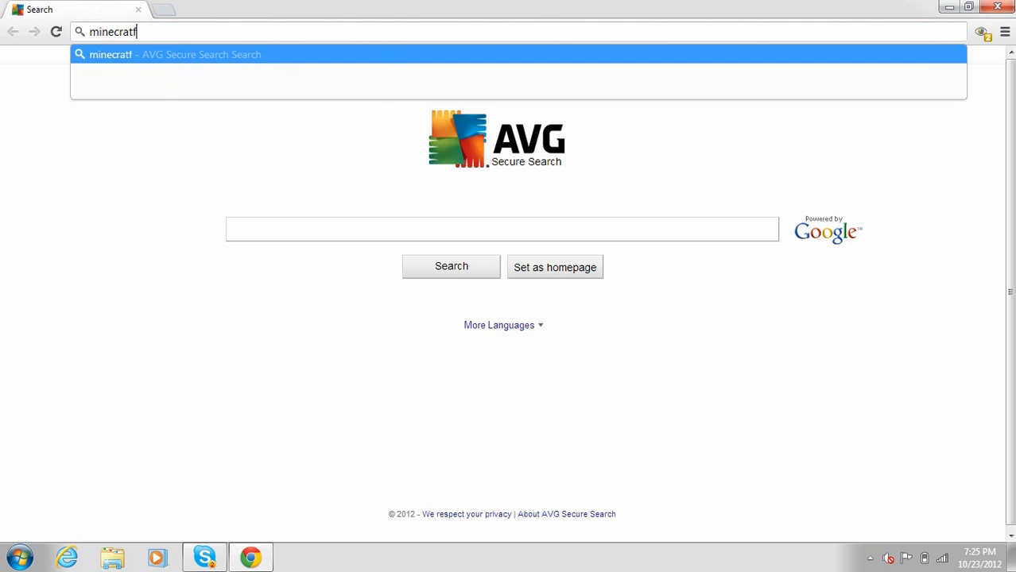
# - Download Minecraft_Server.exe from the minecraft.net download page and bring up the finished file's options
pyautogui.press('BackSpace')
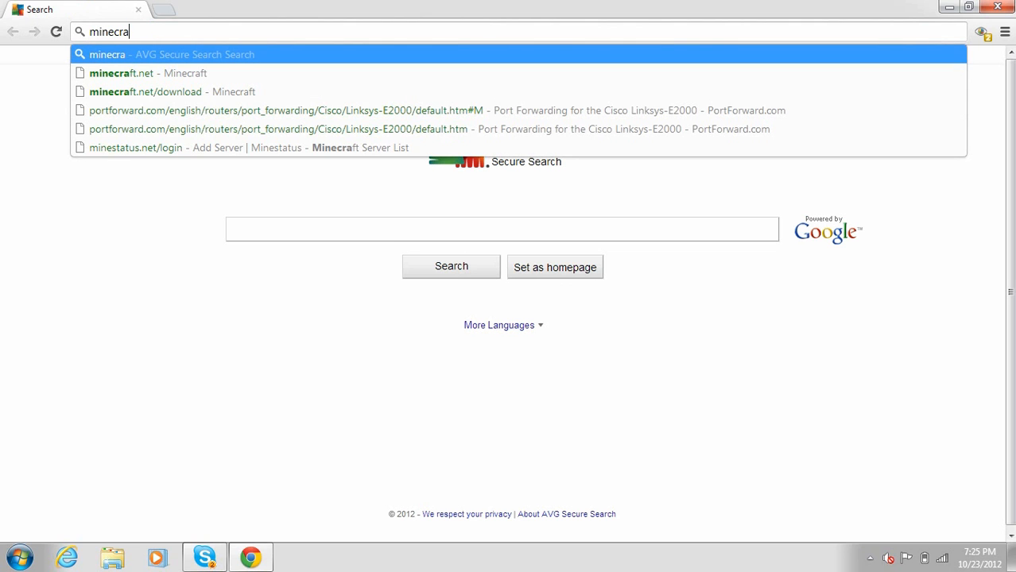
pyautogui.click(121, 73)
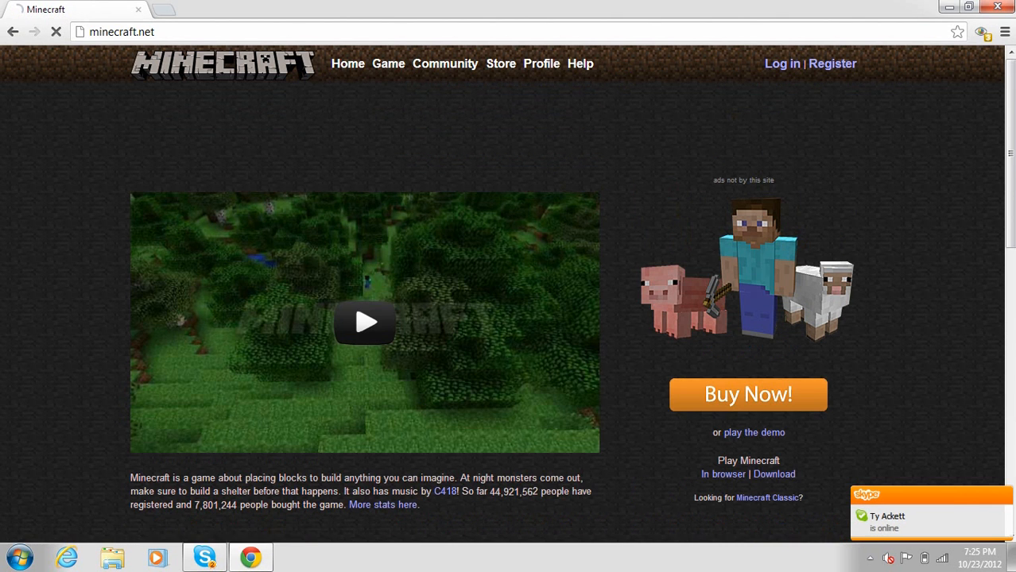
pyautogui.click(149, 506)
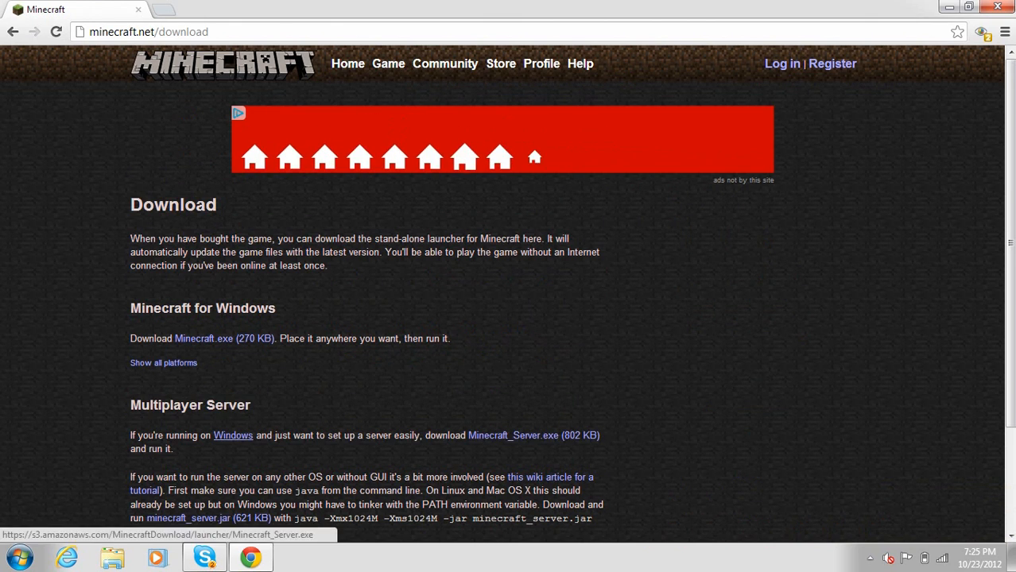
pyautogui.click(512, 436)
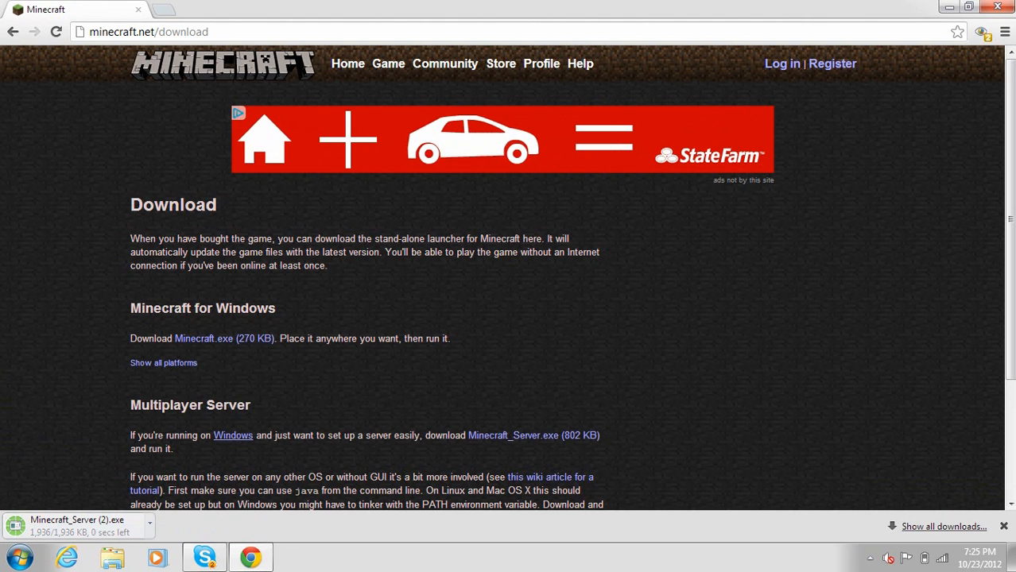
pyautogui.rightClick(76, 524)
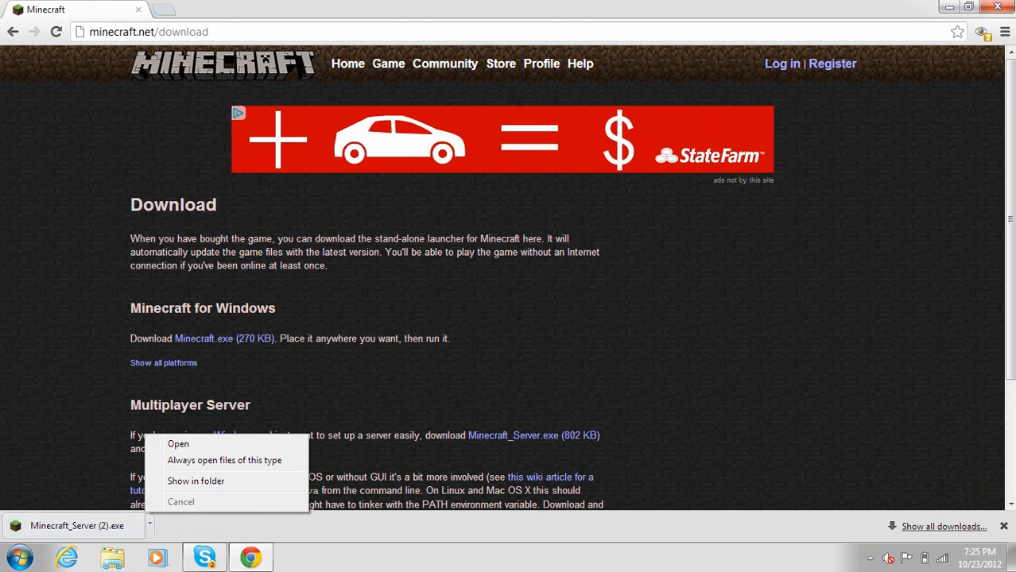
# - Show the download in its folder and create a new desktop folder named Youtube Server
pyautogui.click(195, 480)
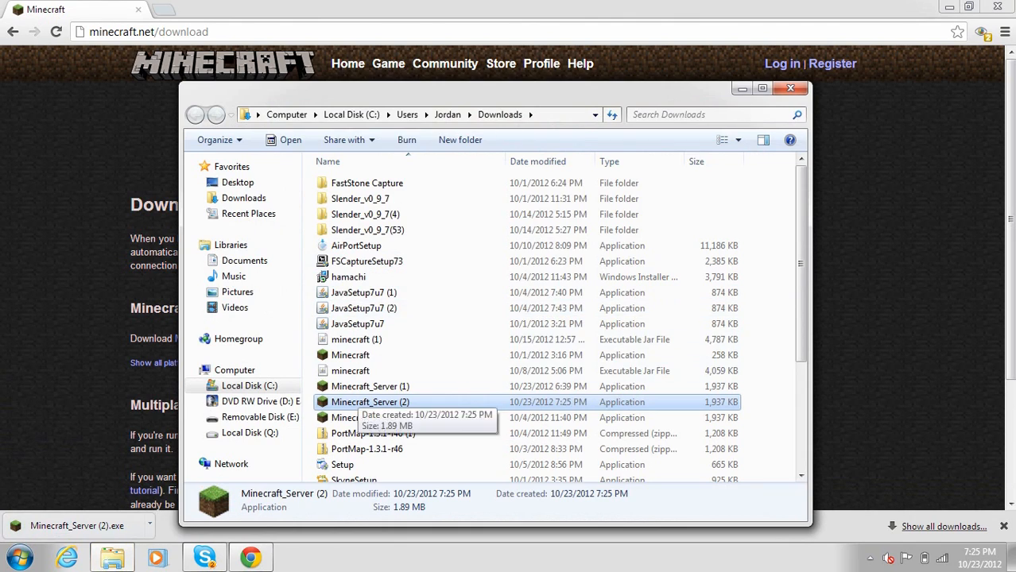
pyautogui.rightClick(370, 401)
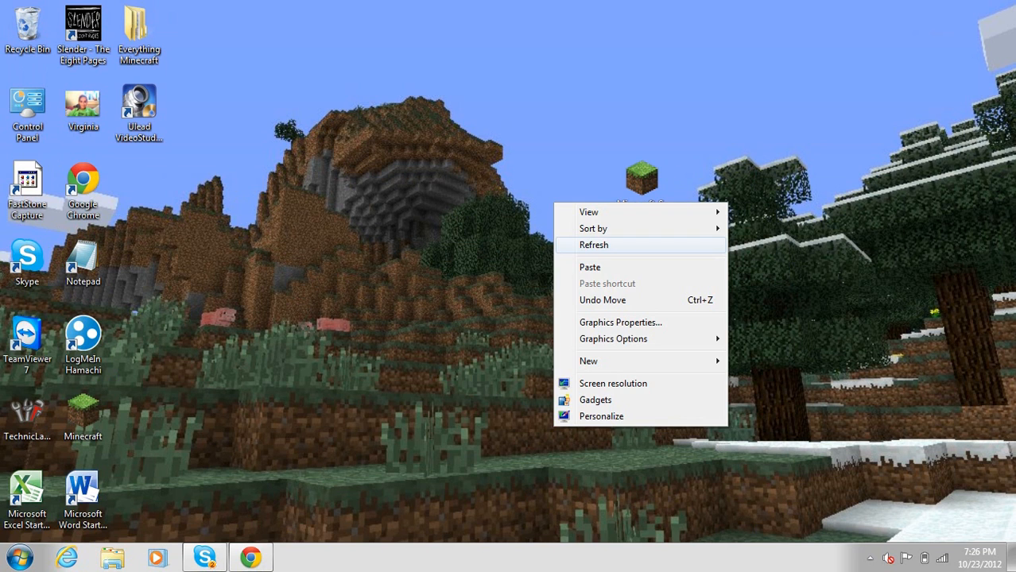
pyautogui.click(588, 361)
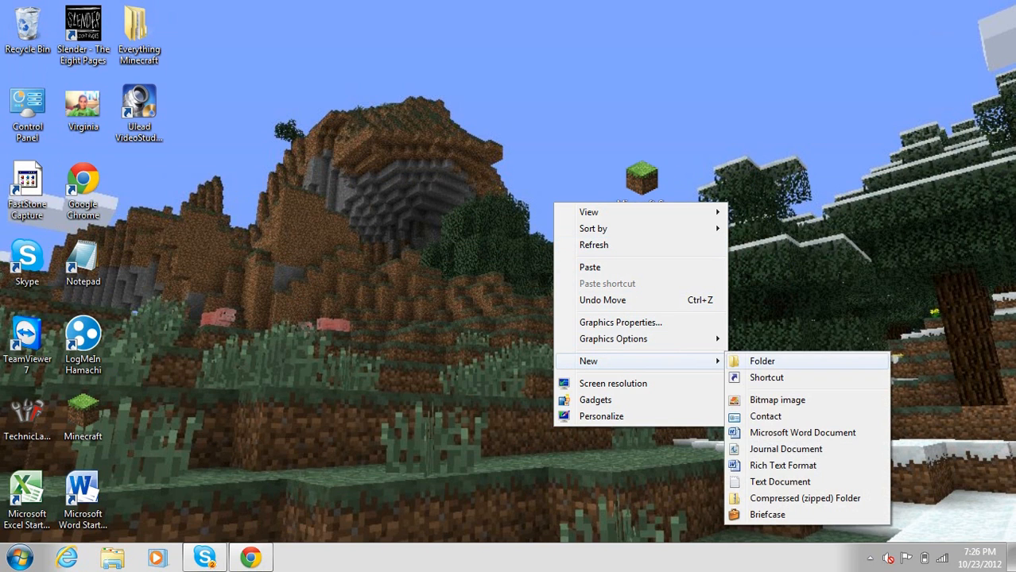
pyautogui.click(760, 361)
pyautogui.write('Youtube Server')
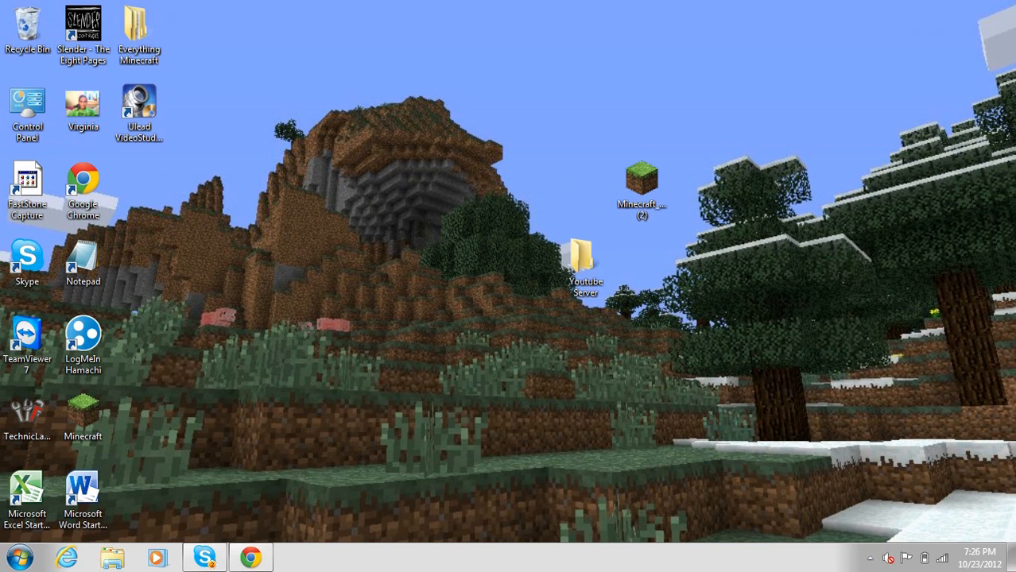
# - Move Minecraft_Server (2) into the Youtube Server folder and select it there
pyautogui.click(585, 267)
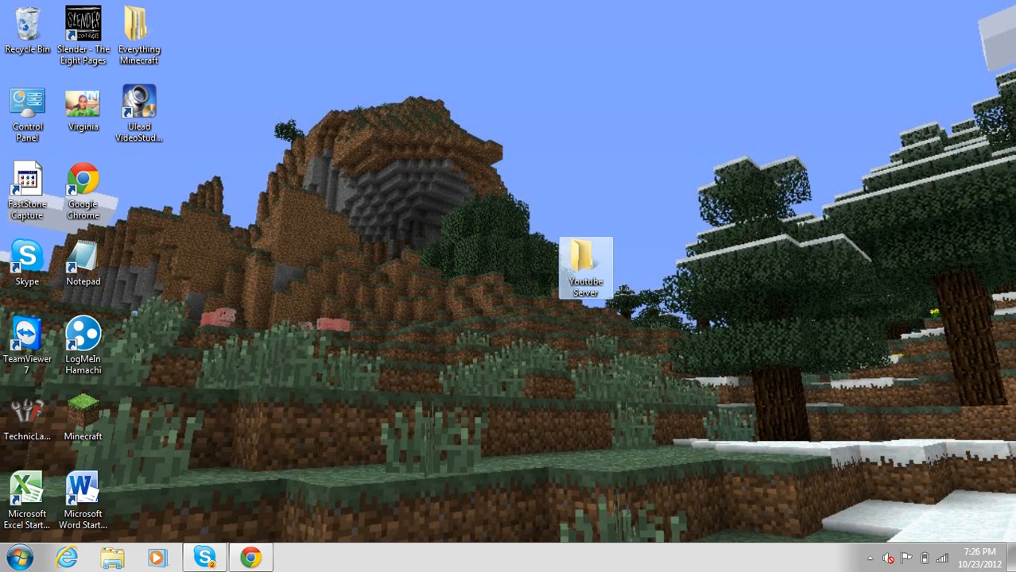
pyautogui.doubleClick(585, 267)
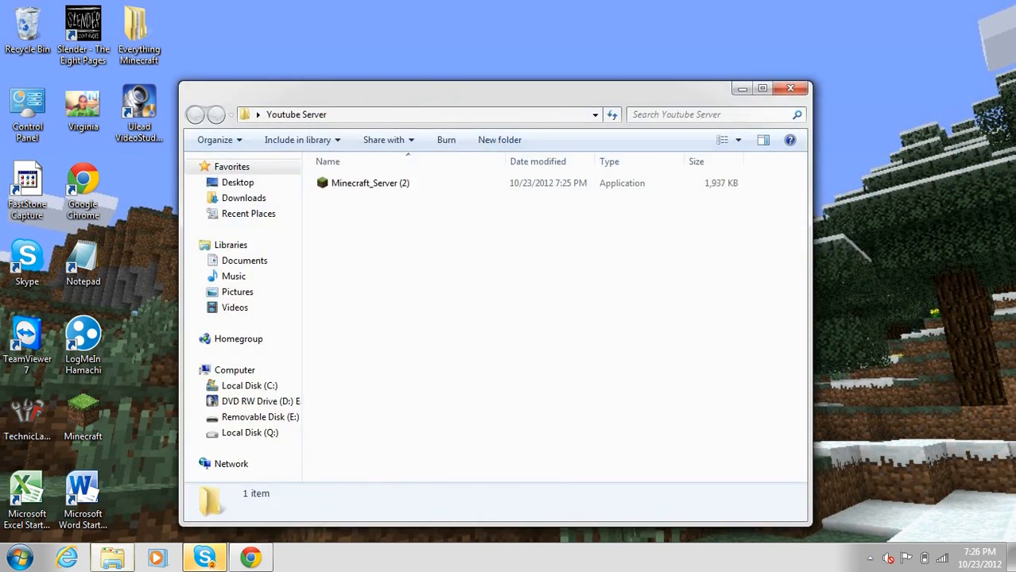
pyautogui.click(369, 183)
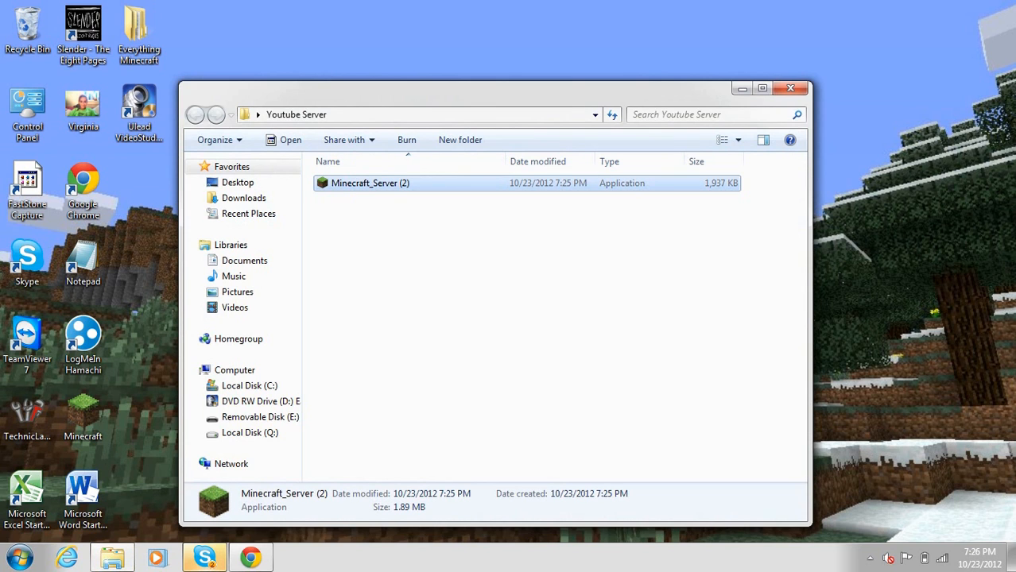
# - Run Minecraft_Server (2) past the security warning so it generates its files, then stop it
pyautogui.doubleClick(369, 183)
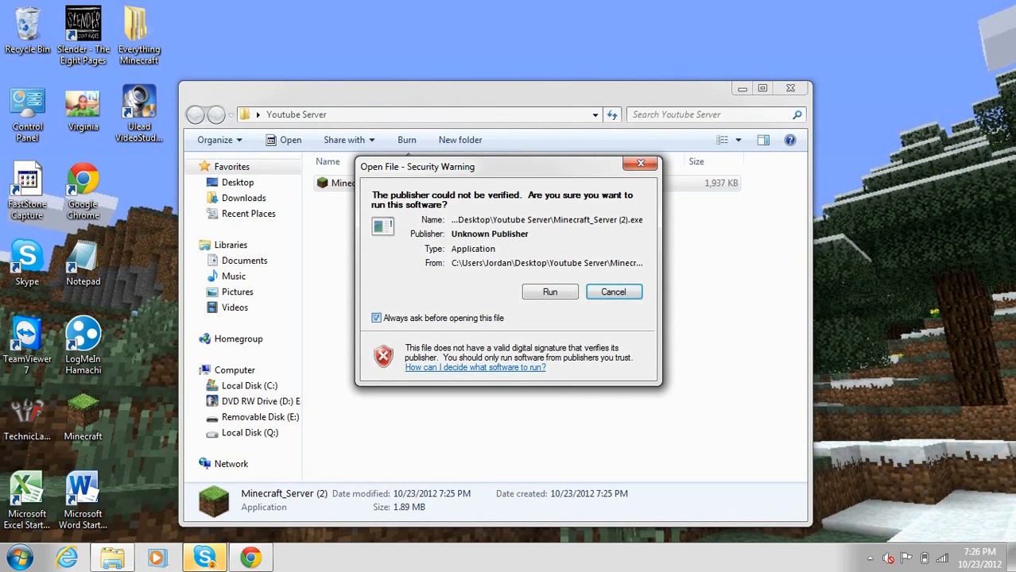
pyautogui.click(614, 293)
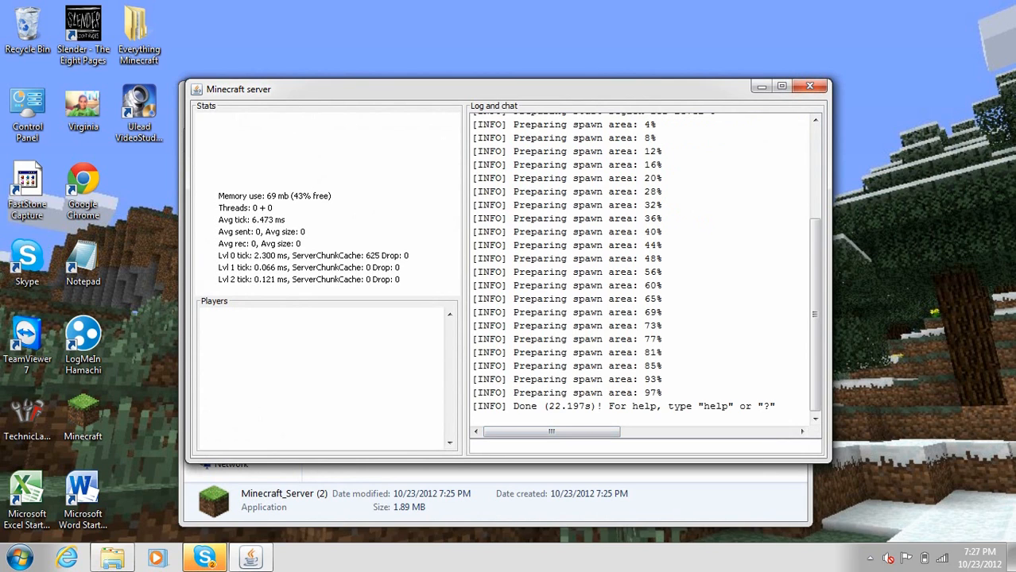
pyautogui.write('s')
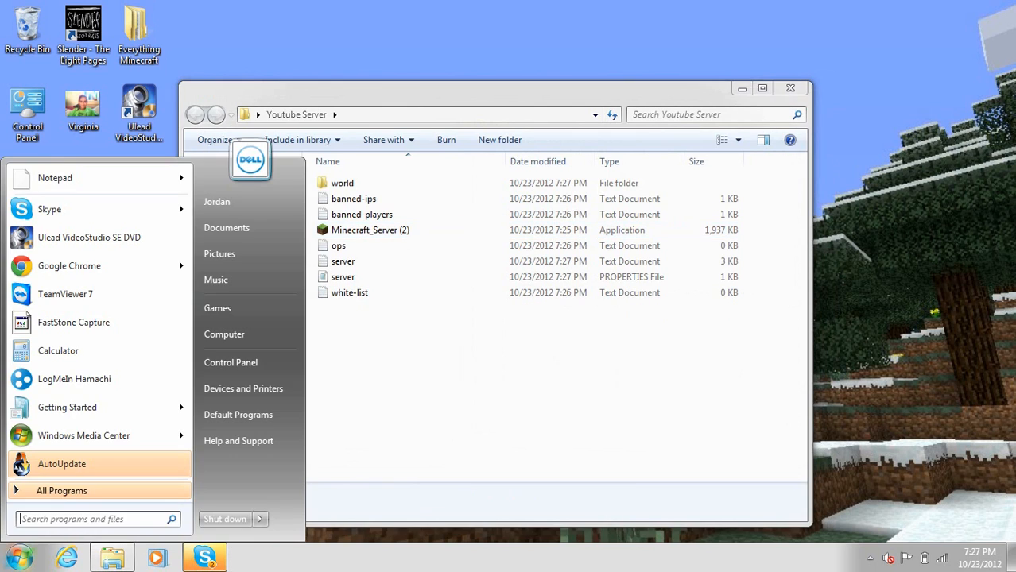
# - Run ipconfig in a Command Prompt to show the IPv4 address and gateway 192.168.1.1, with Chrome beside it
pyautogui.click(369, 228)
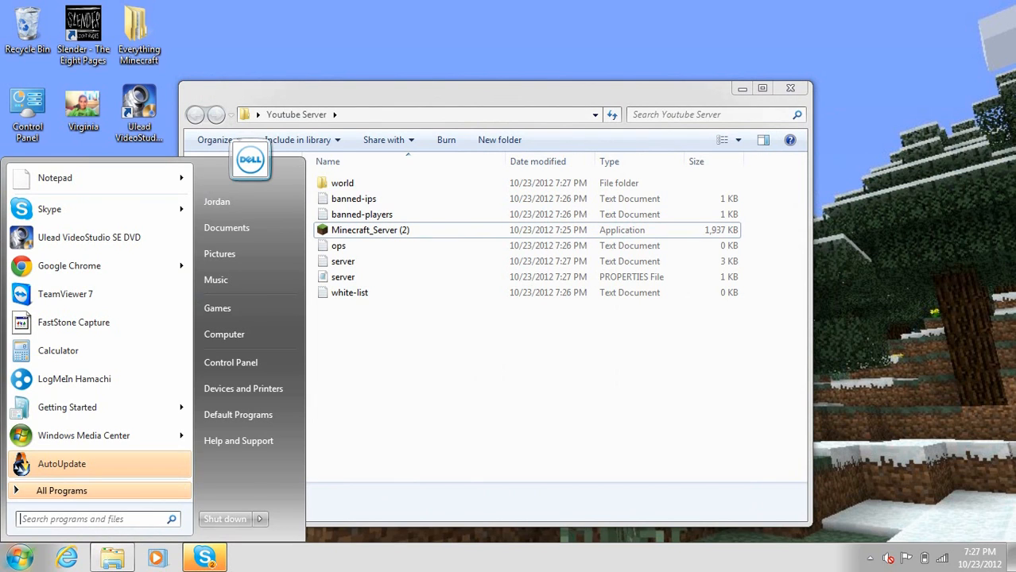
pyautogui.click(87, 519)
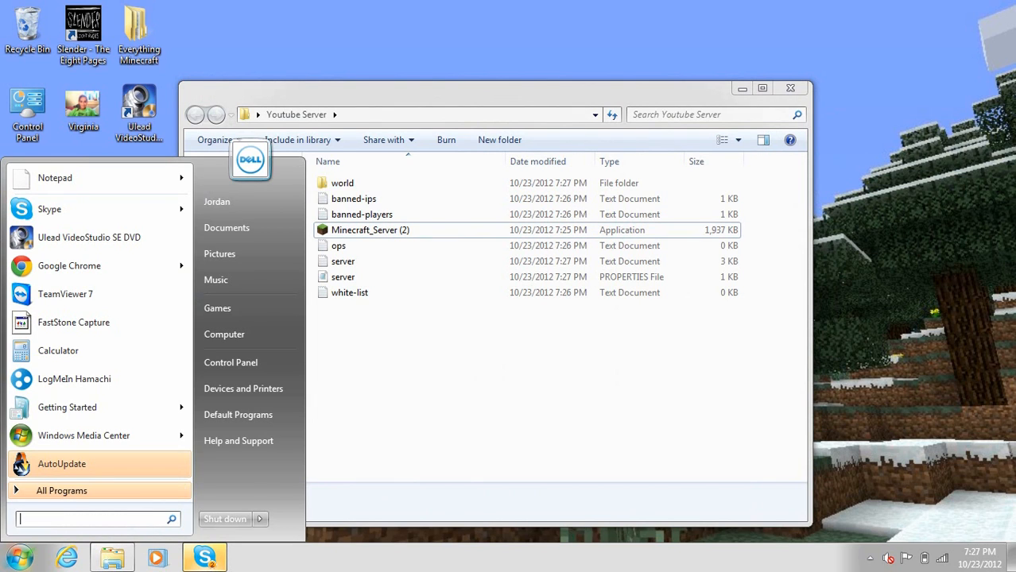
pyautogui.write('cm')
pyautogui.write('ipconf')
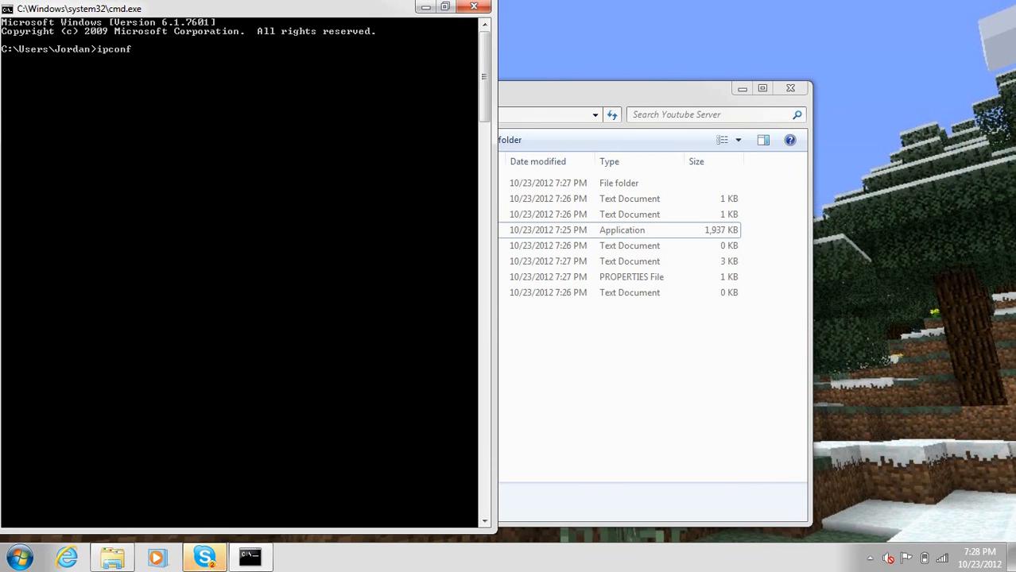
pyautogui.write('ig')
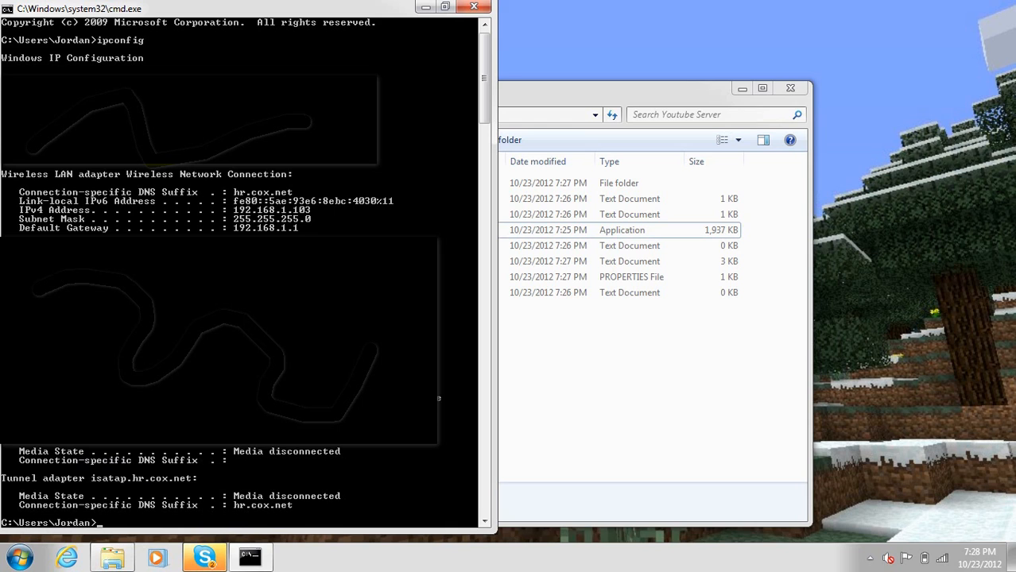
pyautogui.click(19, 556)
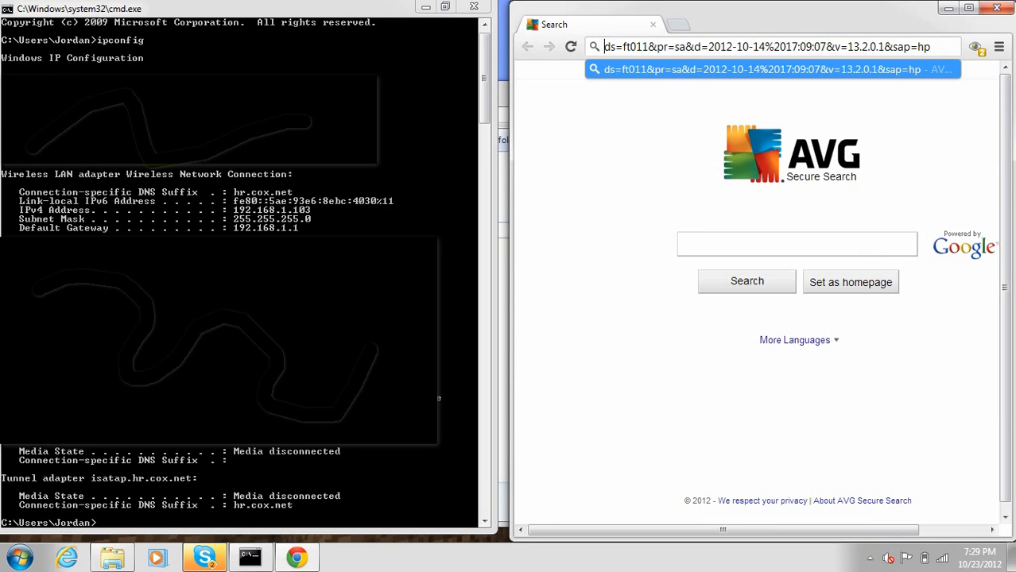
# - Browse to 192.168.1.1 and log in to the router with its username and password
pyautogui.click(771, 47)
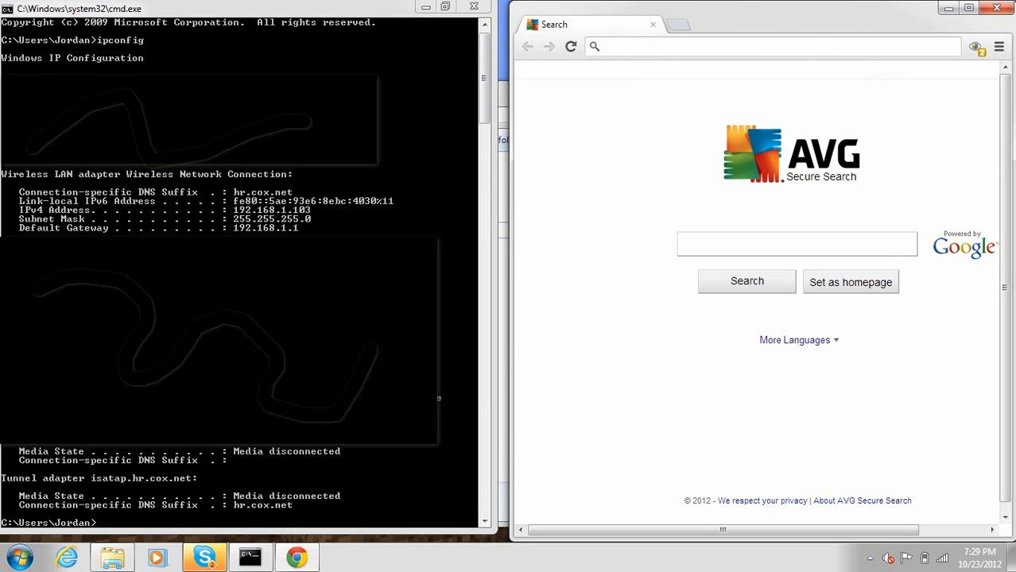
pyautogui.write('192.168.1.1')
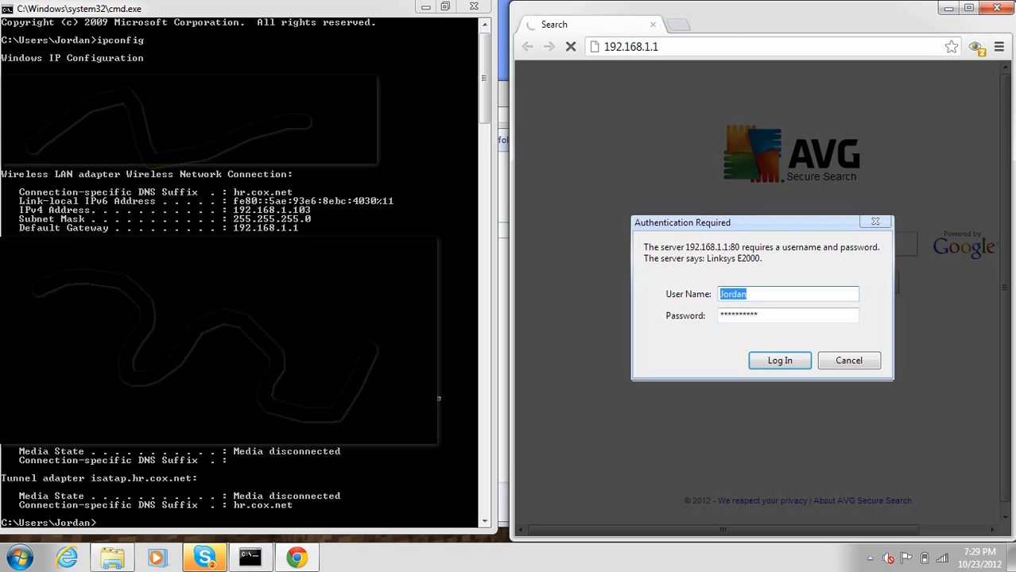
pyautogui.click(787, 315)
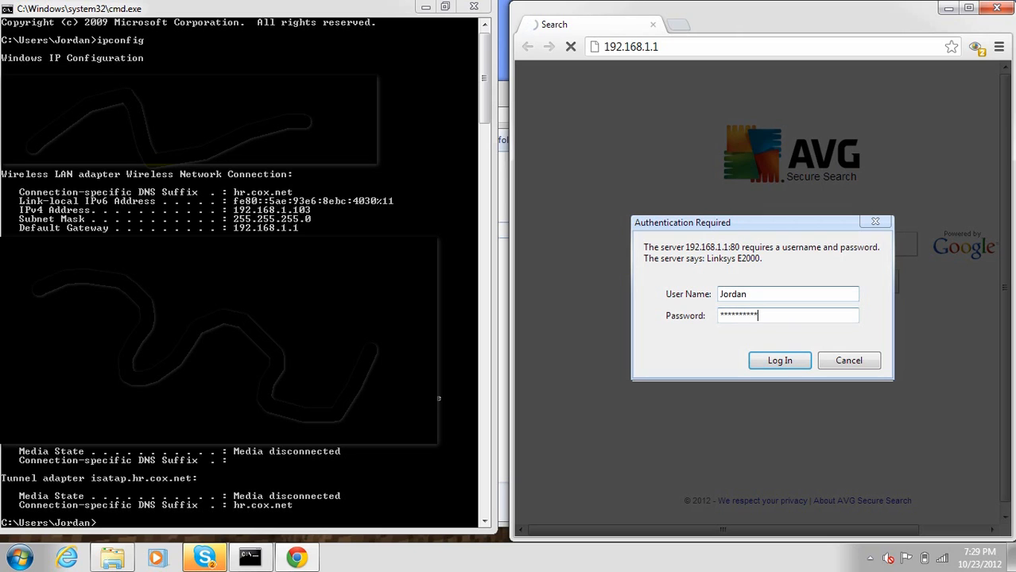
pyautogui.click(786, 294)
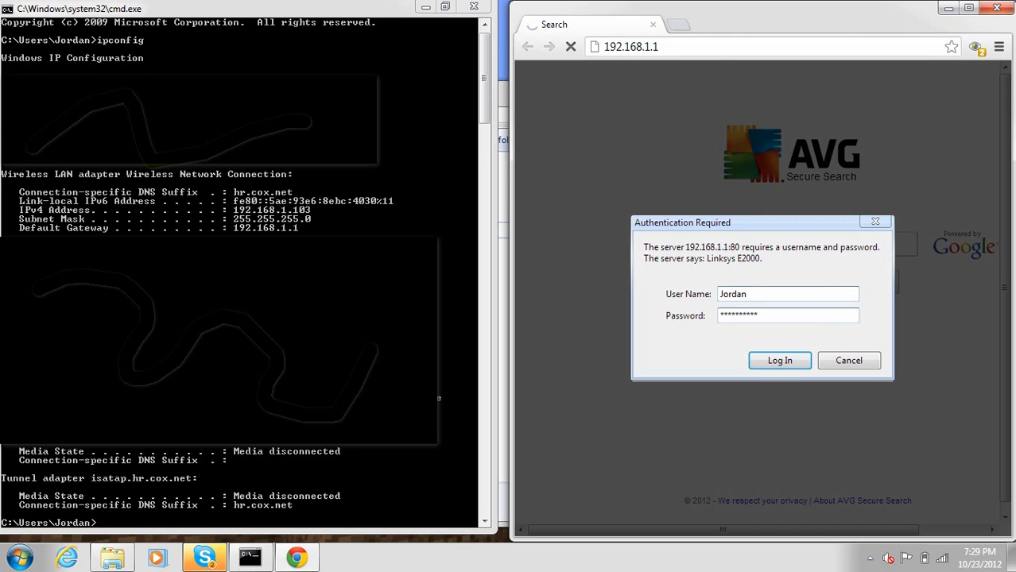
pyautogui.click(787, 294)
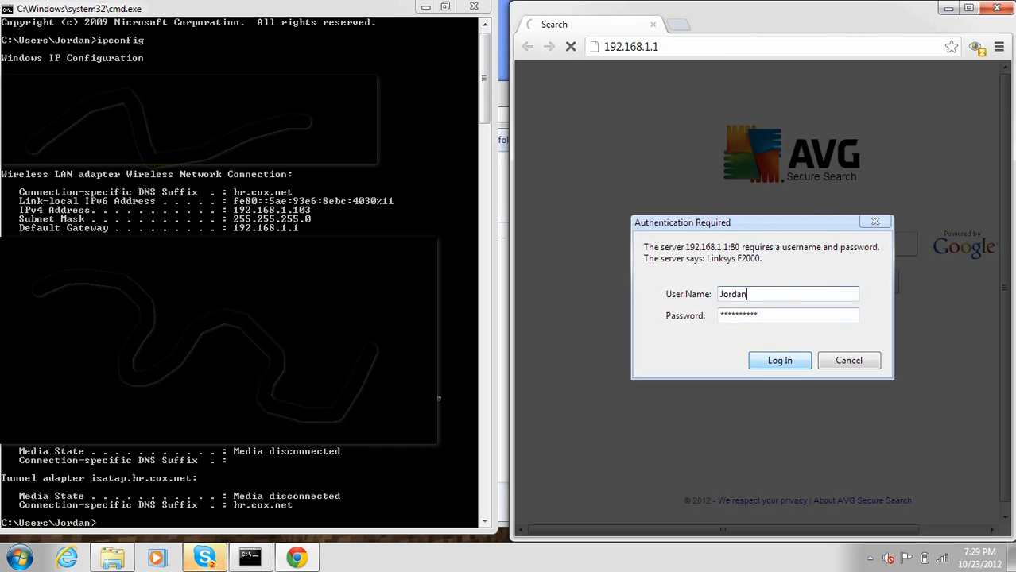
pyautogui.click(779, 360)
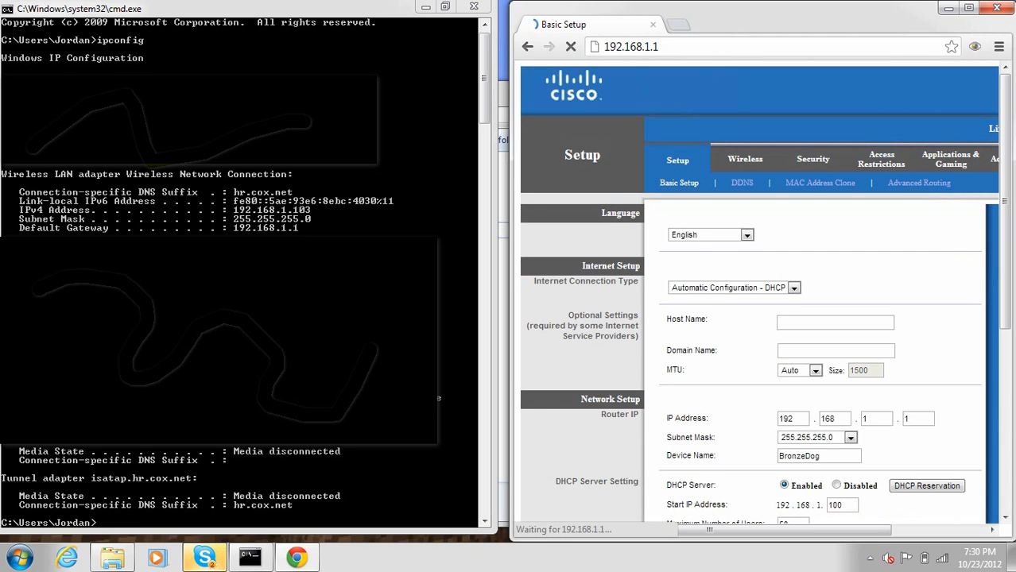
# - On Single Port Forwarding, point the rule's target address at 192.168.1.103
pyautogui.click(968, 10)
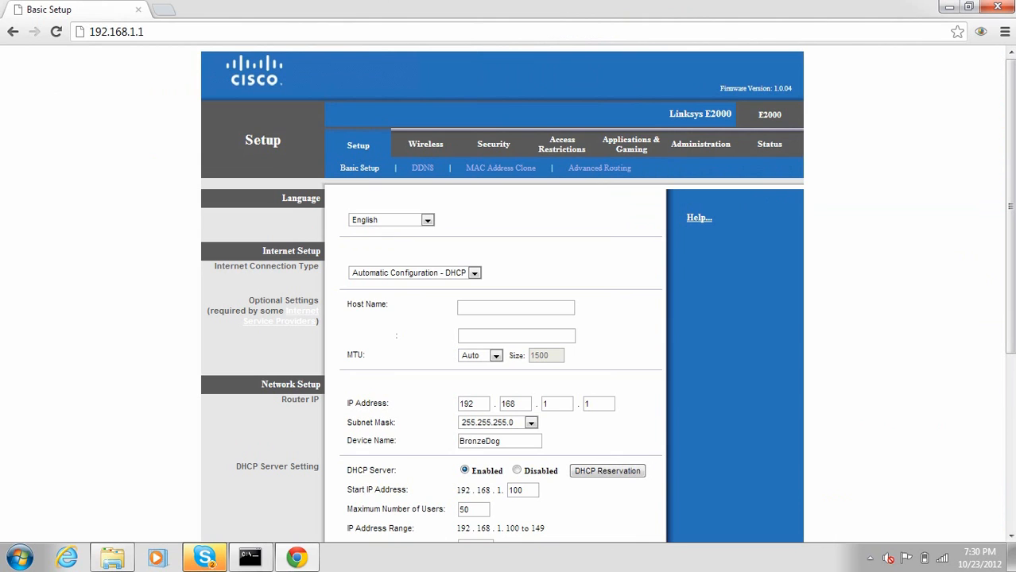
pyautogui.moveTo(629, 143)
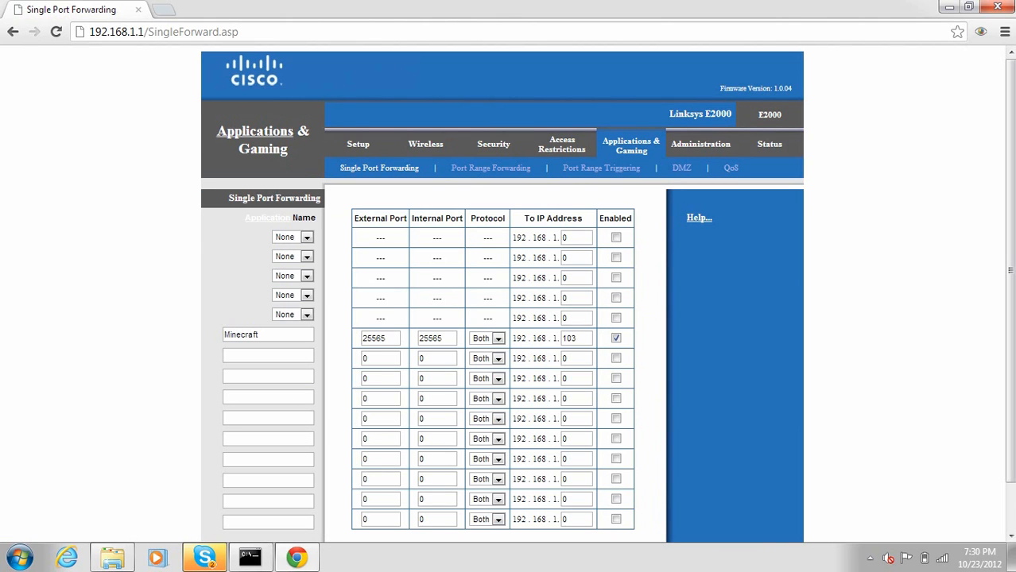
pyautogui.scroll(-3)
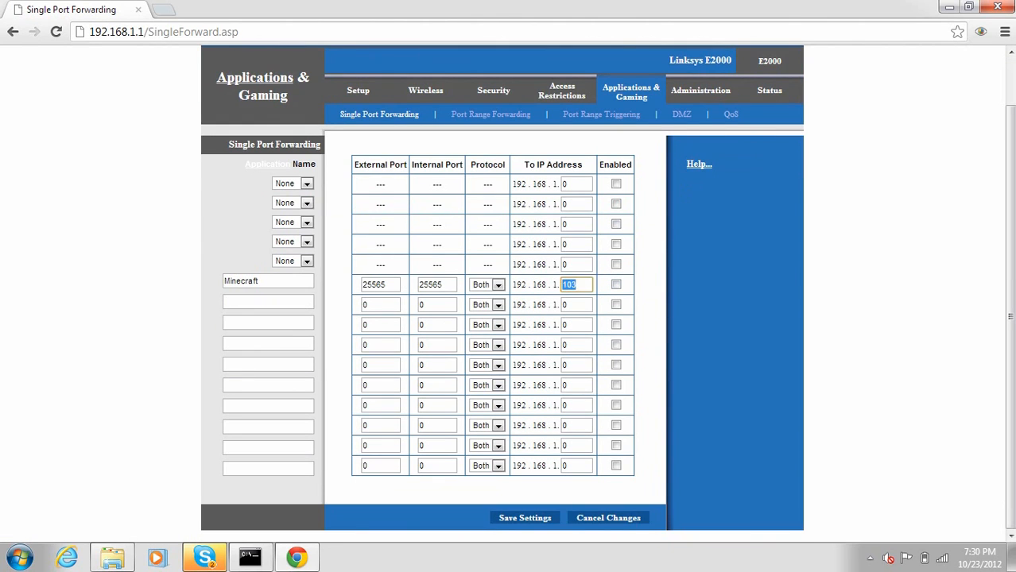
pyautogui.click(615, 283)
pyautogui.write('1')
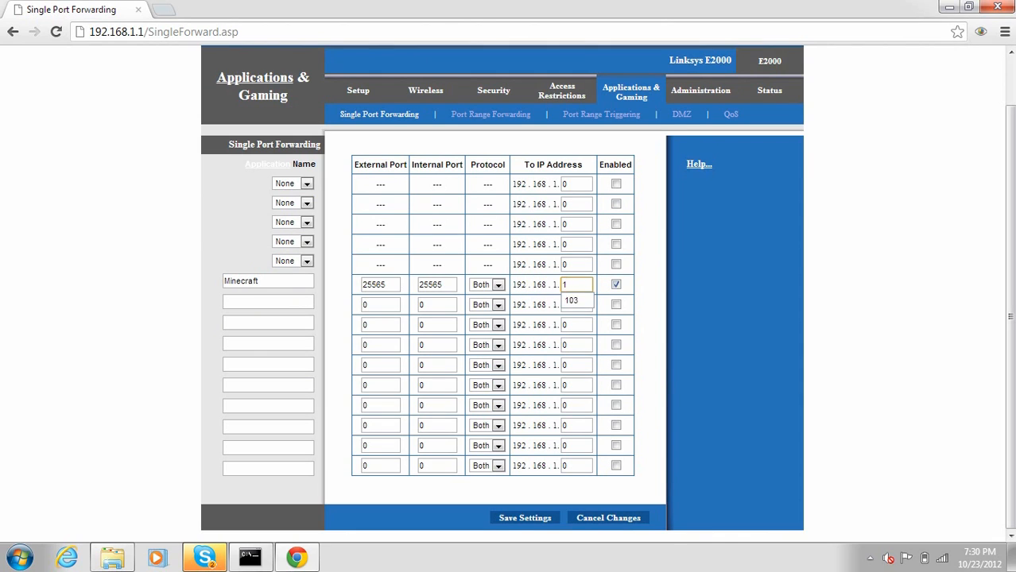
pyautogui.write('03')
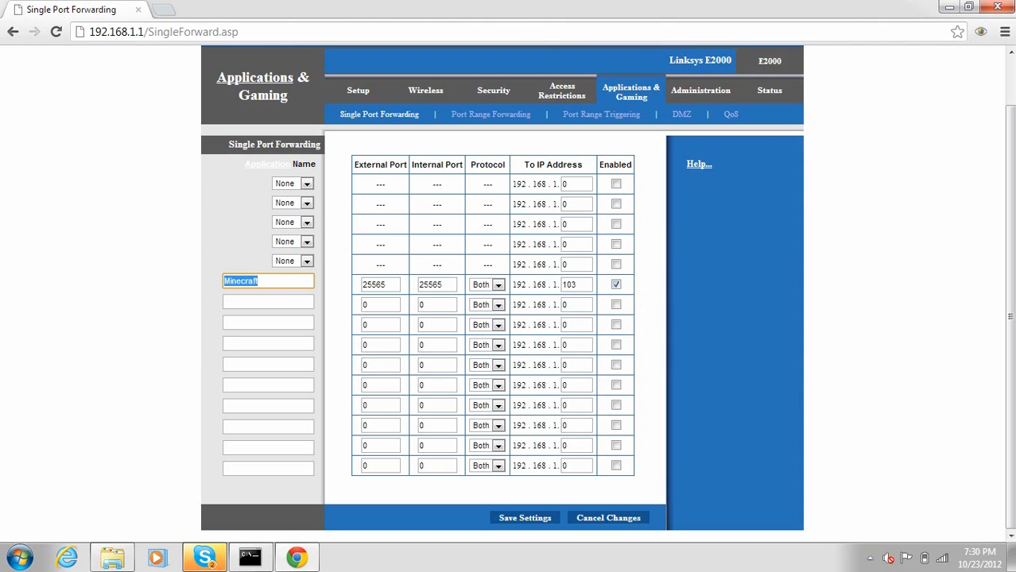
# - Name the rule Minecraft, set port 25565 for both protocols and tick Enabled
pyautogui.write('Minecraft')
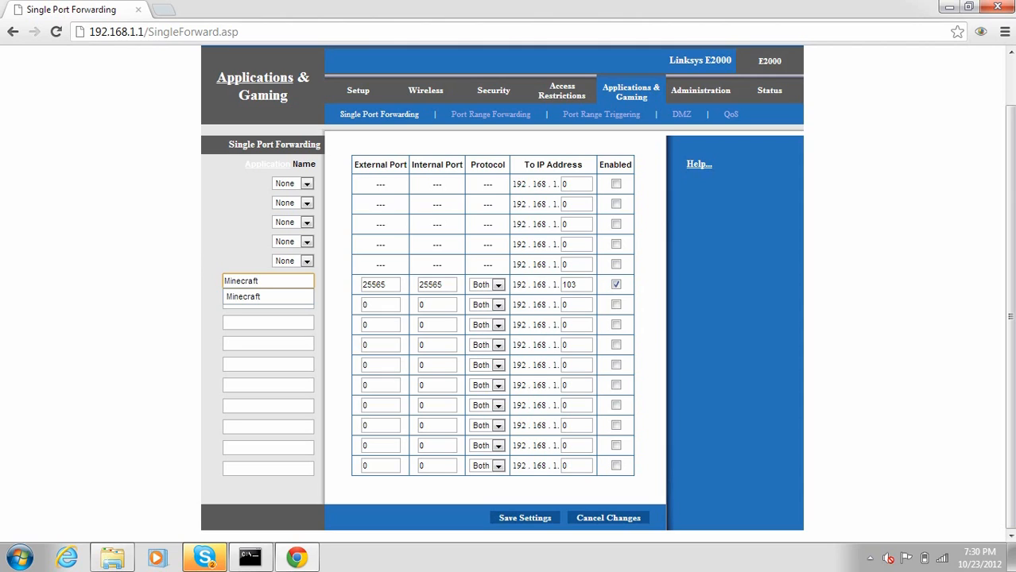
pyautogui.doubleClick(242, 280)
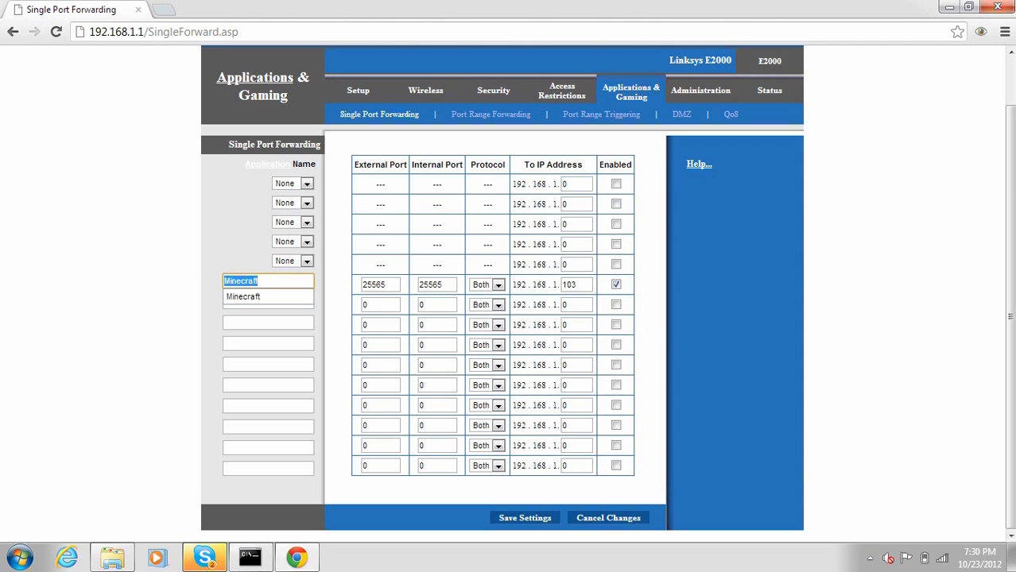
pyautogui.click(267, 280)
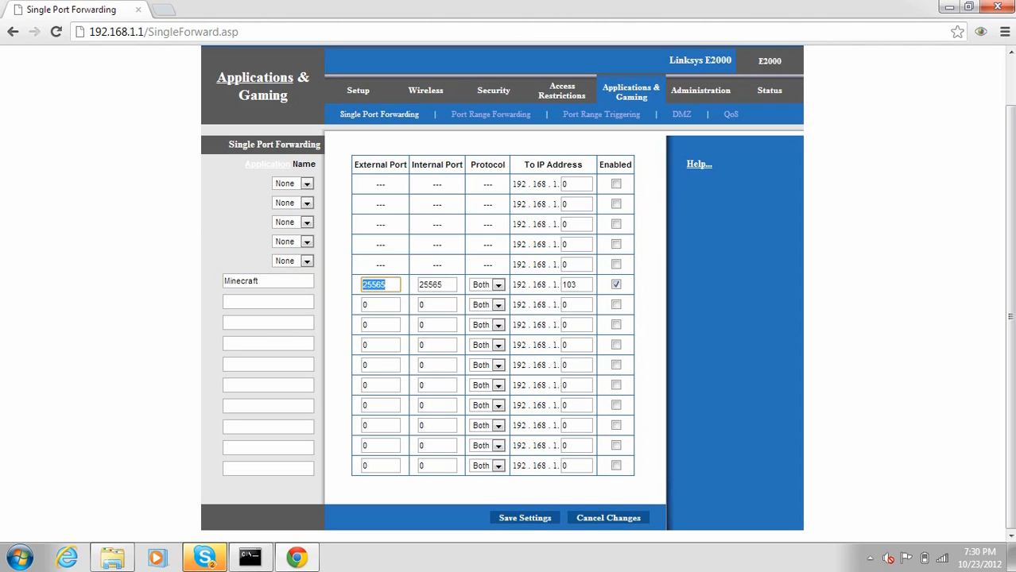
pyautogui.write('25565')
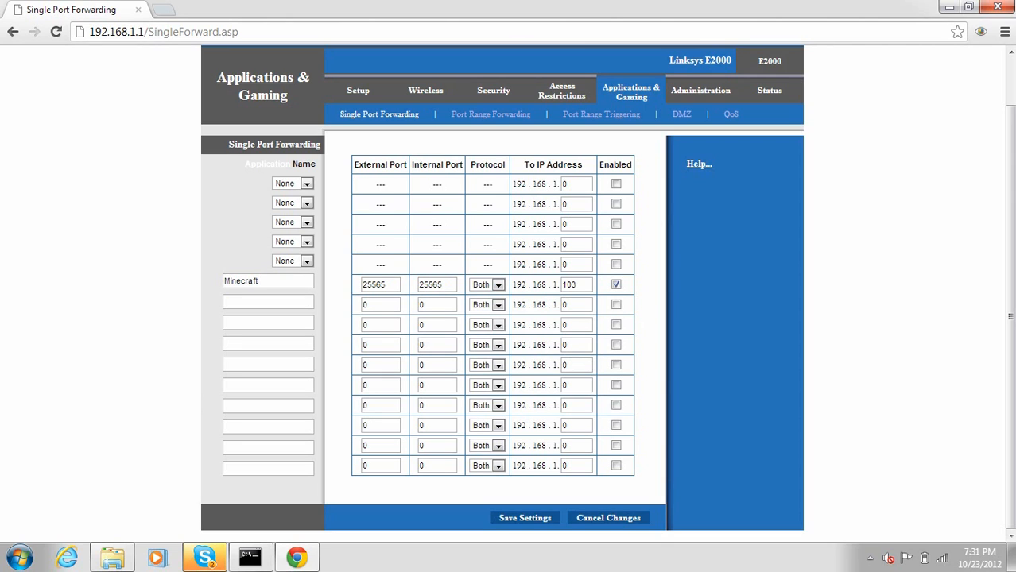
pyautogui.click(525, 519)
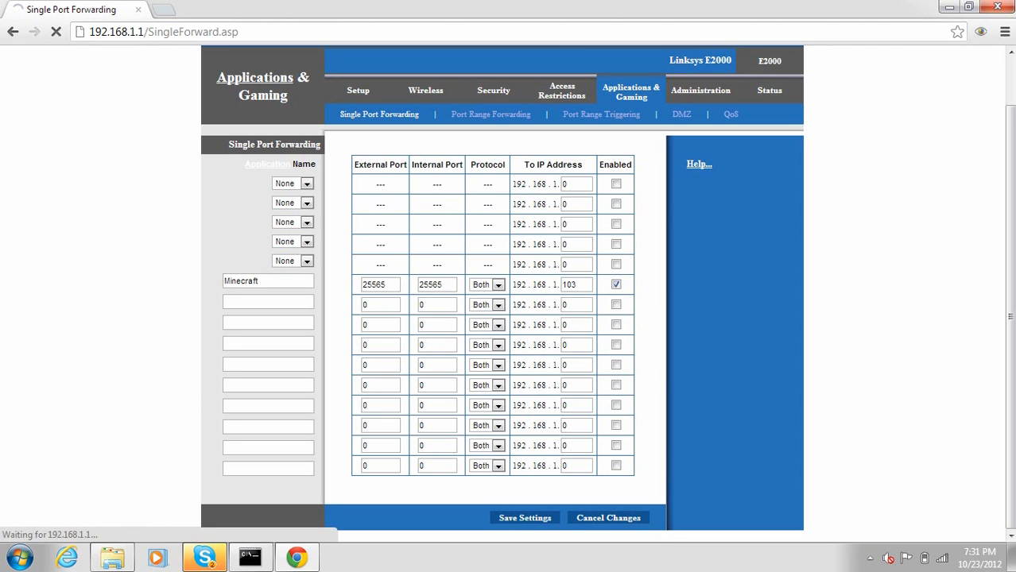
pyautogui.click(525, 518)
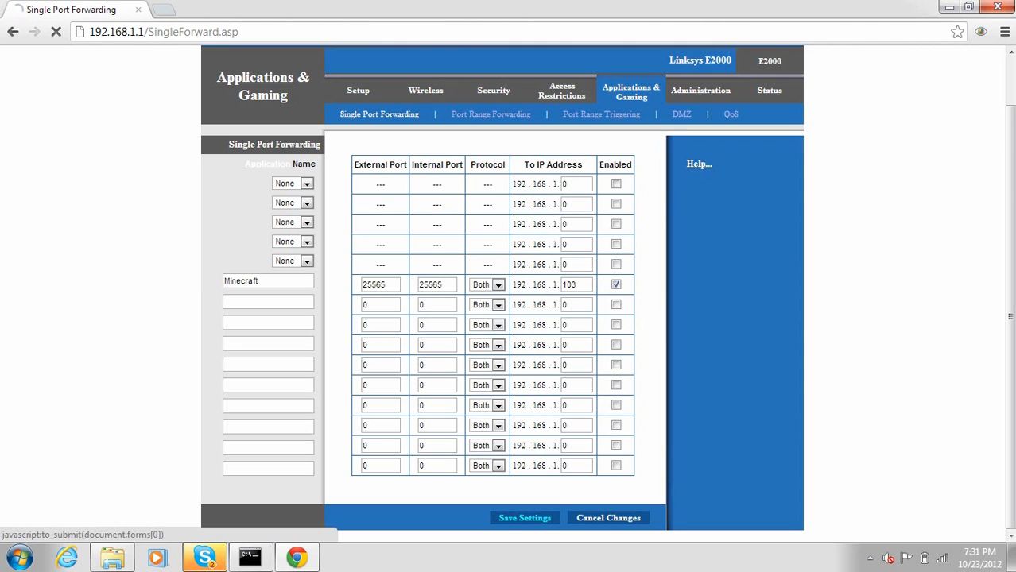
# - Save the port forwarding settings and continue past the router's confirmation page
pyautogui.click(525, 518)
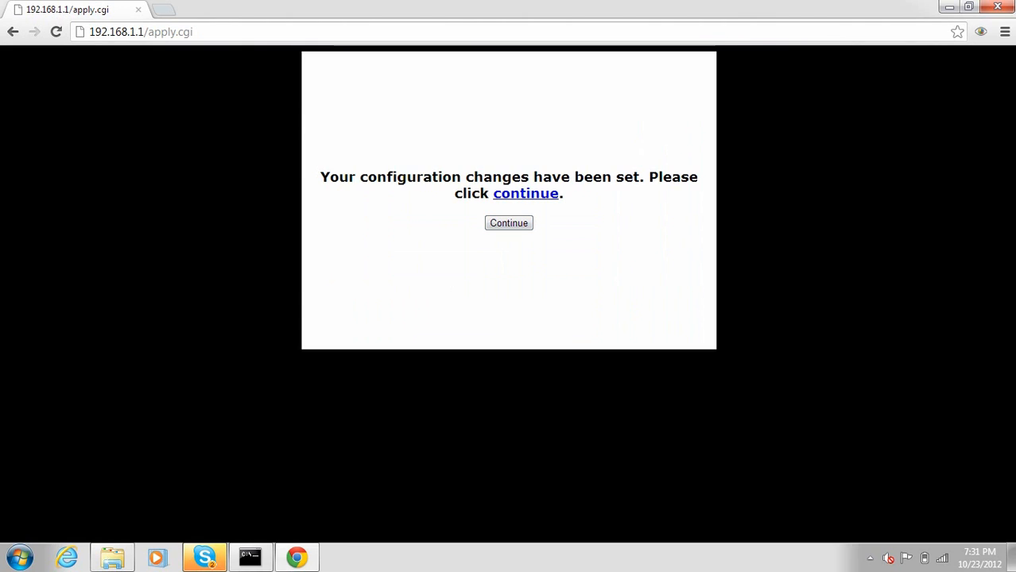
pyautogui.click(509, 222)
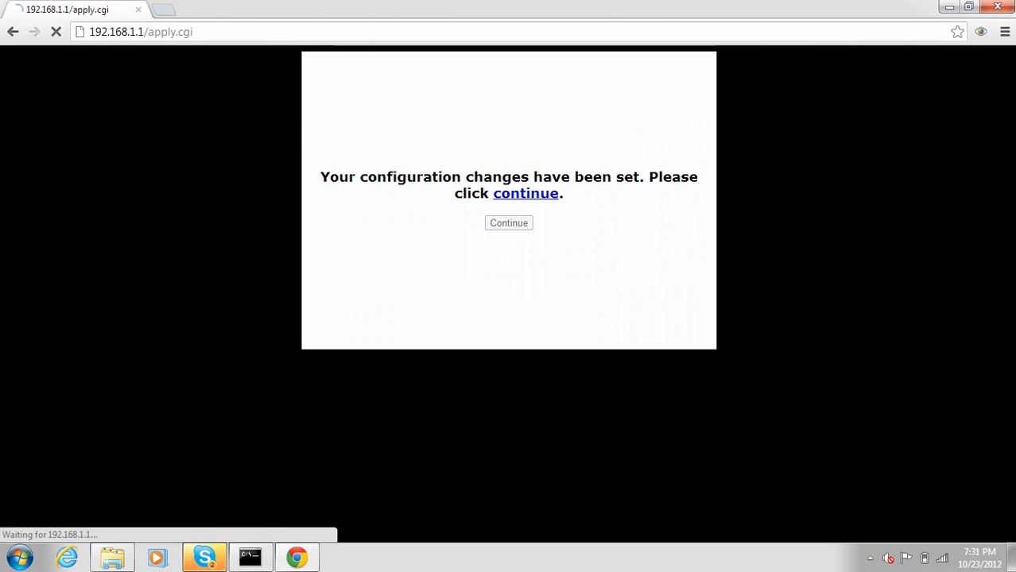
pyautogui.click(509, 223)
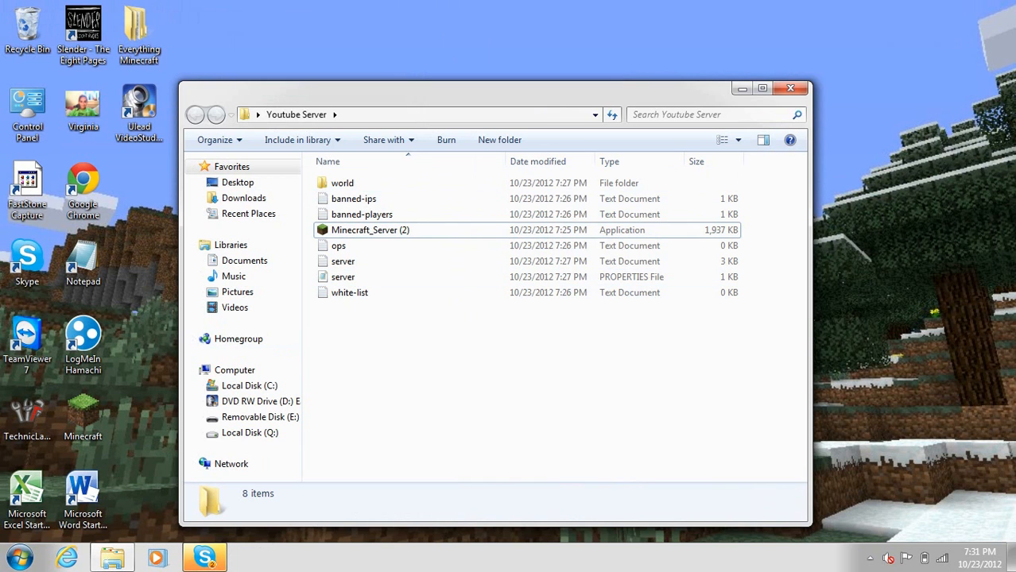
# - Reopen the Youtube Server folder and select its server properties file for Notepad
pyautogui.click(801, 87)
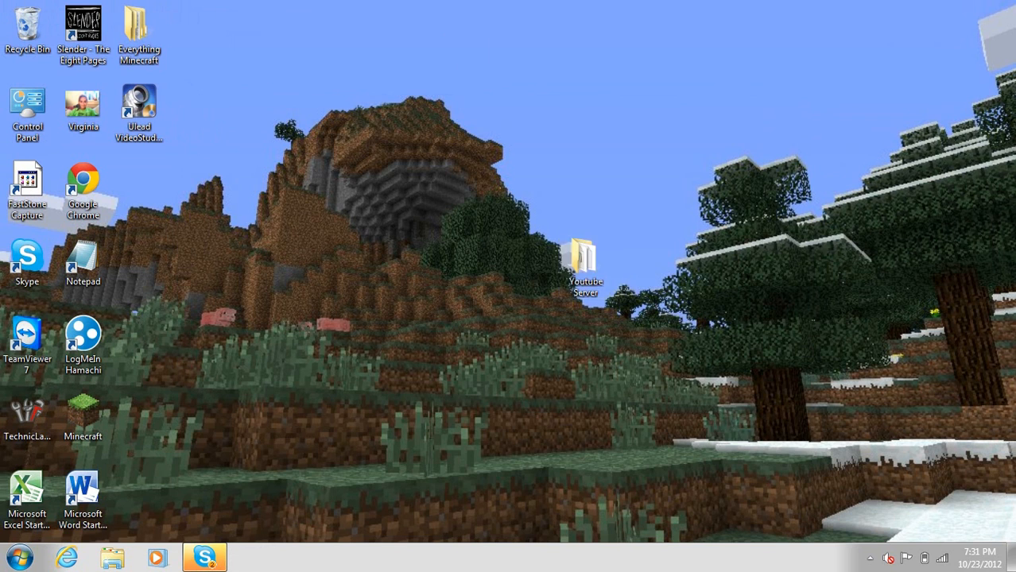
pyautogui.doubleClick(585, 254)
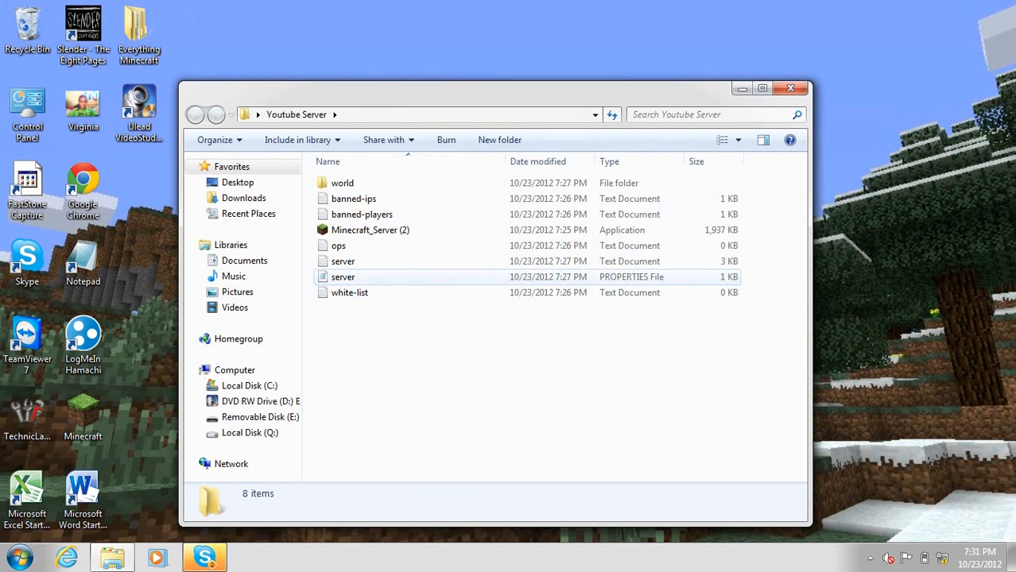
pyautogui.click(343, 276)
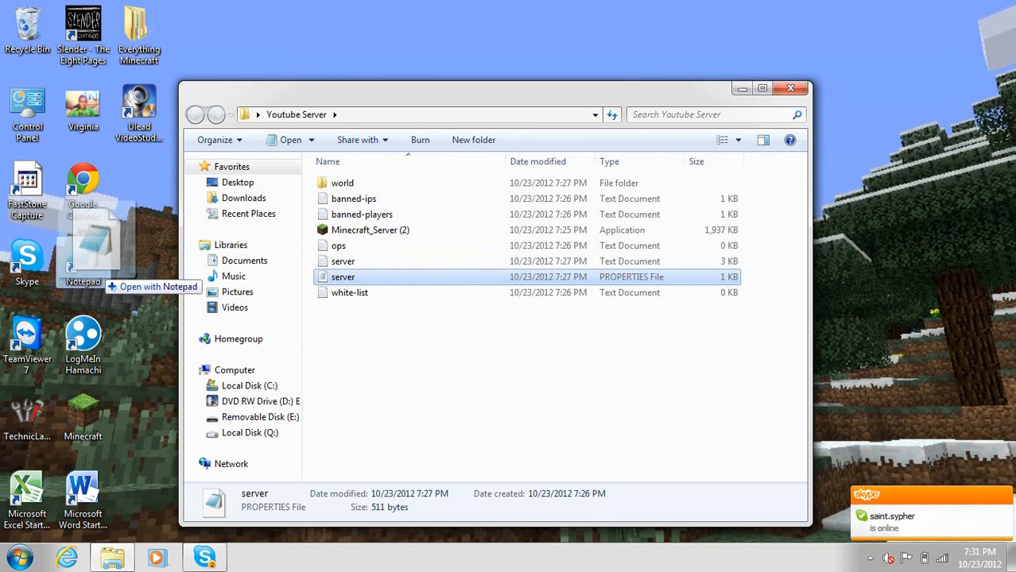
# - Edit server properties in Notepad so the server-ip line reads 192.168.1.1
pyautogui.doubleClick(343, 276)
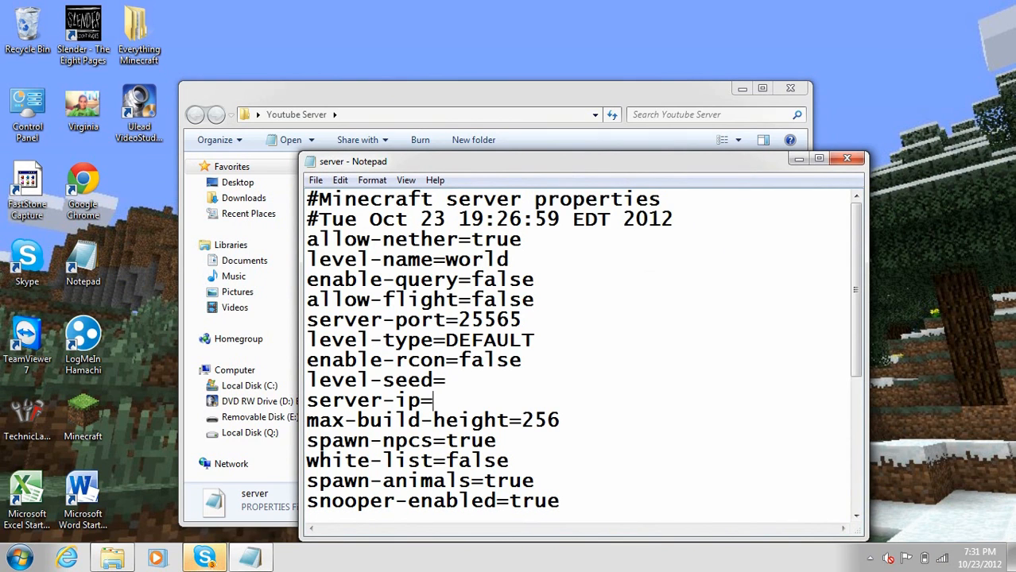
pyautogui.write('192')
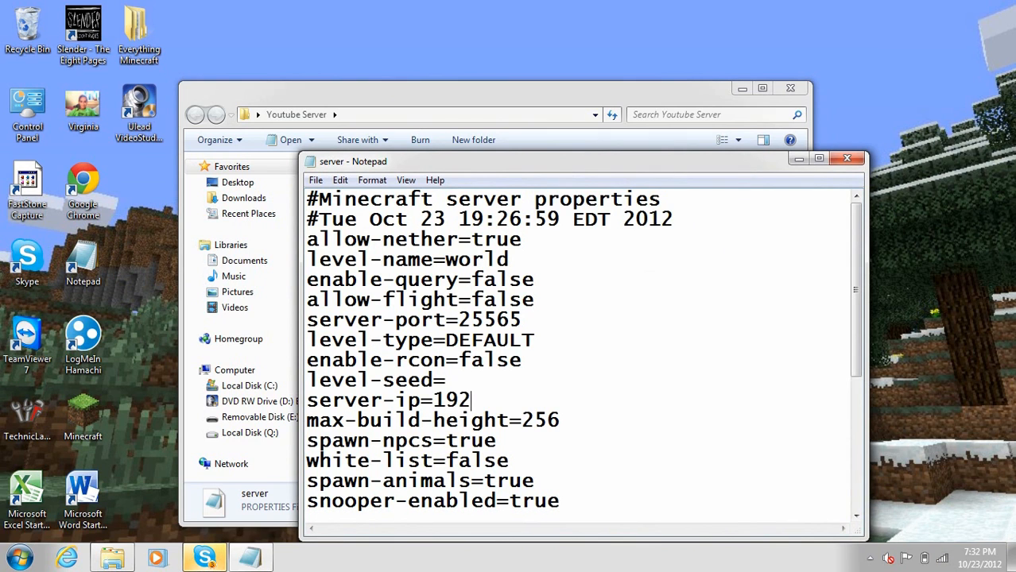
pyautogui.write('.1')
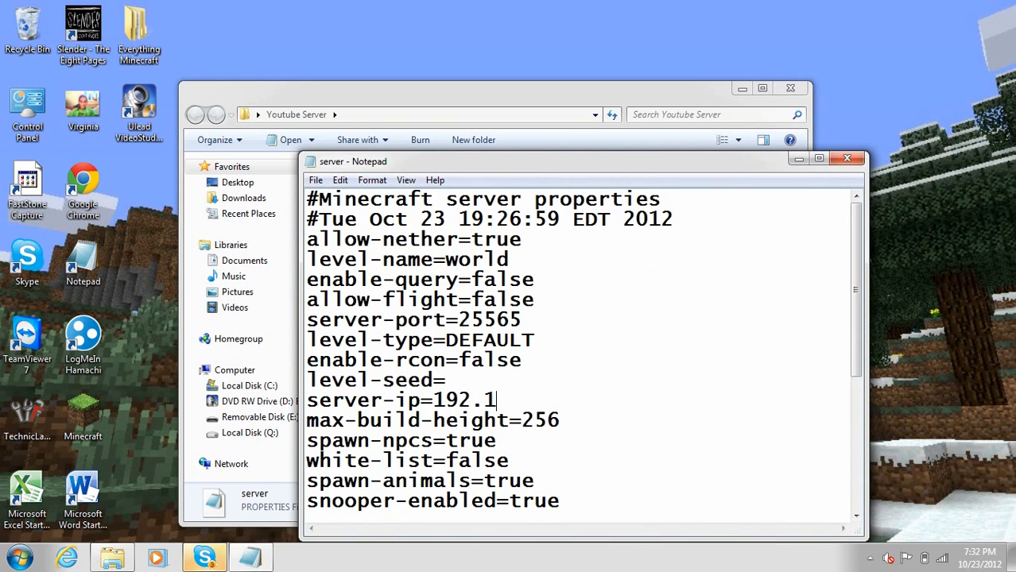
pyautogui.write('68')
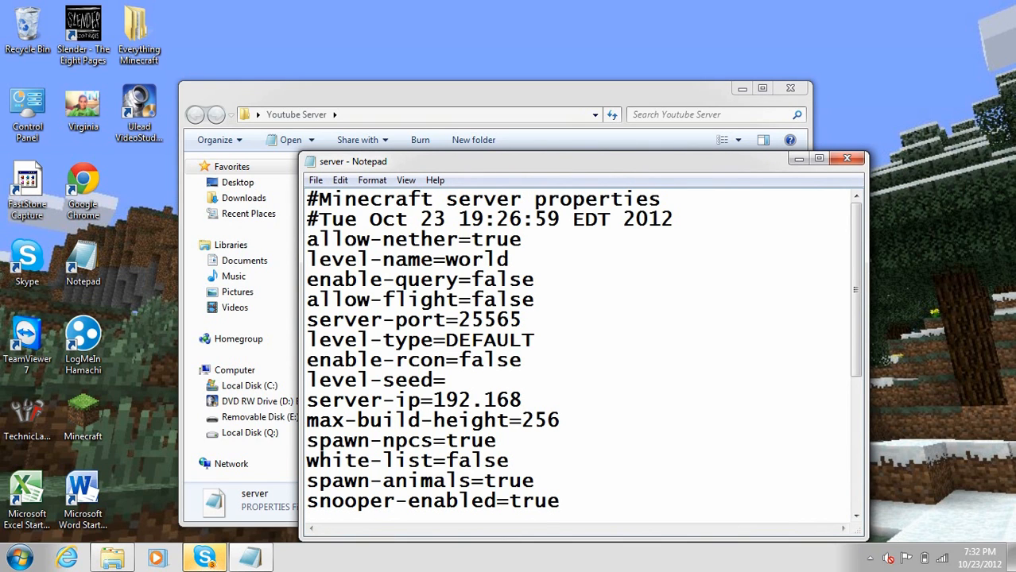
pyautogui.write('.1')
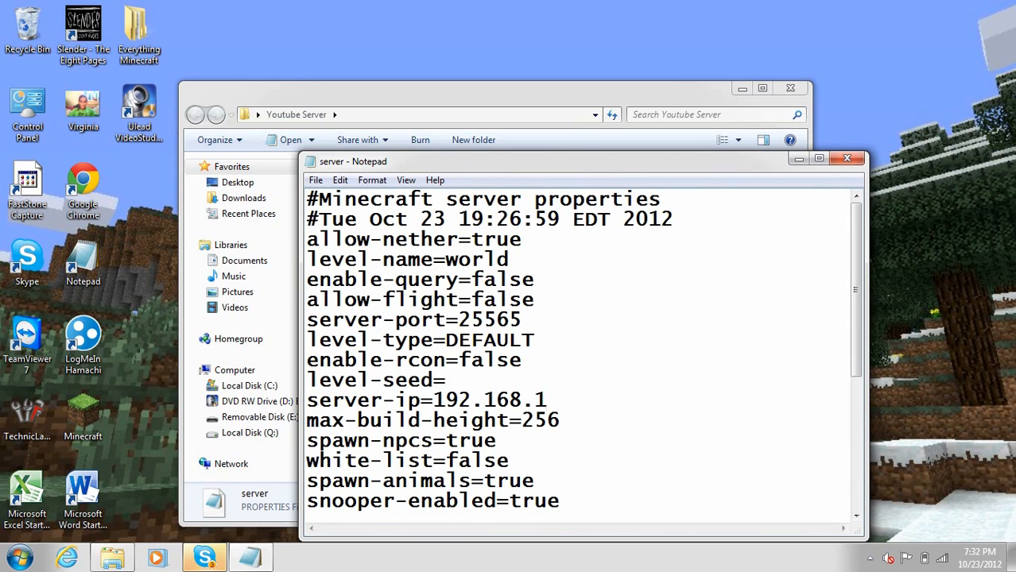
pyautogui.write('.1')
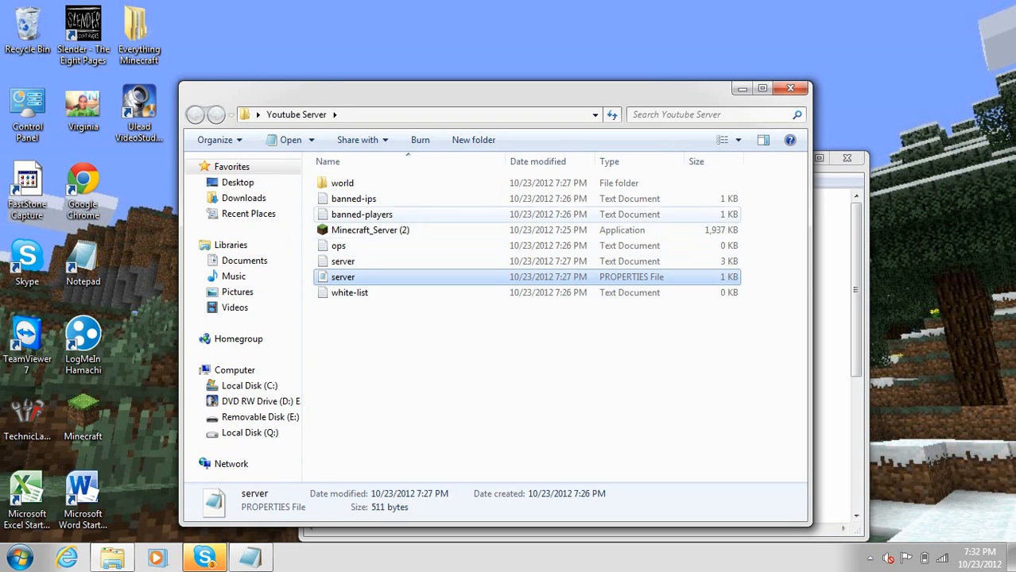
pyautogui.click(341, 183)
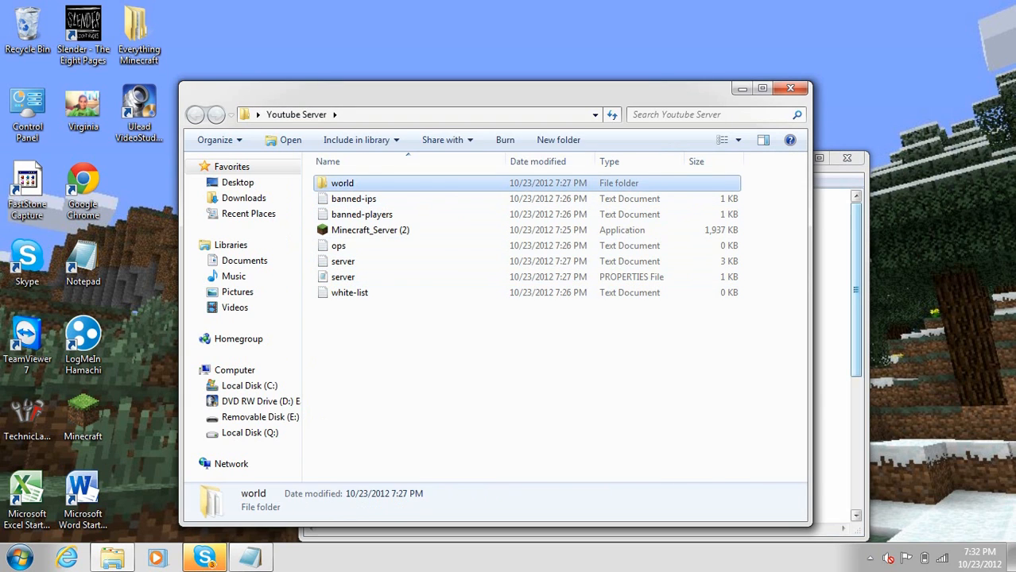
pyautogui.doubleClick(344, 276)
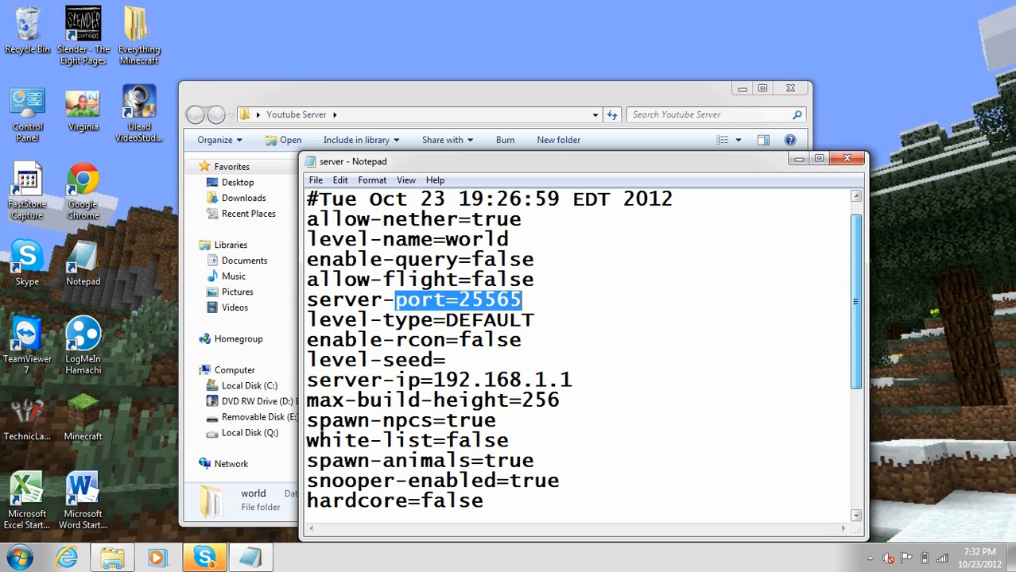
pyautogui.scroll(-3)
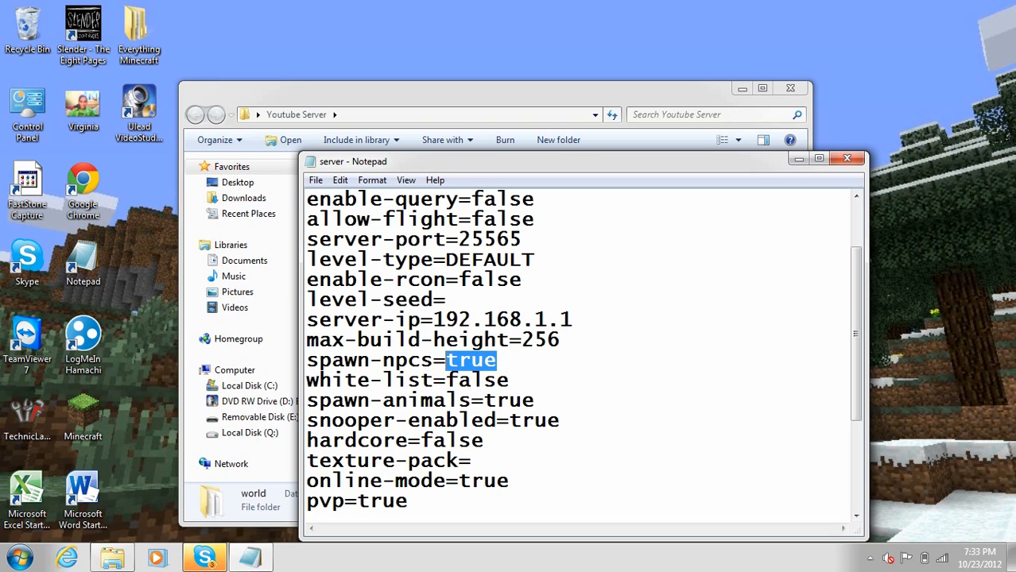
pyautogui.doubleClick(477, 380)
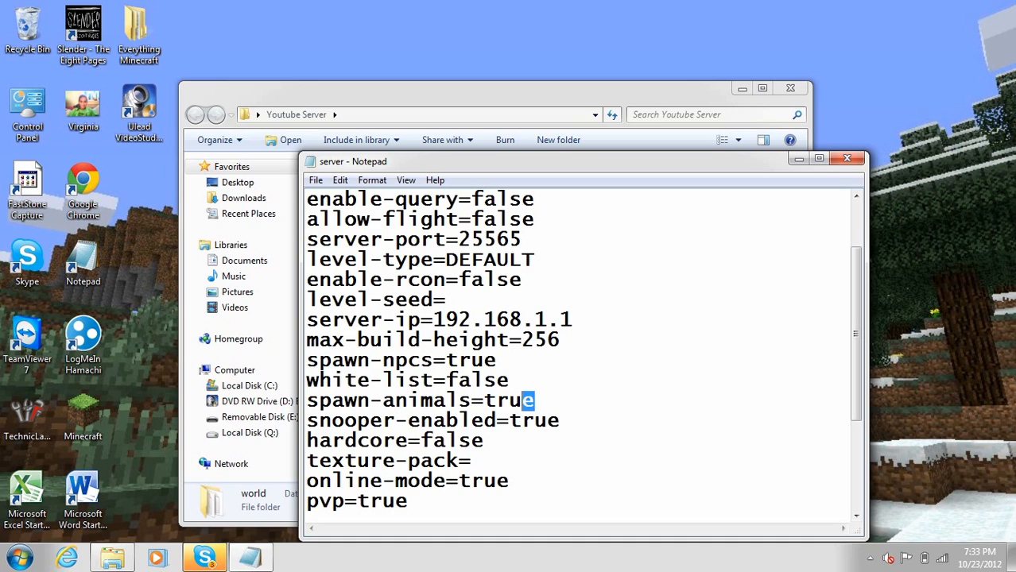
pyautogui.doubleClick(509, 400)
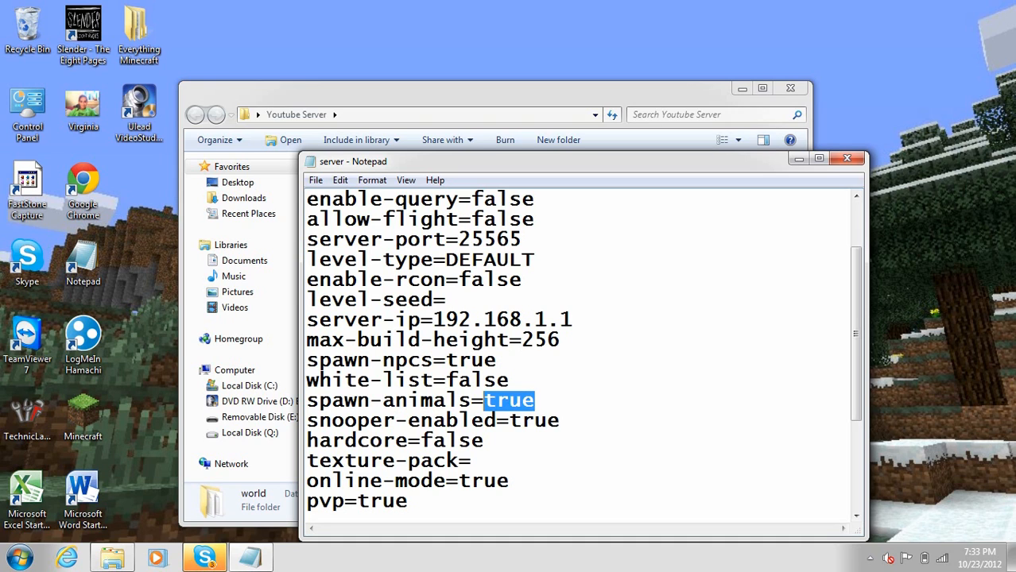
pyautogui.doubleClick(534, 420)
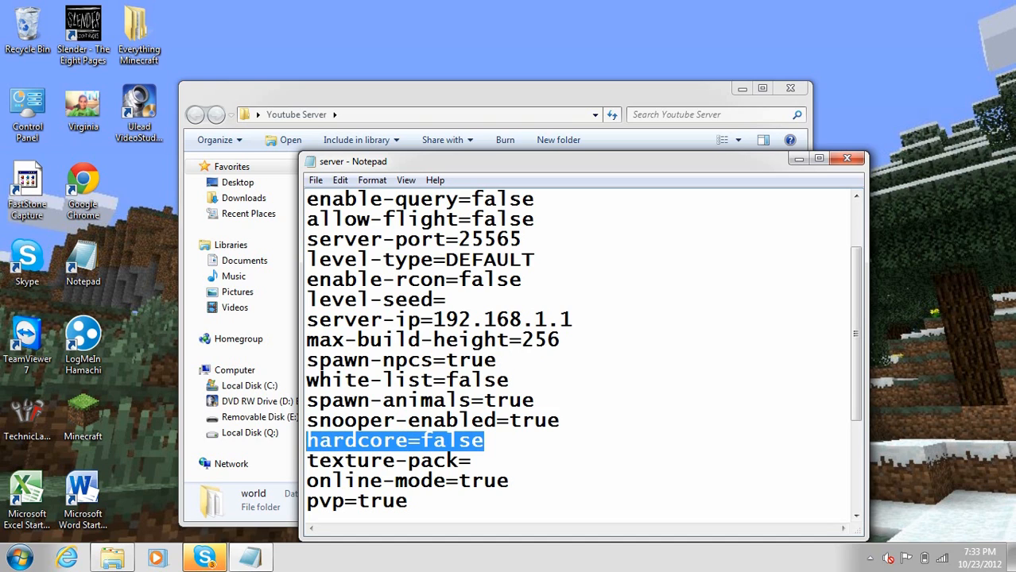
pyautogui.click(470, 461)
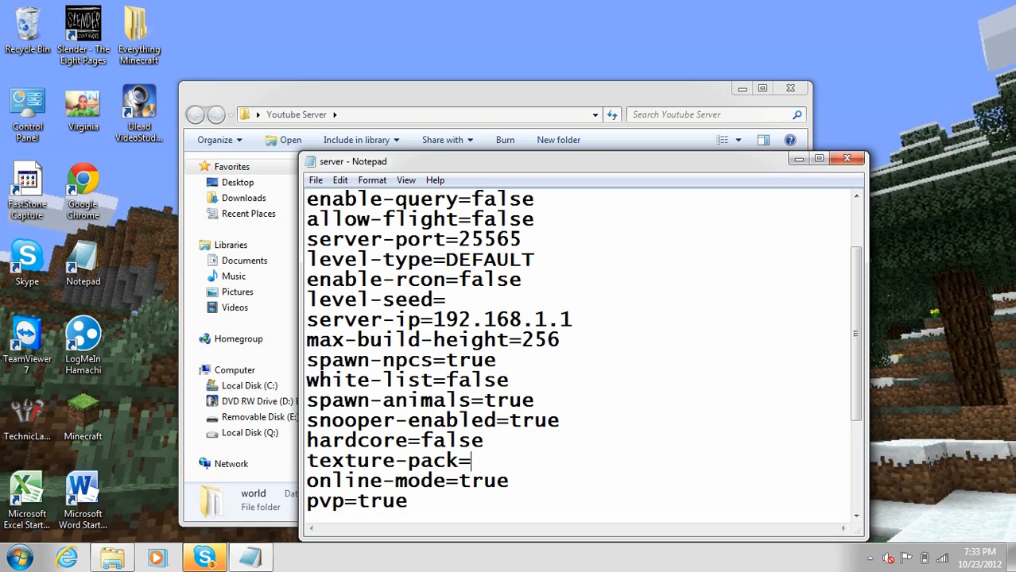
pyautogui.moveTo(331, 461); pyautogui.dragTo(471, 461)
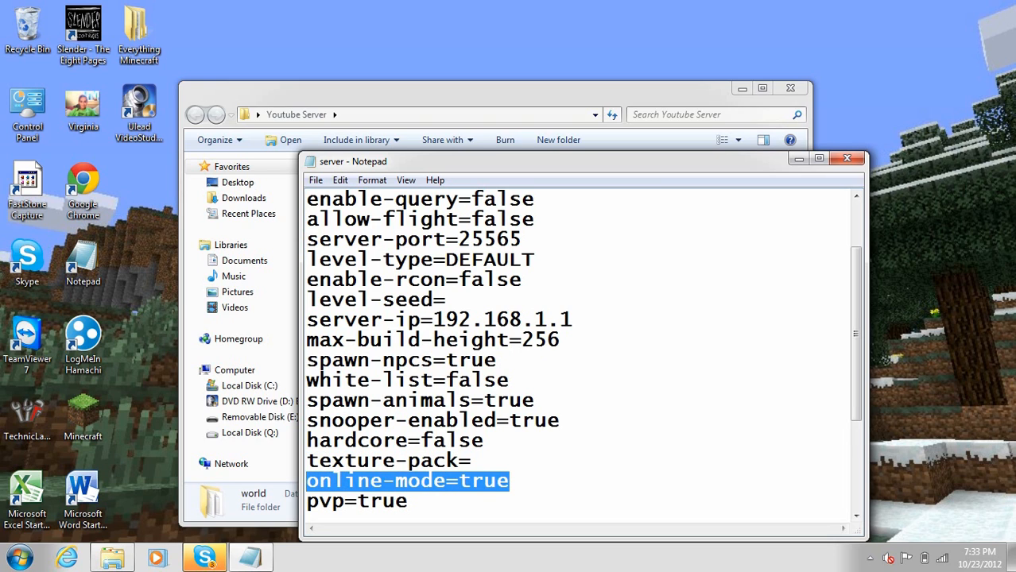
# - Adjust the value on the difficulty line of the server properties
pyautogui.scroll(-3)
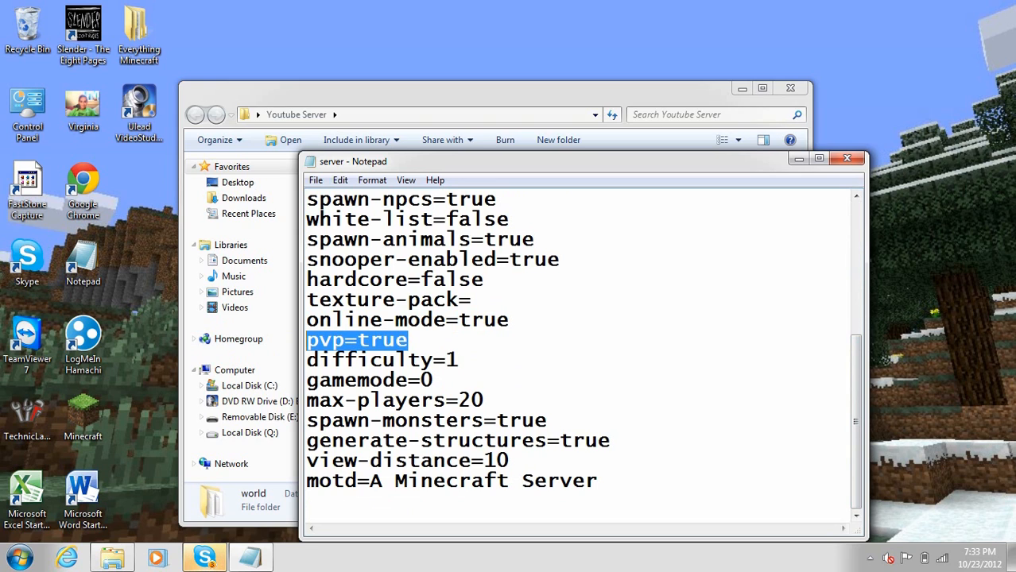
pyautogui.click(458, 360)
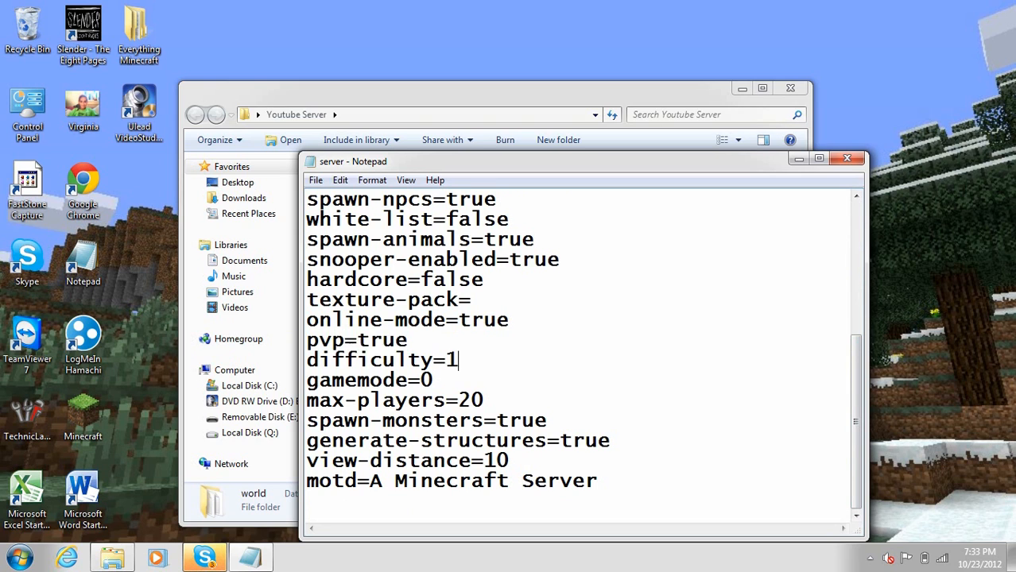
pyautogui.tripleClick(382, 359)
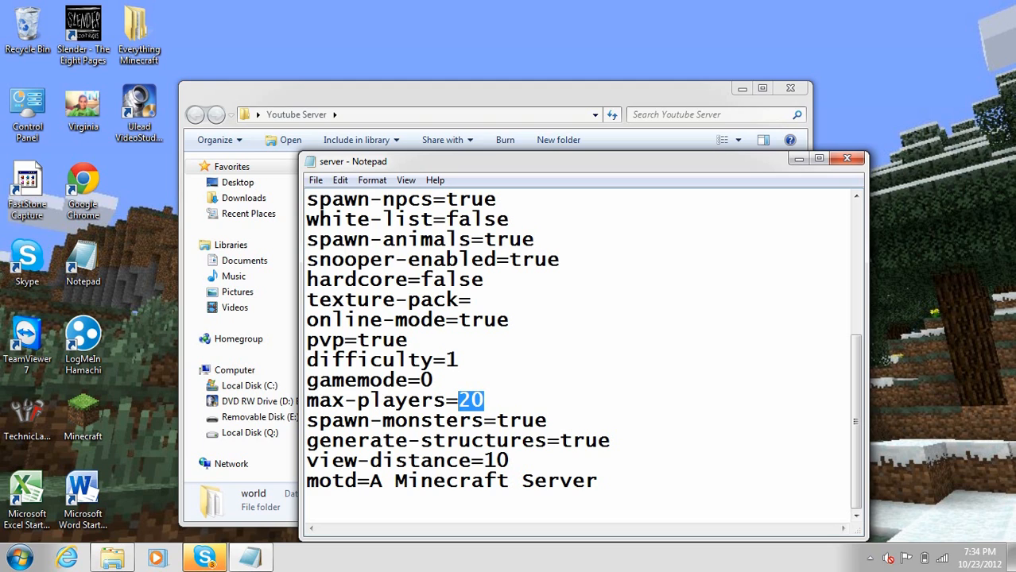
pyautogui.write('10')
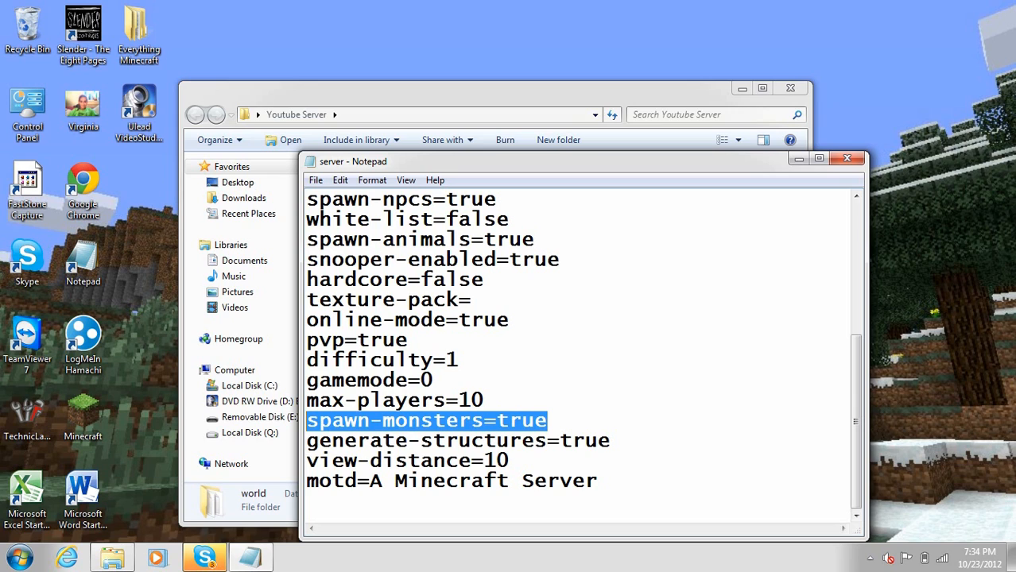
# - Replace the default motd with Youtube Server, then with KnethreaJK99
pyautogui.click(610, 440)
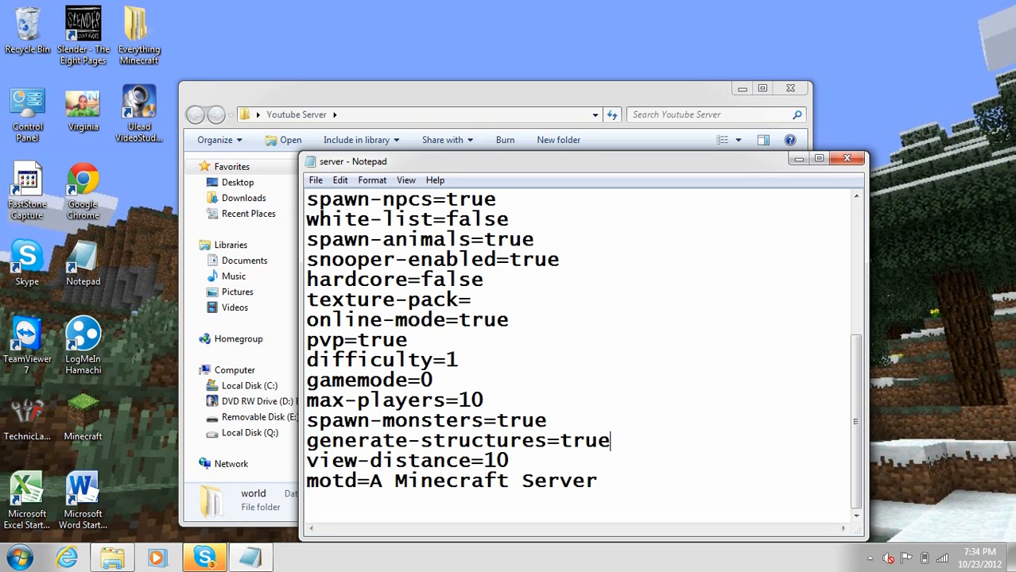
pyautogui.moveTo(512, 441); pyautogui.dragTo(610, 441)
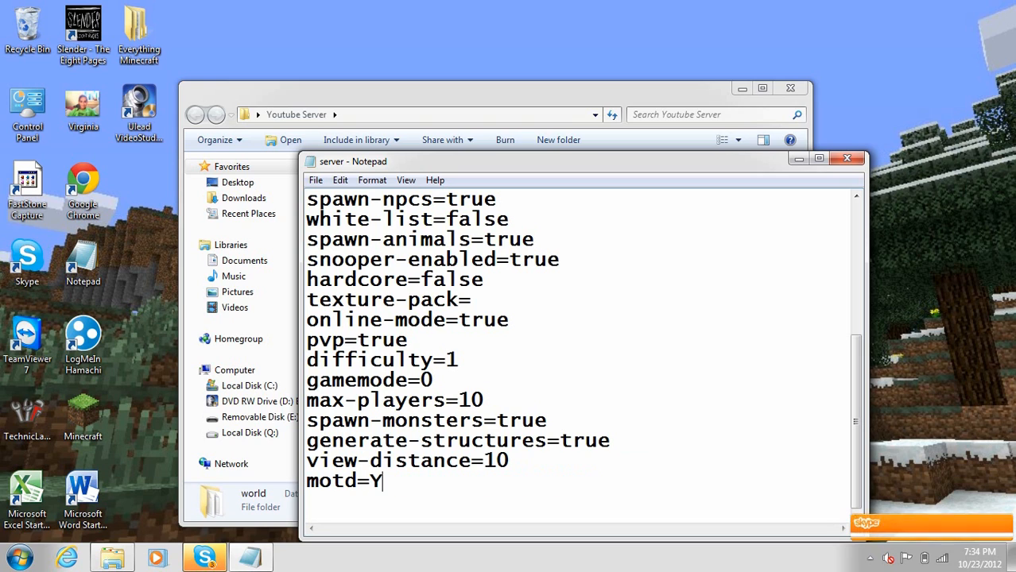
pyautogui.write('outube')
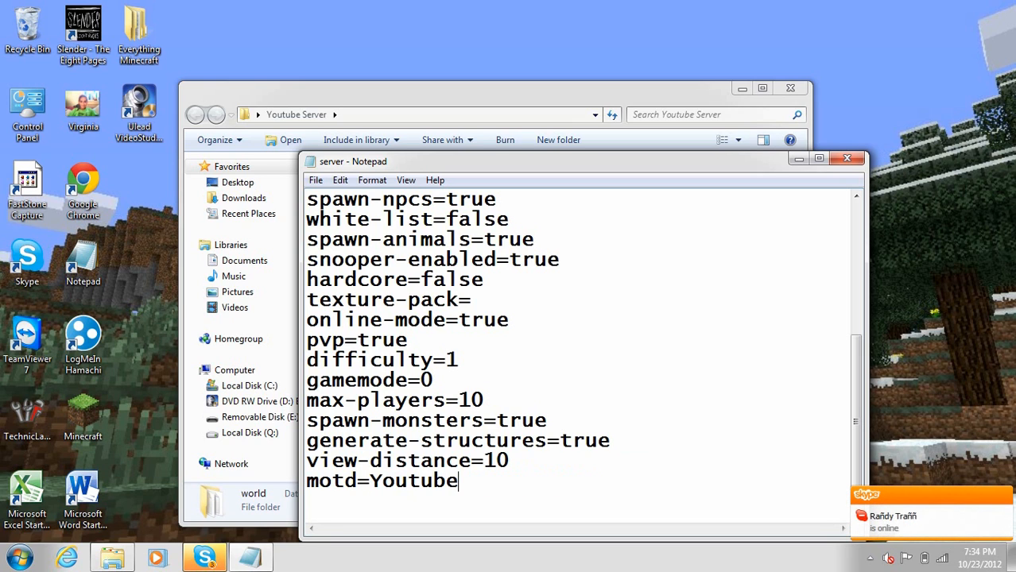
pyautogui.write('Server')
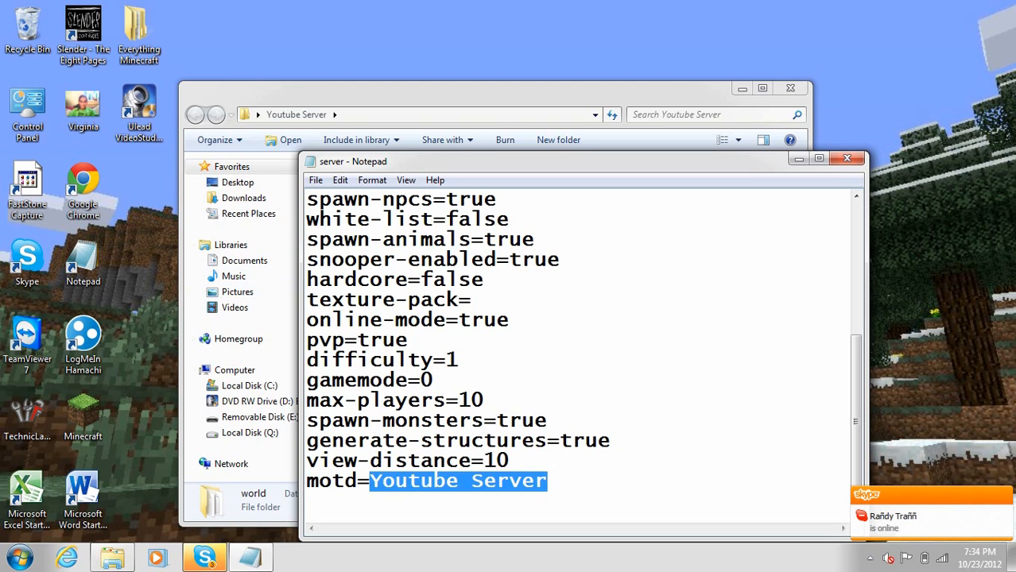
pyautogui.write('Knt')
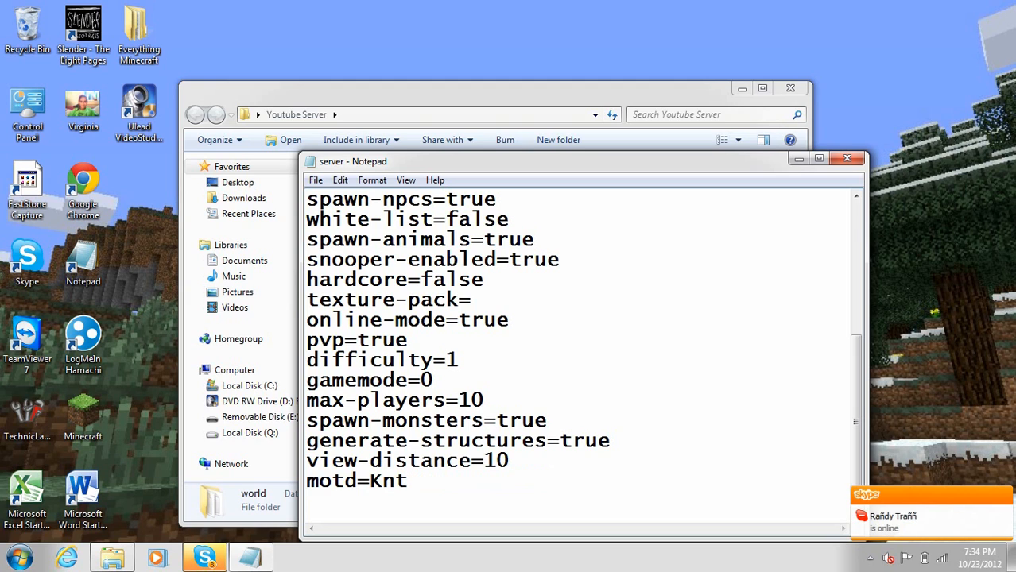
pyautogui.write('eh')
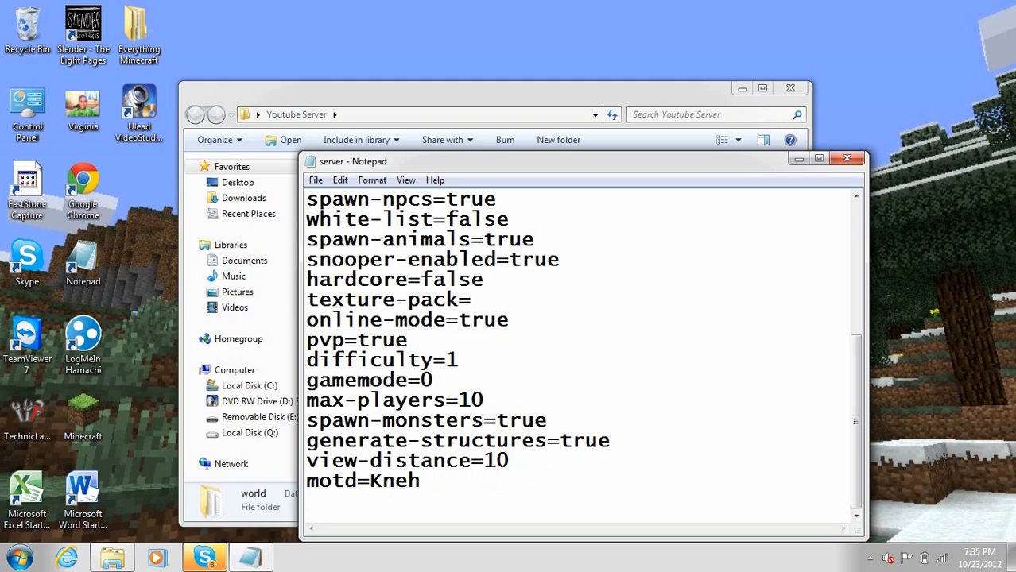
pyautogui.write('th')
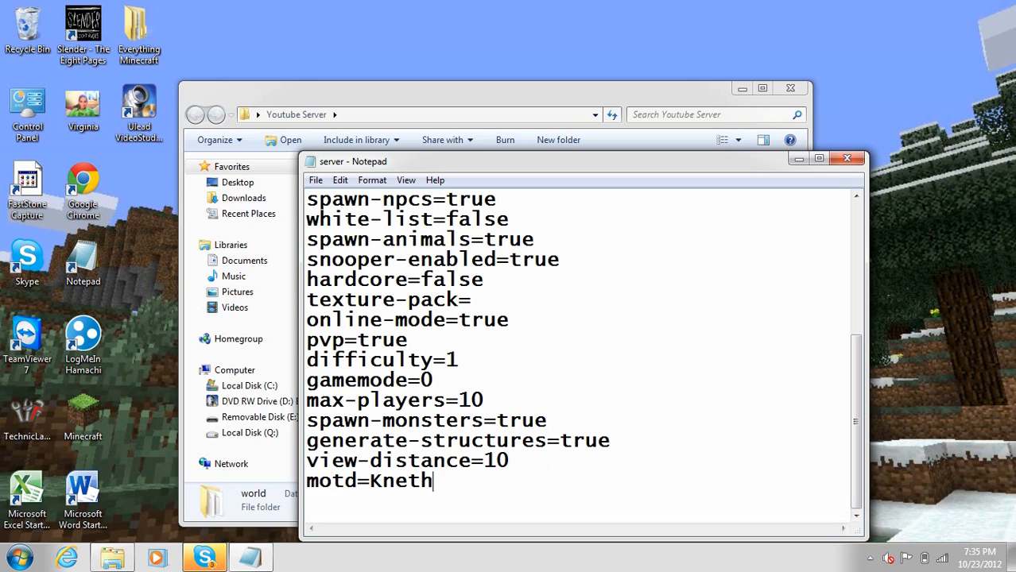
pyautogui.write('reaJK')
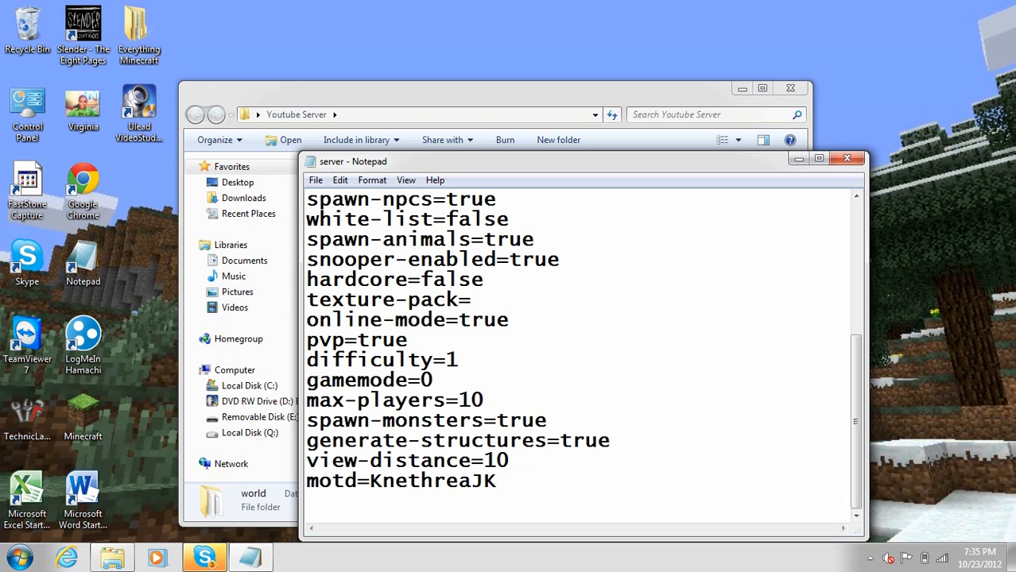
pyautogui.write('99')
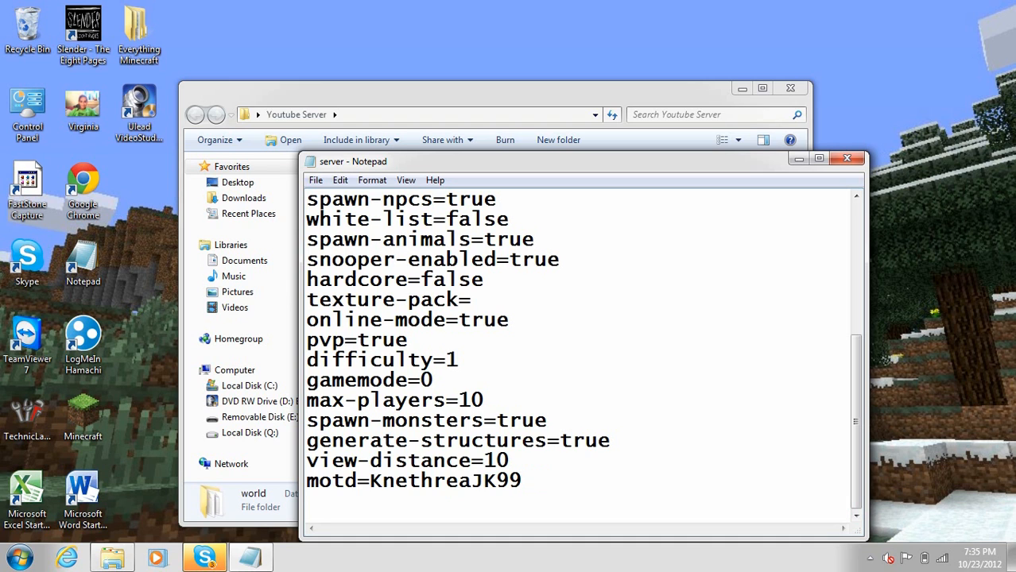
# - Launch Minecraft_Server from the Youtube Server folder, see the failed-to-bind-to-port warning, and close it
pyautogui.click(846, 159)
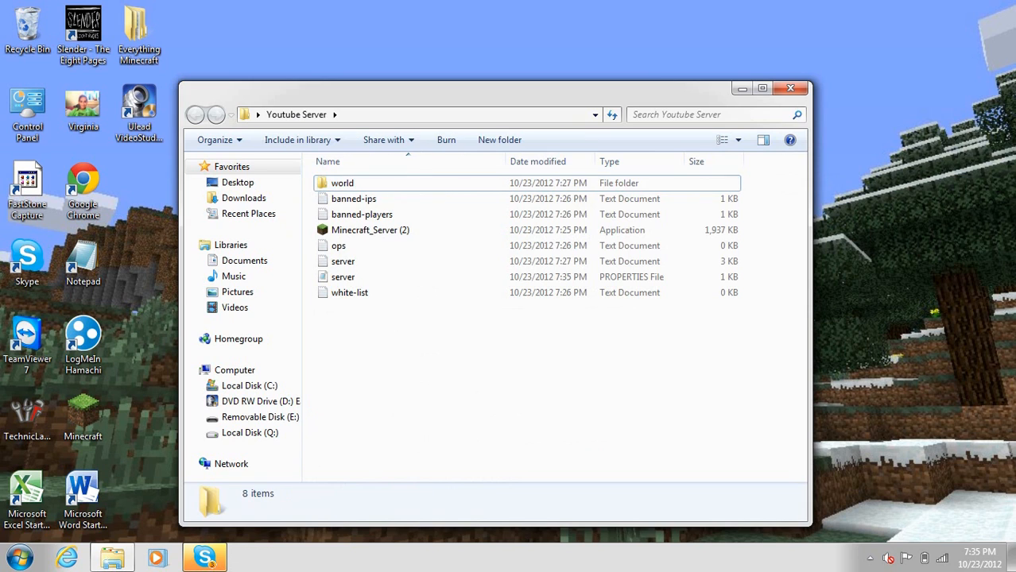
pyautogui.click(369, 229)
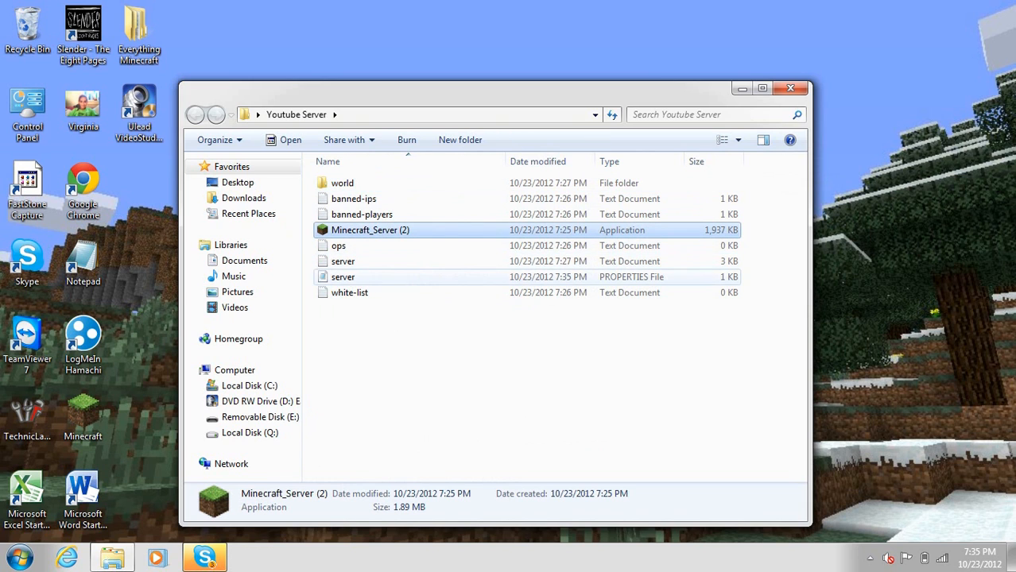
pyautogui.doubleClick(369, 228)
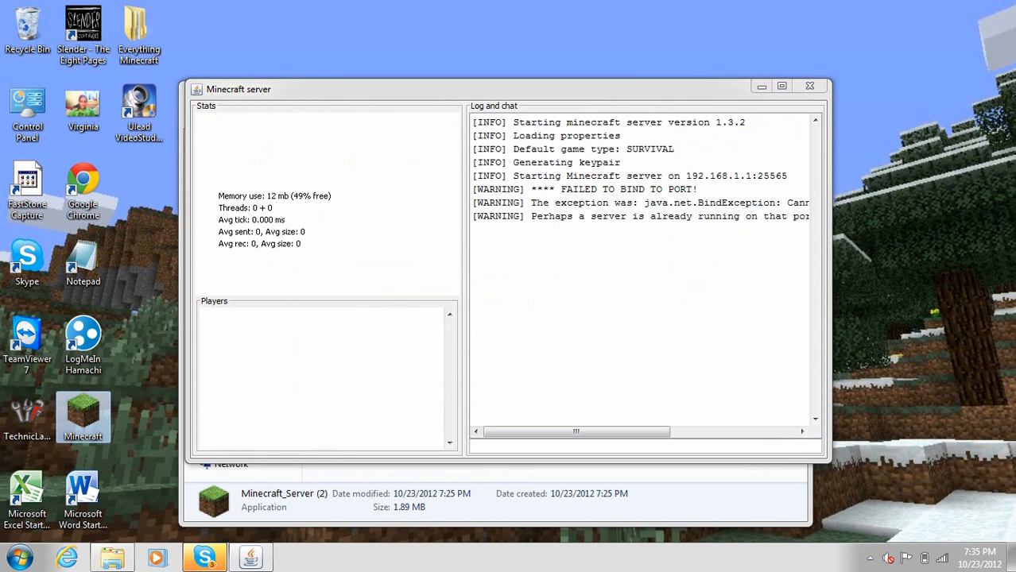
pyautogui.click(296, 557)
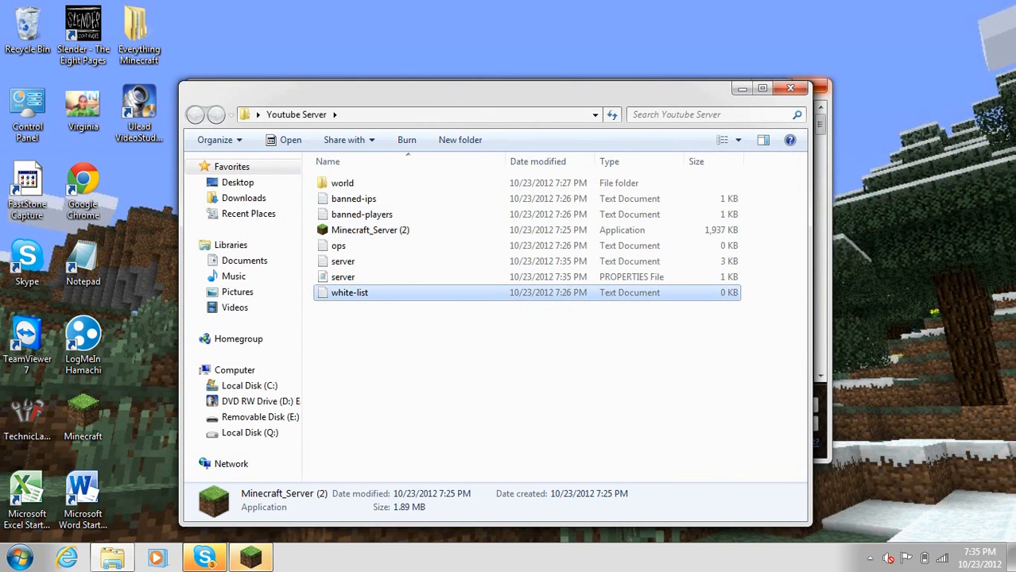
# - Change server-ip from 192.168.1.1 to 192.168.1.103 in the properties file, save and close it
pyautogui.click(344, 277)
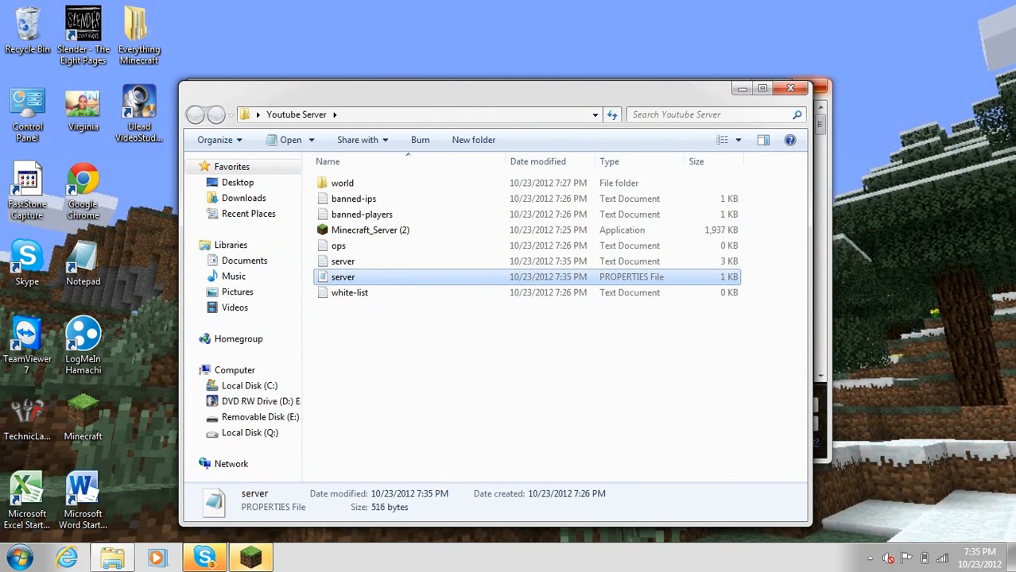
pyautogui.doubleClick(343, 277)
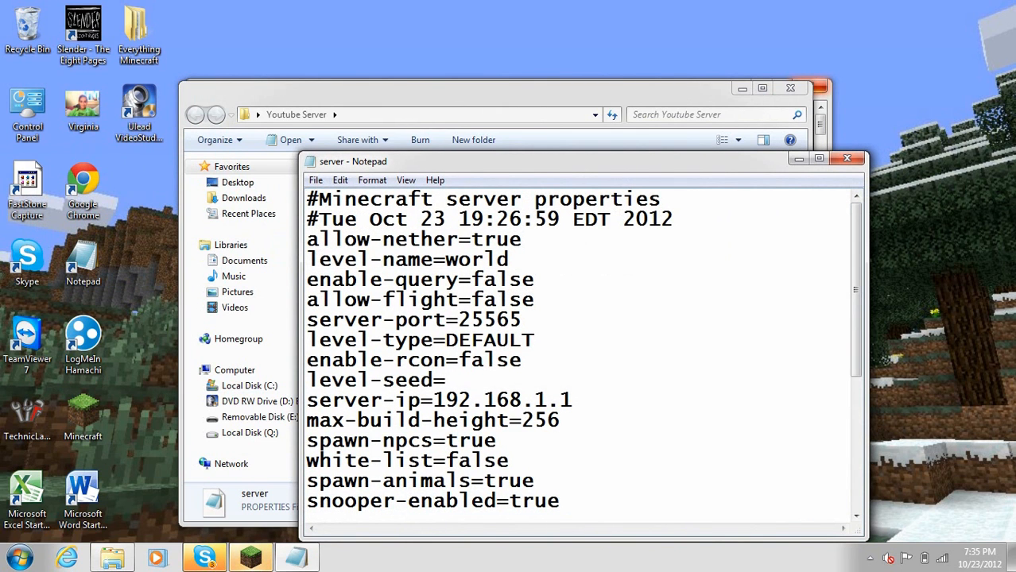
pyautogui.write('0')
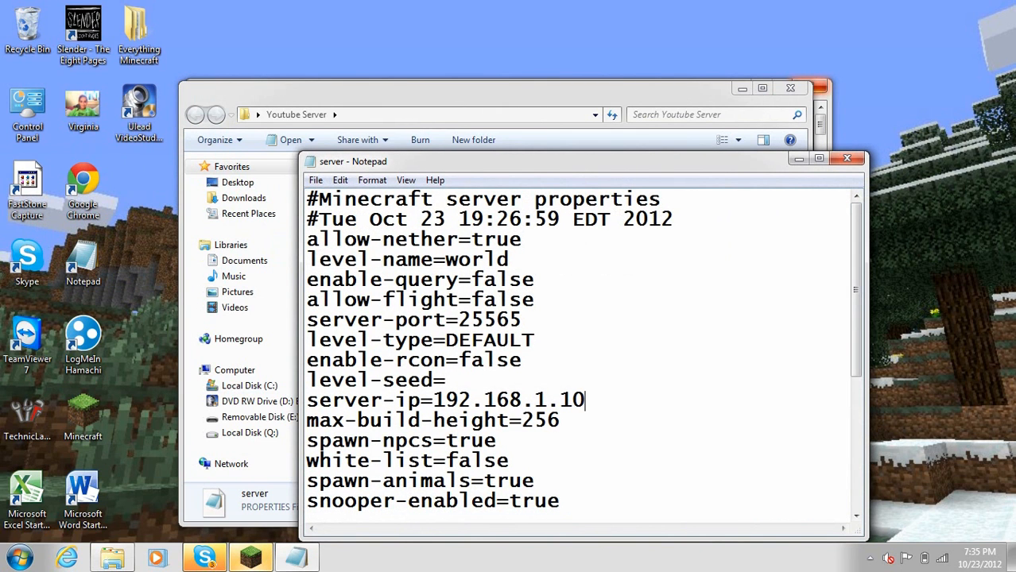
pyautogui.write('3')
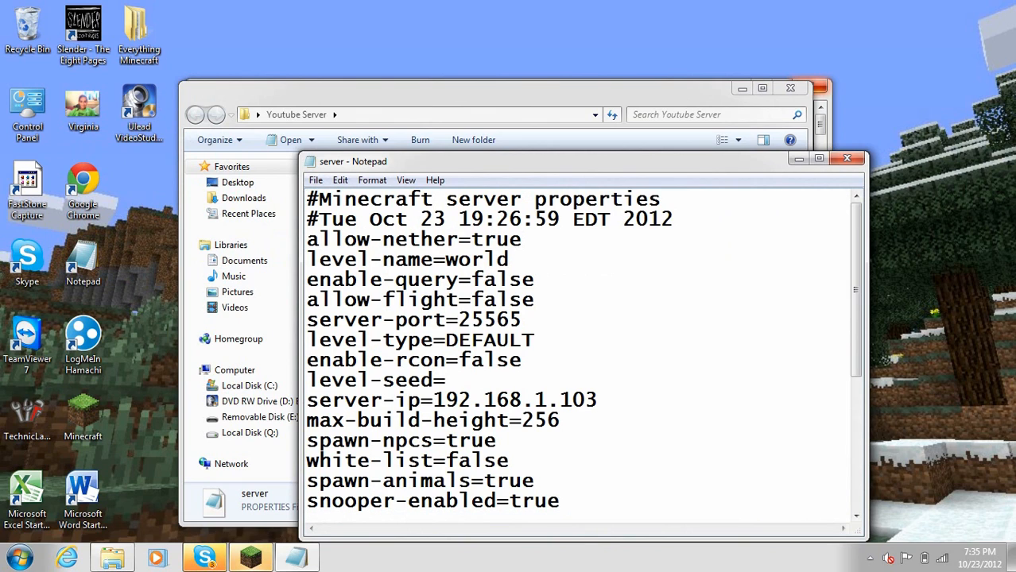
pyautogui.click(598, 400)
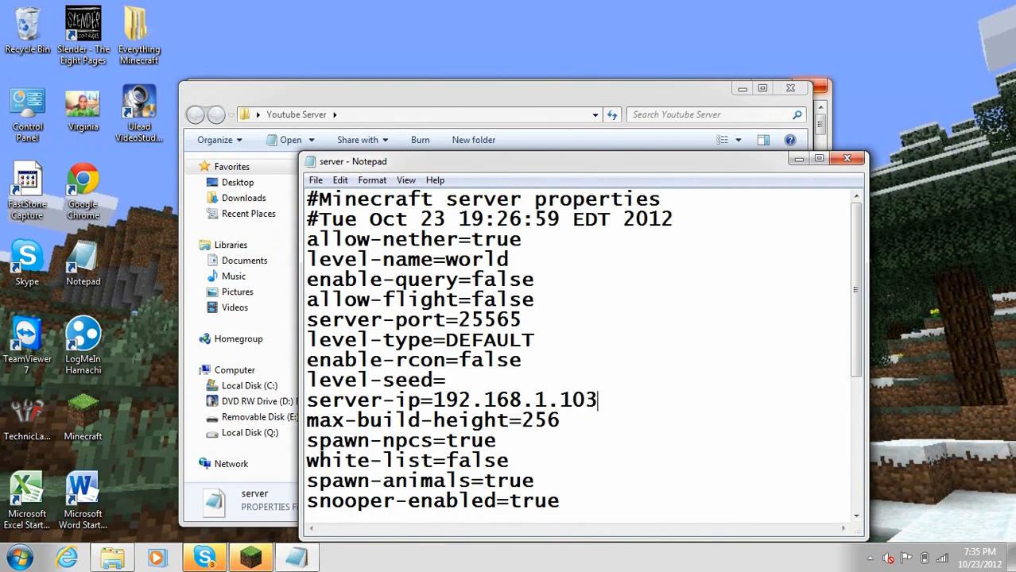
pyautogui.tripleClick(452, 401)
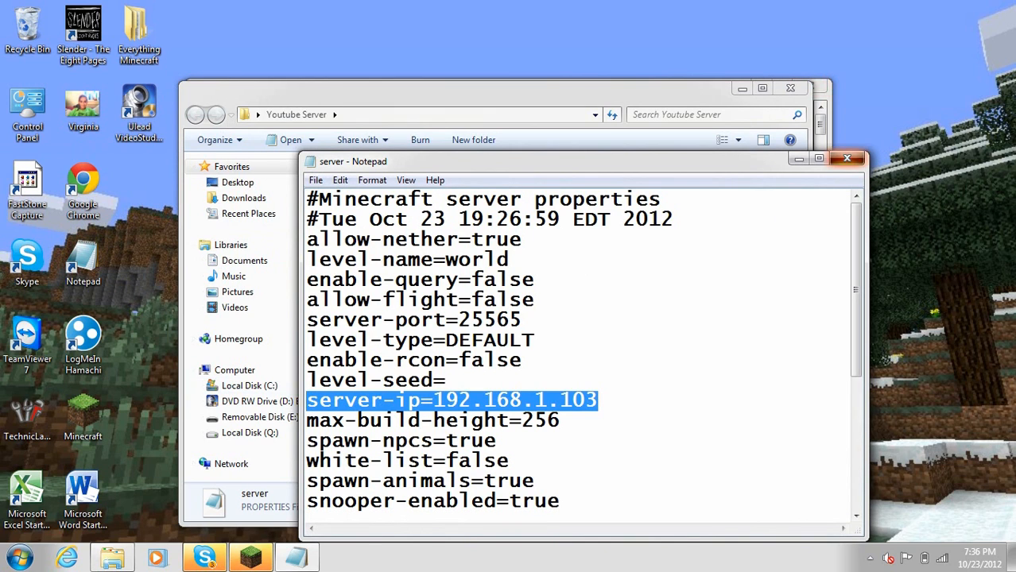
pyautogui.click(846, 159)
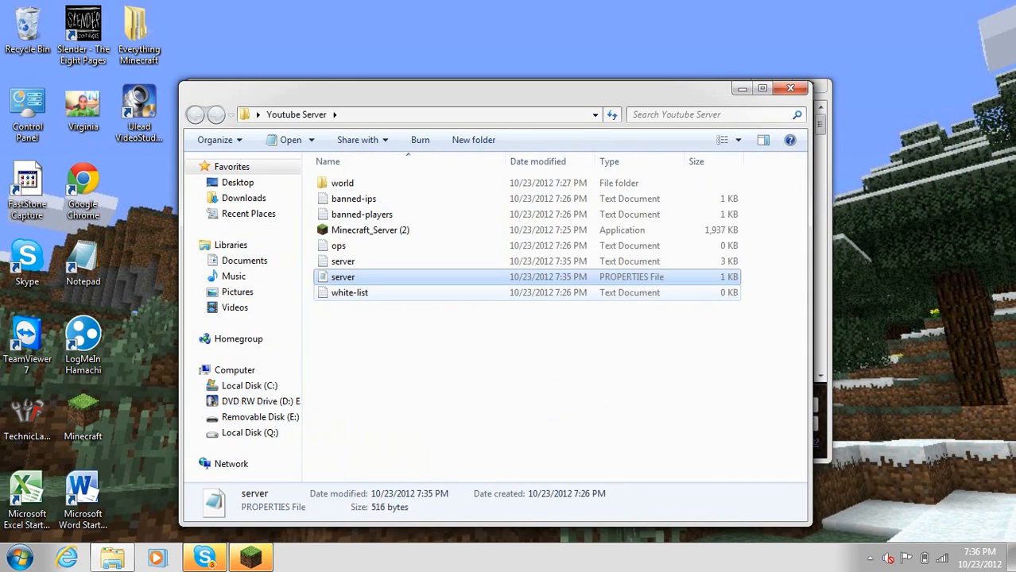
# - Restart the server, log in through the Minecraft launcher and reach the multiplayer server list
pyautogui.click(369, 228)
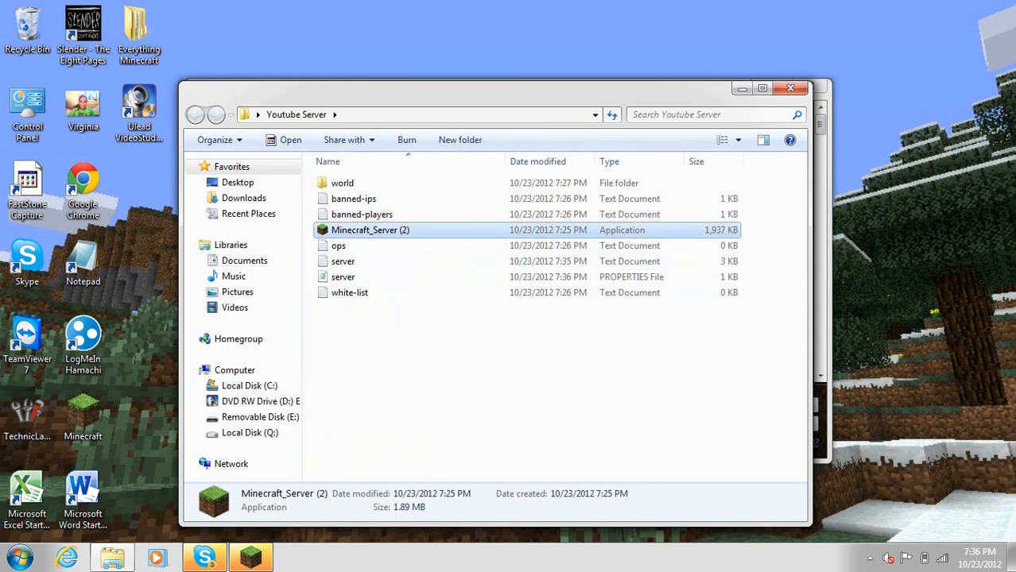
pyautogui.doubleClick(369, 229)
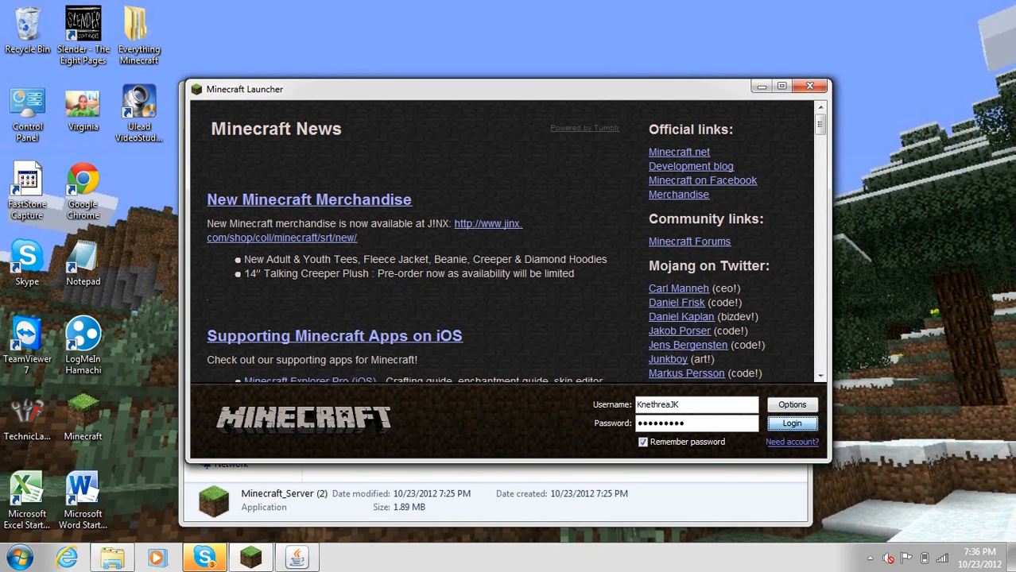
pyautogui.click(790, 423)
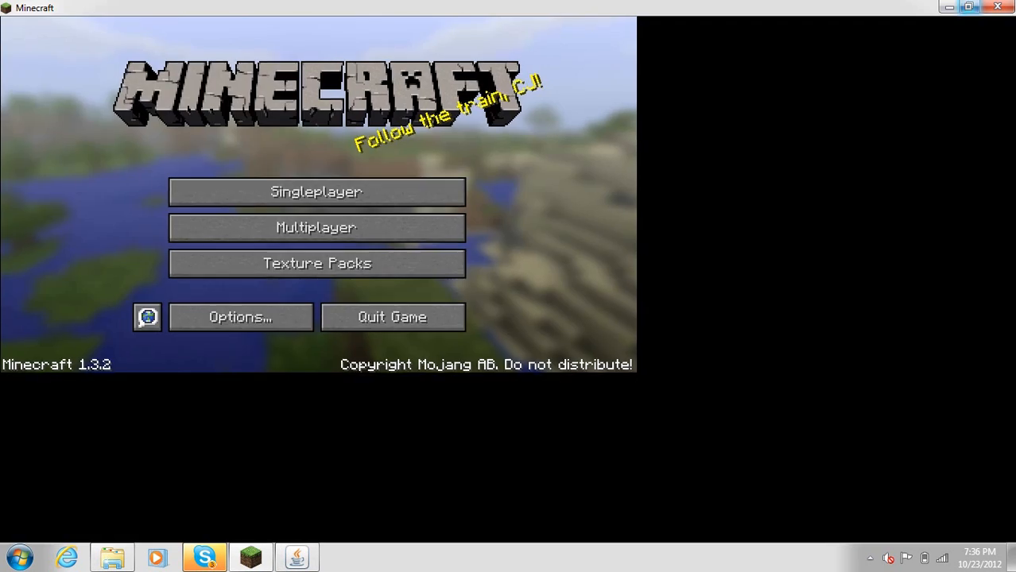
pyautogui.click(315, 228)
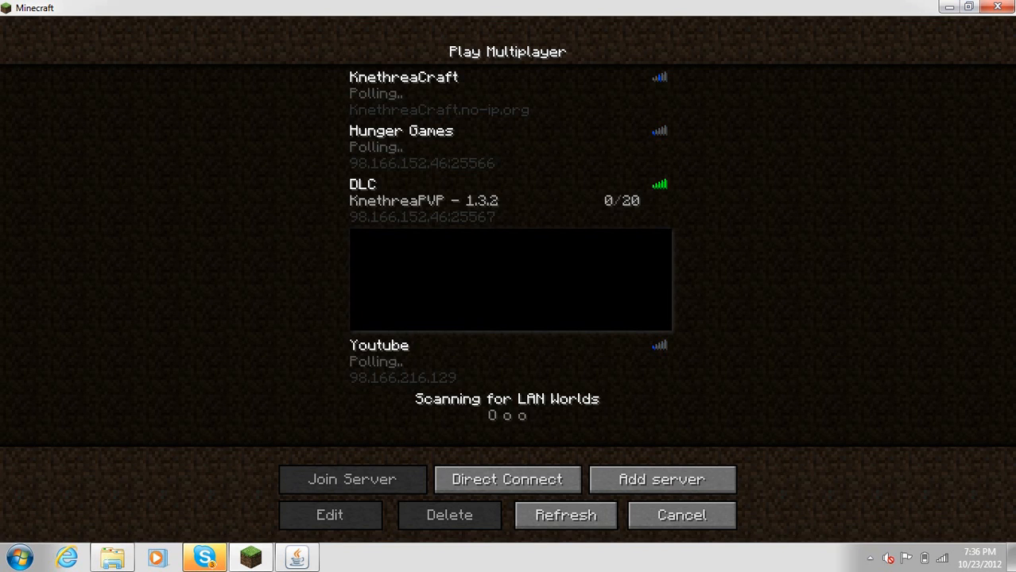
pyautogui.click(448, 515)
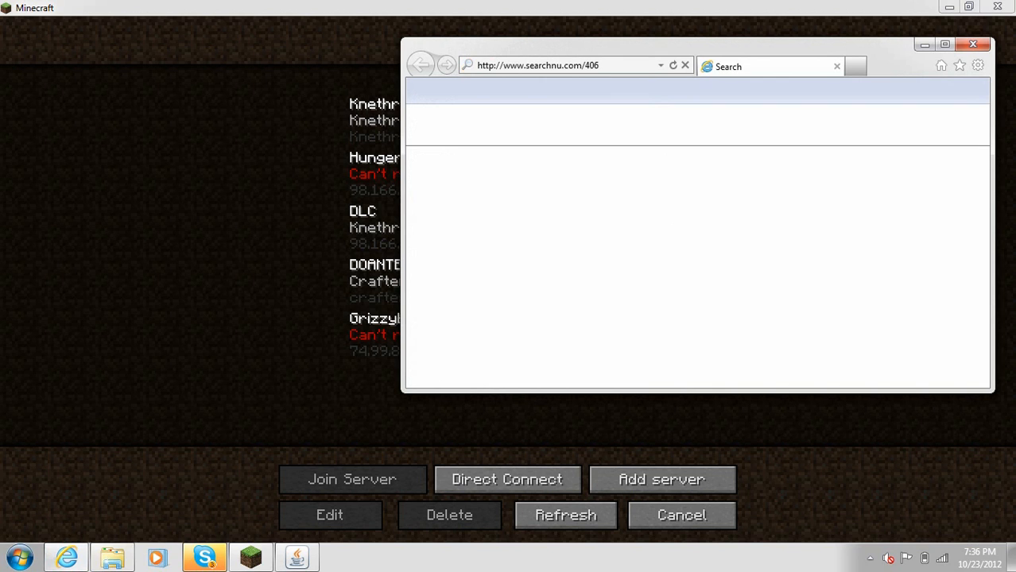
# - Search 'Whats My IP' on google.com to find the public IP 98.166.216.129
pyautogui.write('google.com')
pyautogui.write('W')
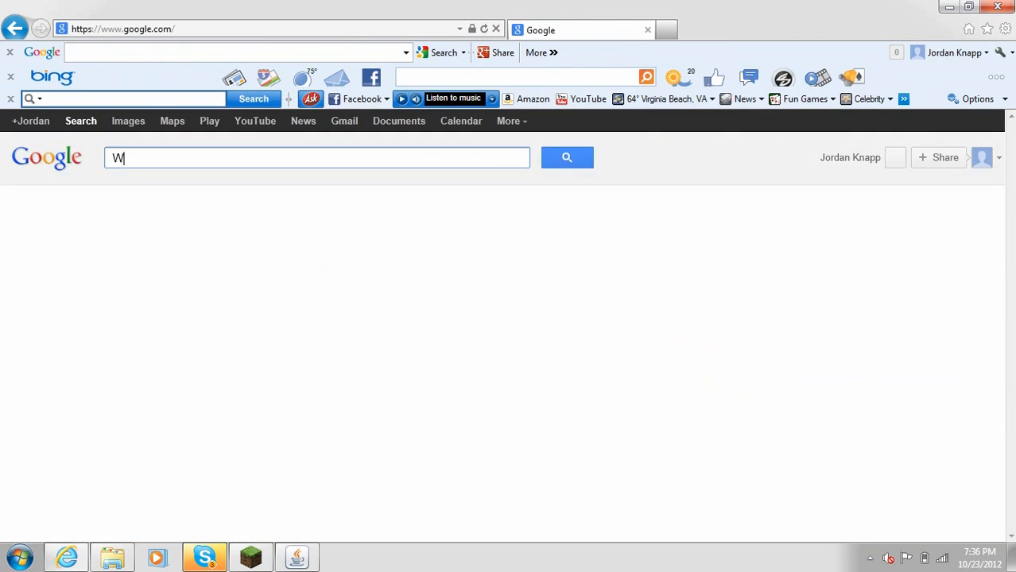
pyautogui.write('hats My ip')
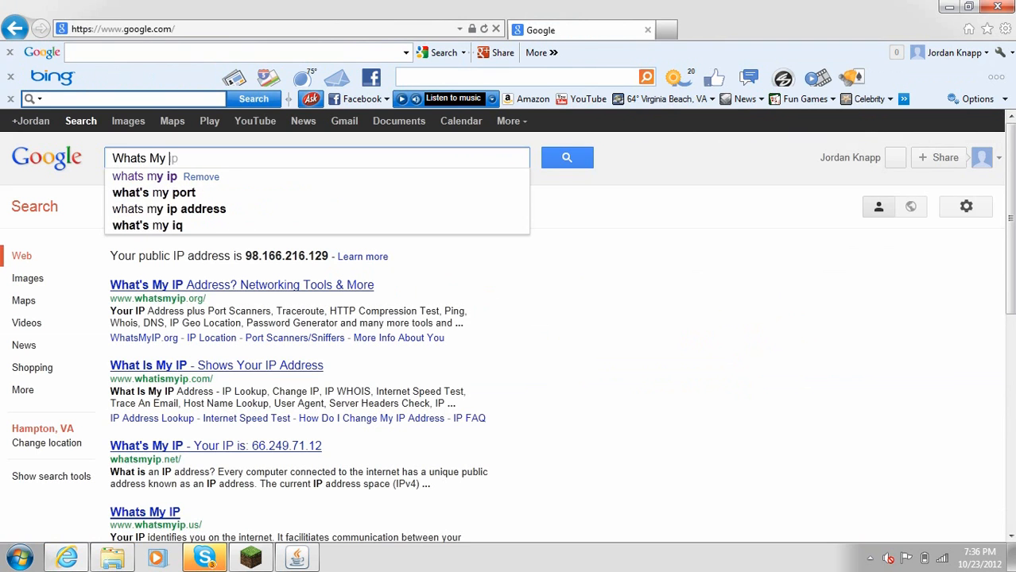
pyautogui.write('IP')
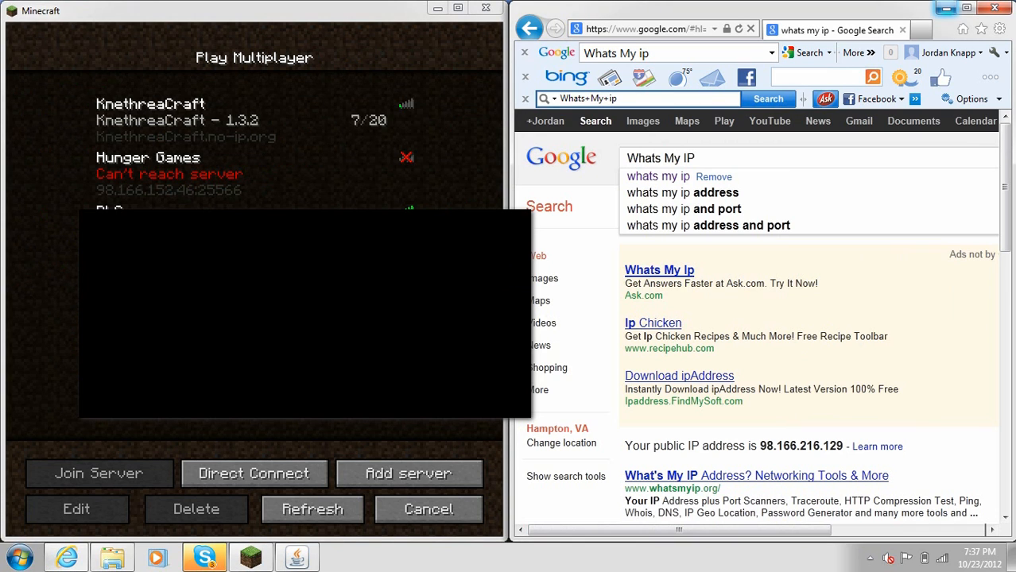
# - Add a new server entry named 'Youtube setup'
pyautogui.click(76, 508)
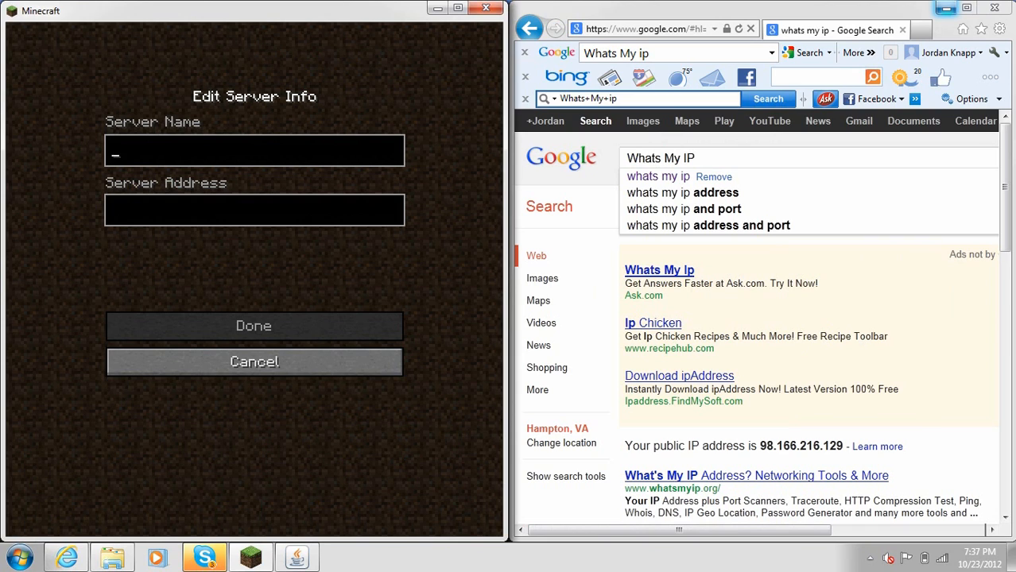
pyautogui.write('Youtube')
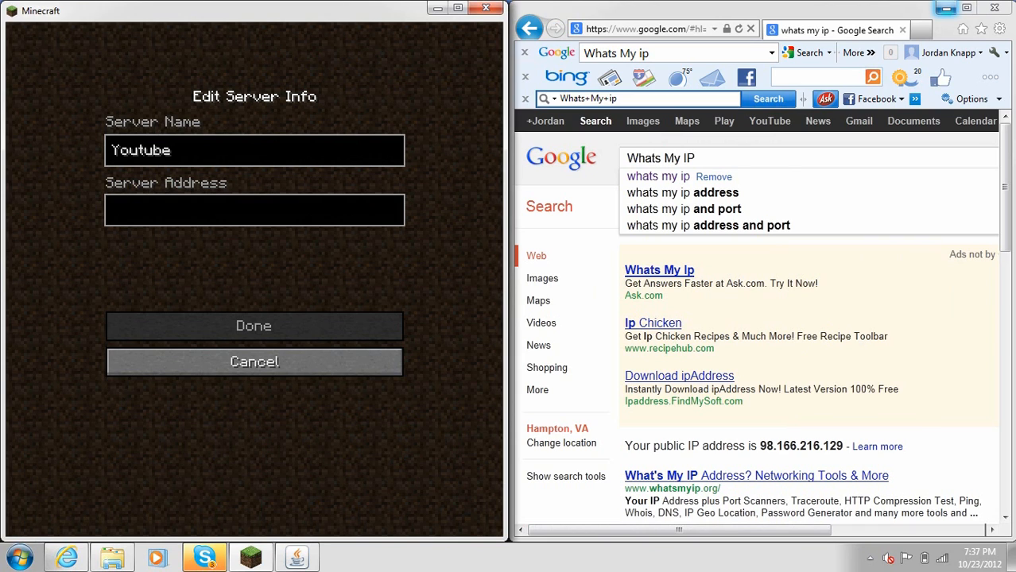
pyautogui.write('stup')
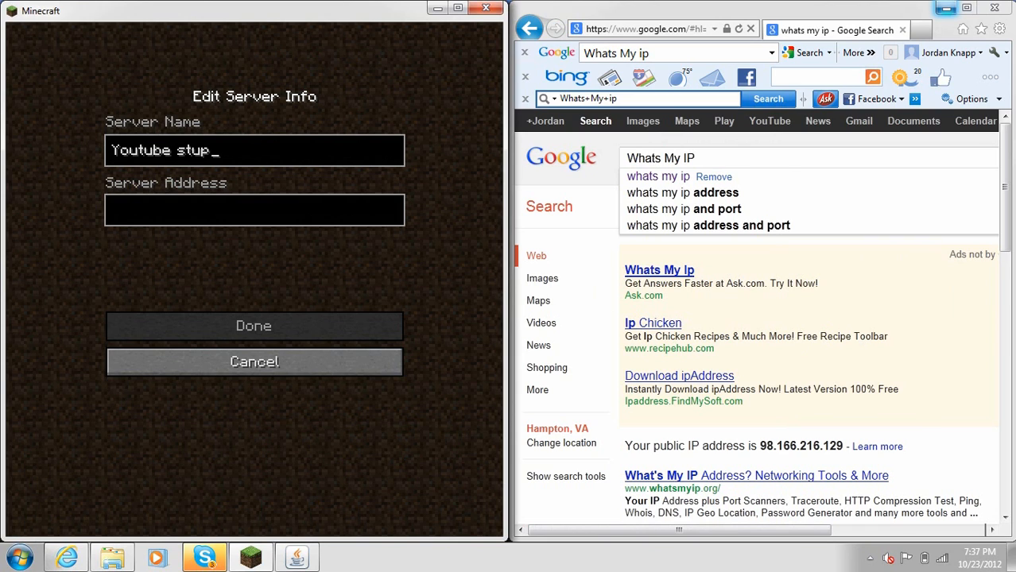
pyautogui.write('set')
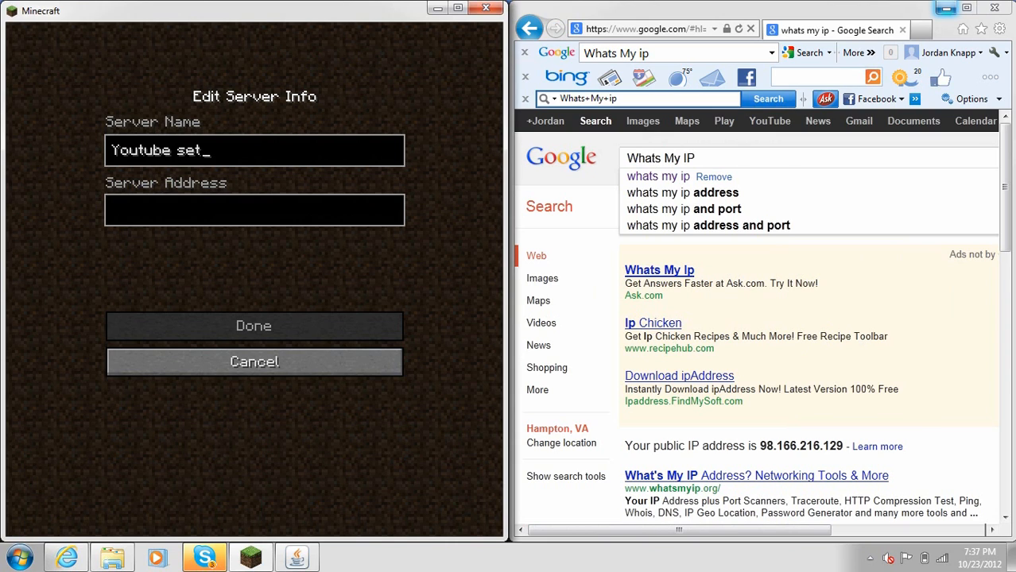
pyautogui.write('up')
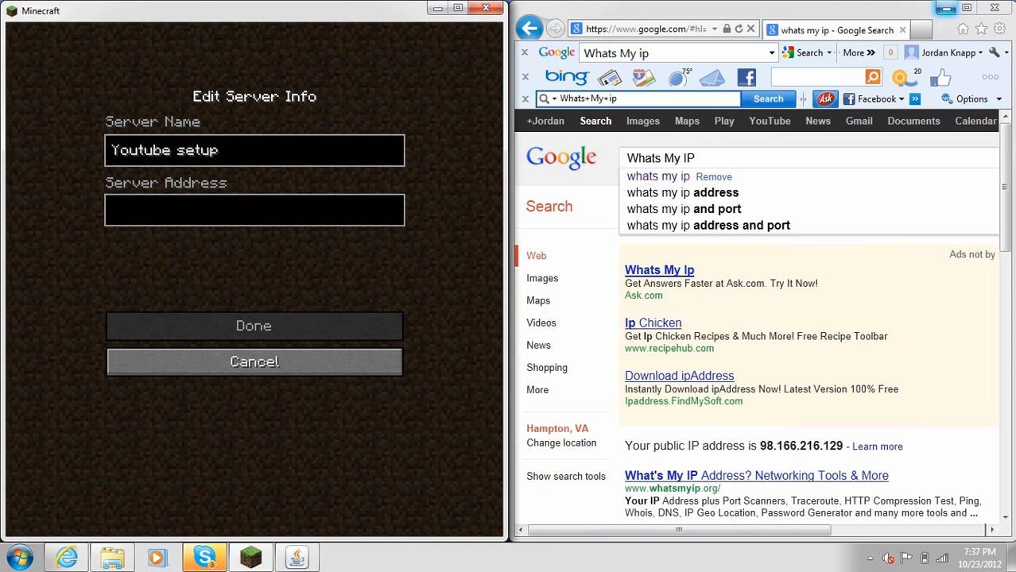
# - Give it the address 98.166.216.129, save it, and select the Youtube setup entry
pyautogui.click(255, 209)
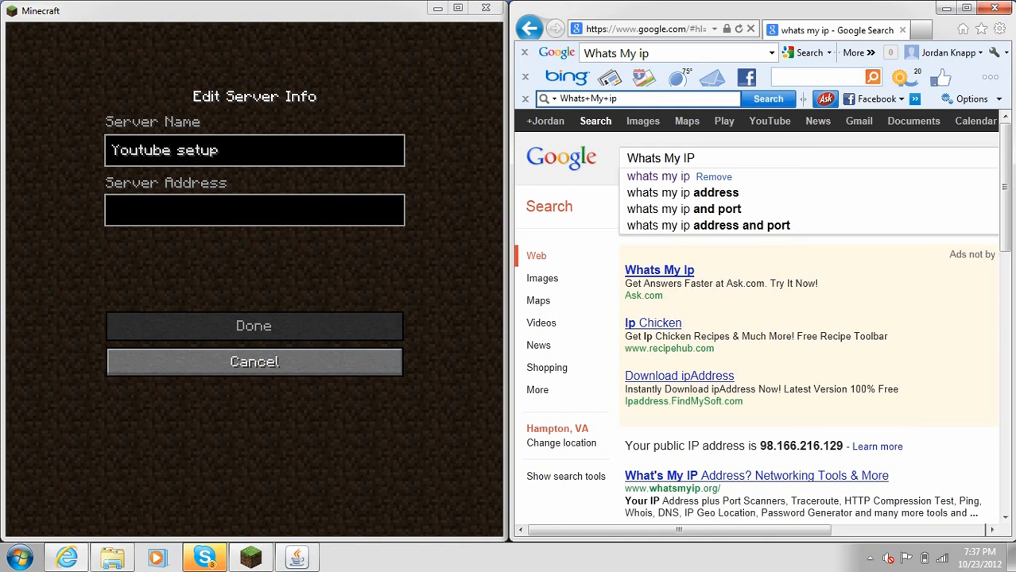
pyautogui.write('98.')
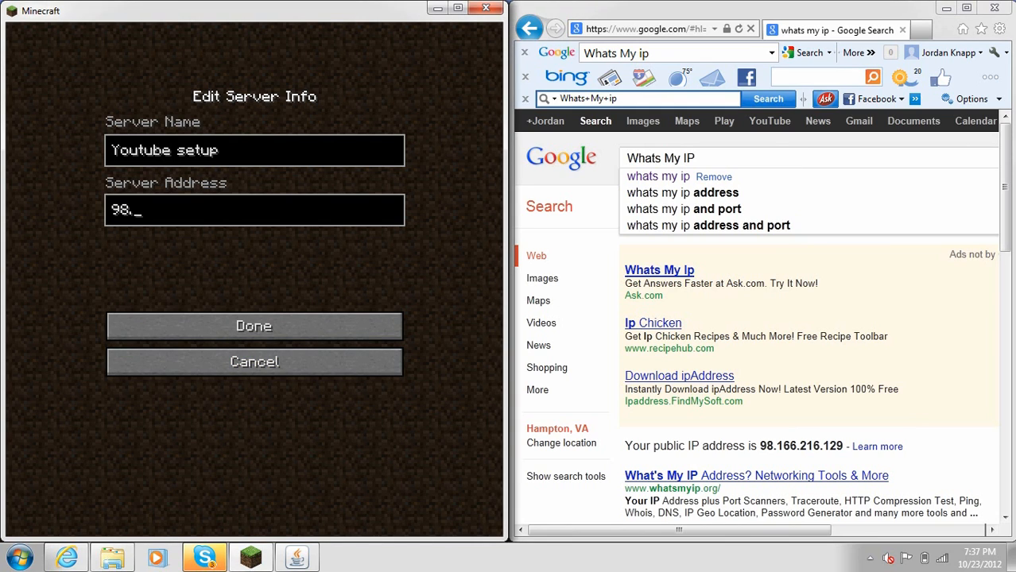
pyautogui.write('166.')
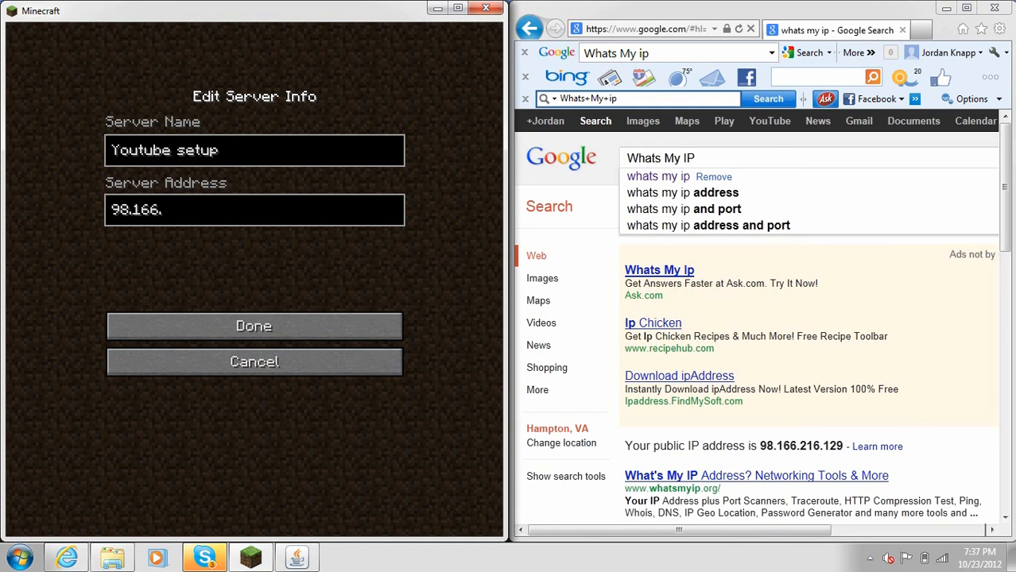
pyautogui.write('216.')
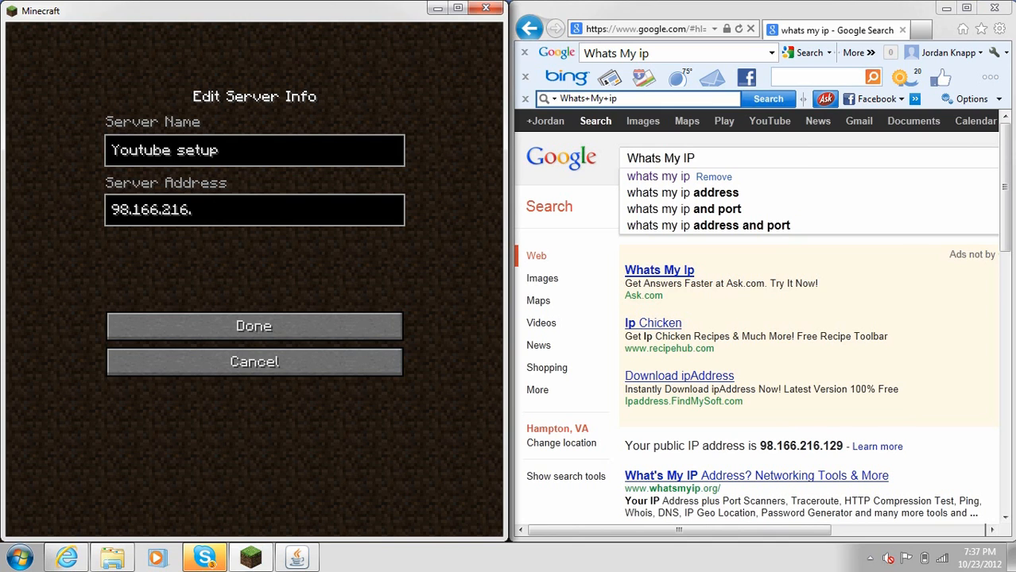
pyautogui.write('129')
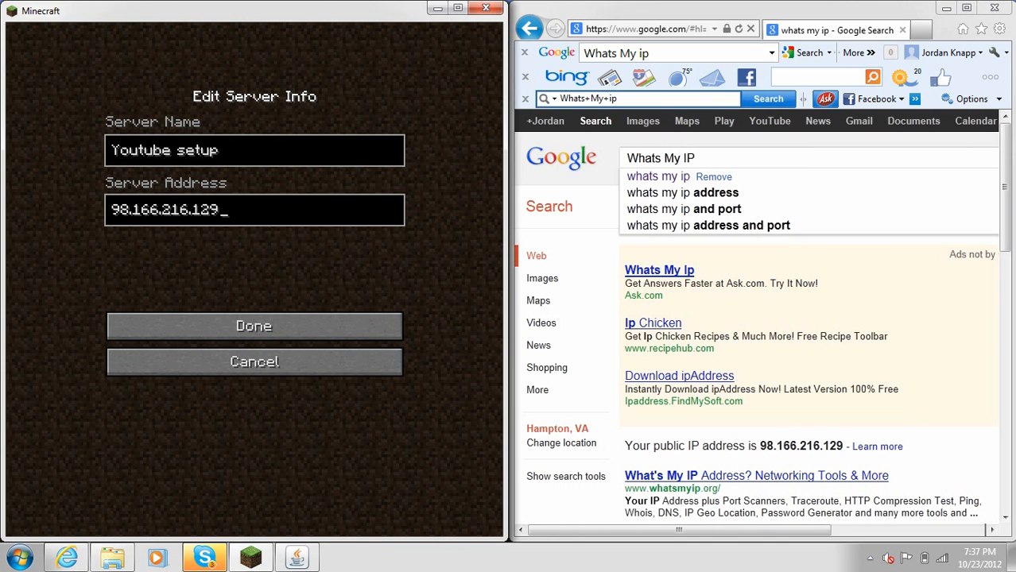
pyautogui.click(255, 326)
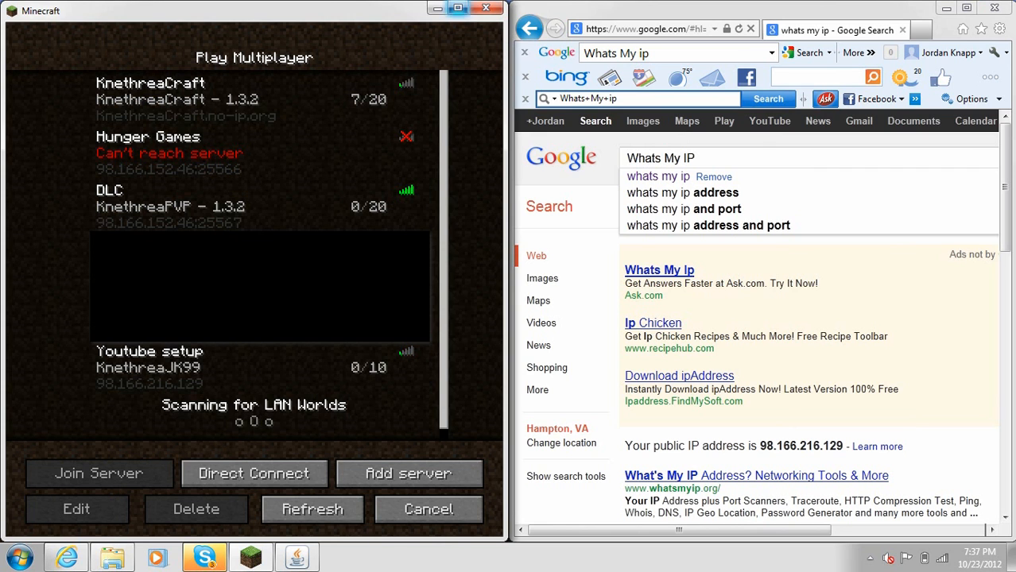
pyautogui.click(458, 10)
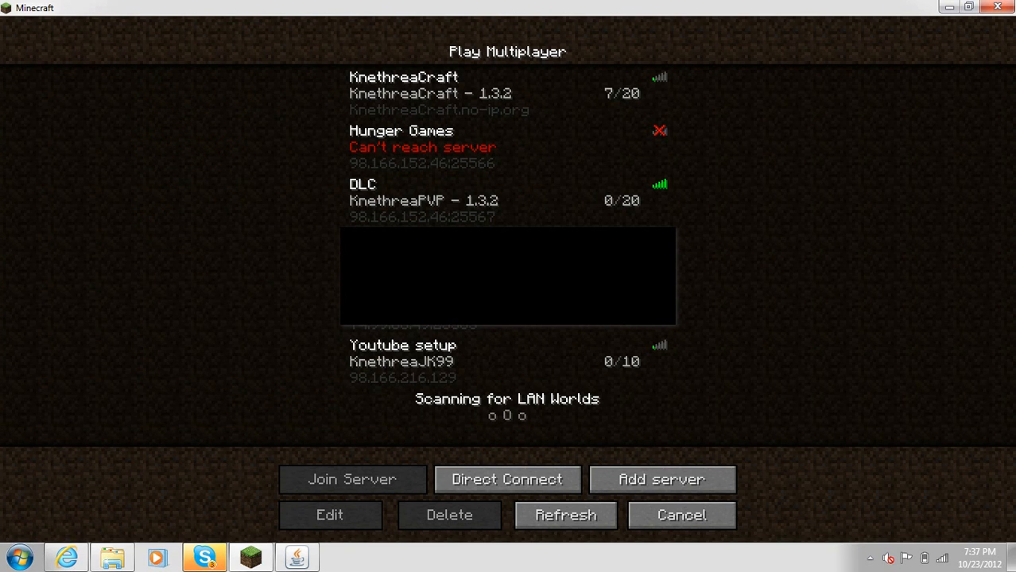
pyautogui.click(506, 362)
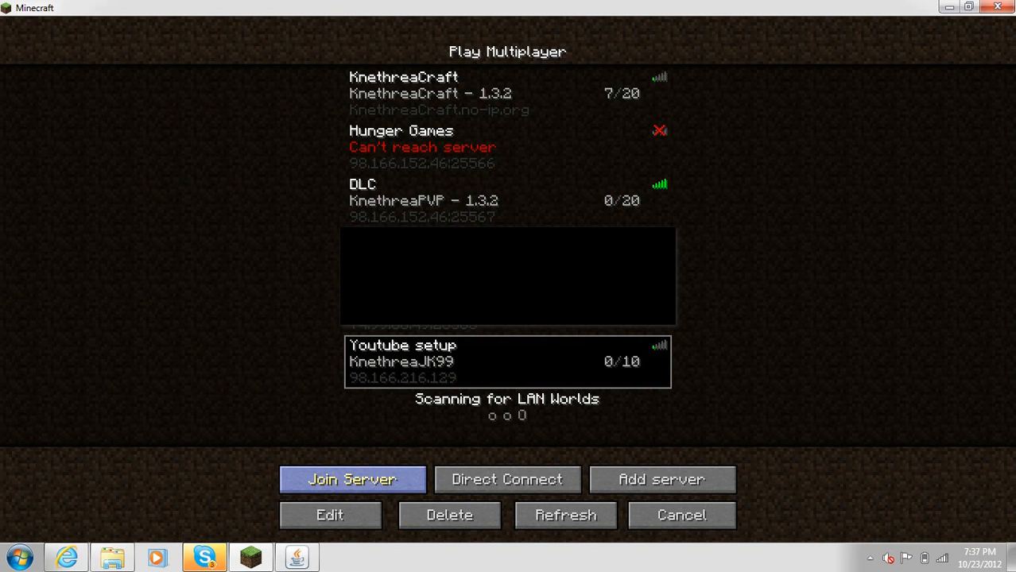
# - Join the Youtube setup server and close the Video Settings and Settings screens
pyautogui.click(353, 480)
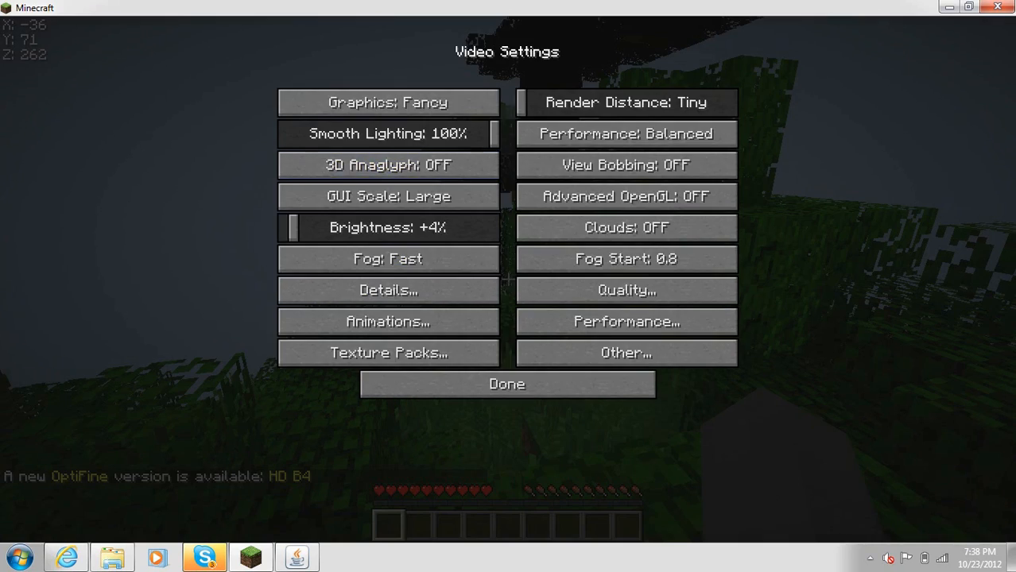
pyautogui.click(506, 383)
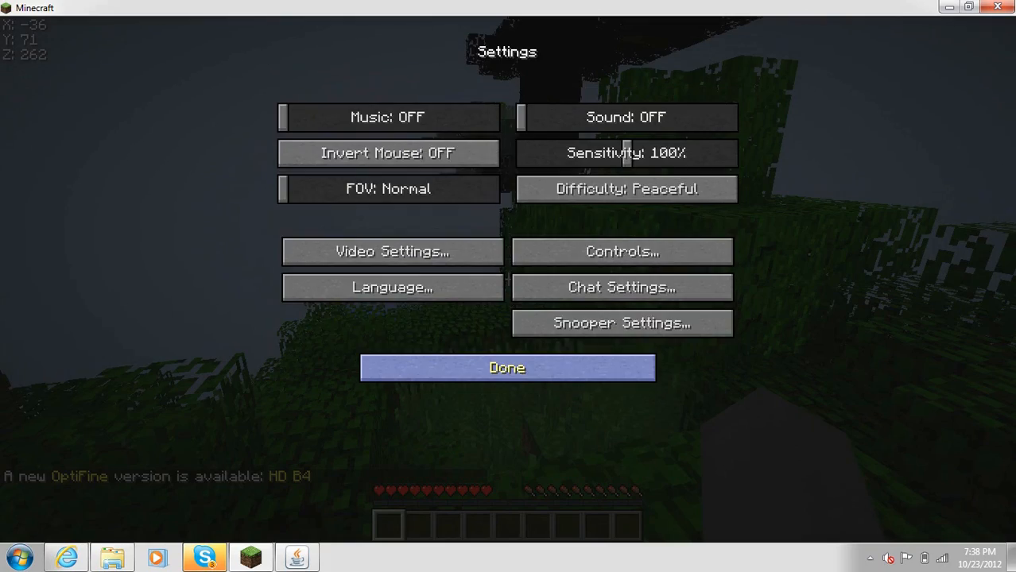
pyautogui.click(508, 367)
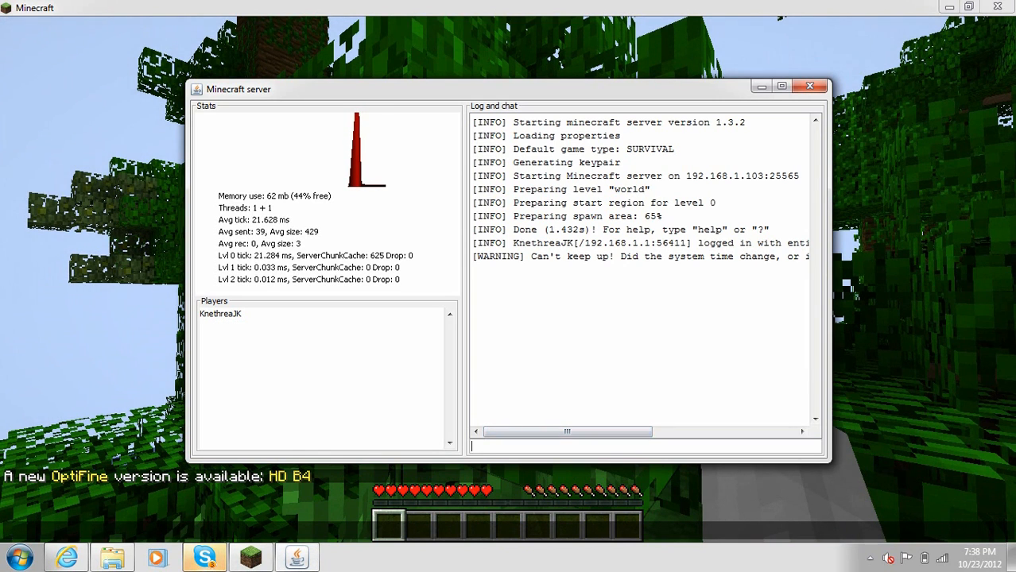
# - Run 'op KnethreaJK' in the server console to make the player an operator
pyautogui.write('op')
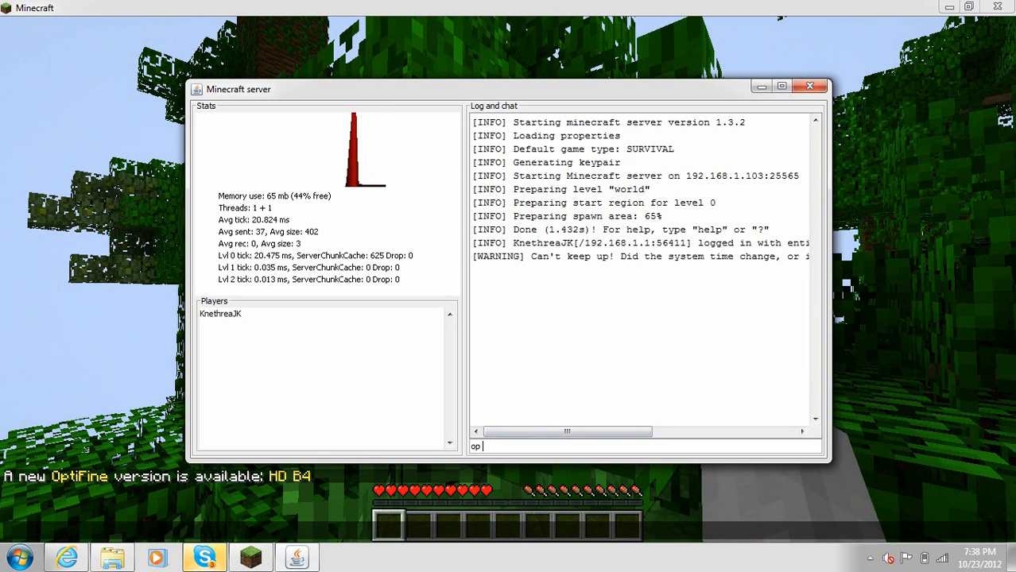
pyautogui.write('KnethreaJK')
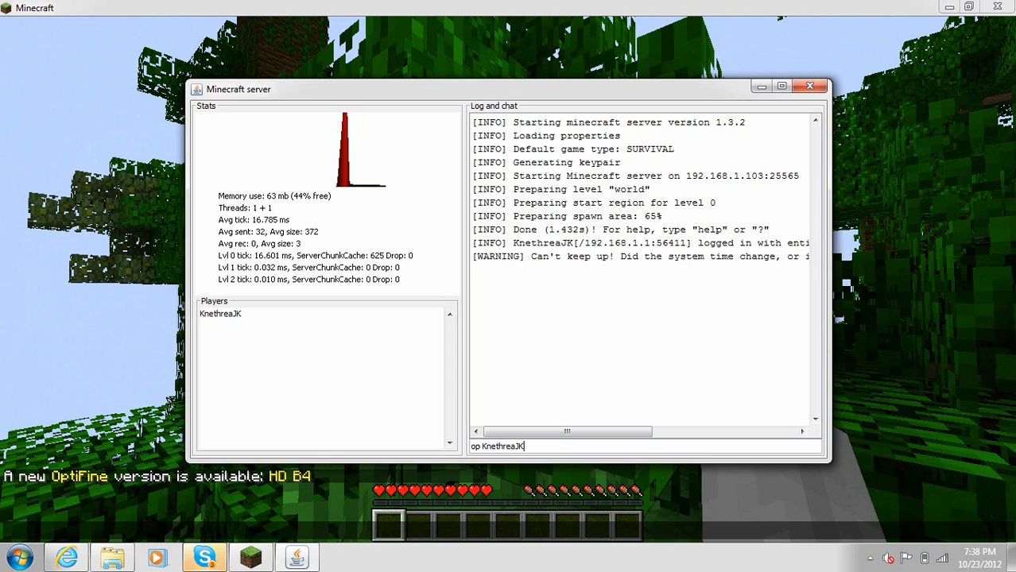
pyautogui.press('enter')
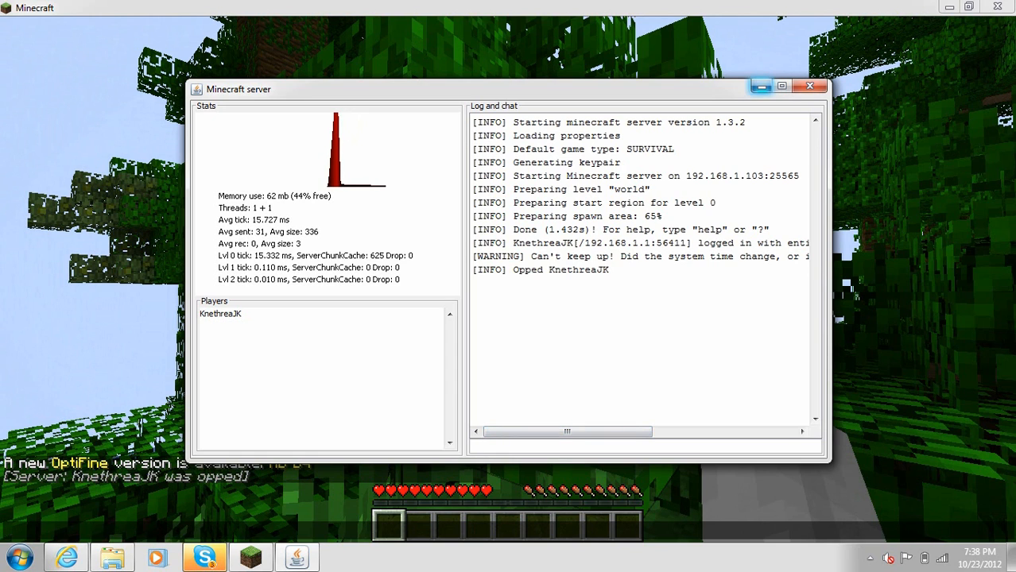
pyautogui.moveTo(760, 85)
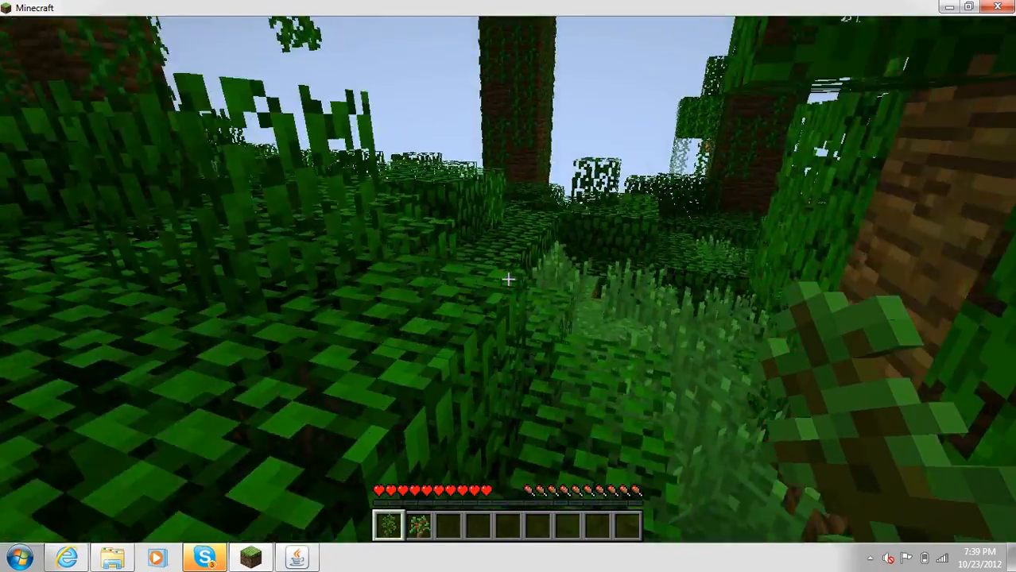
pyautogui.moveTo(509, 280)
pyautogui.write('/kick P')
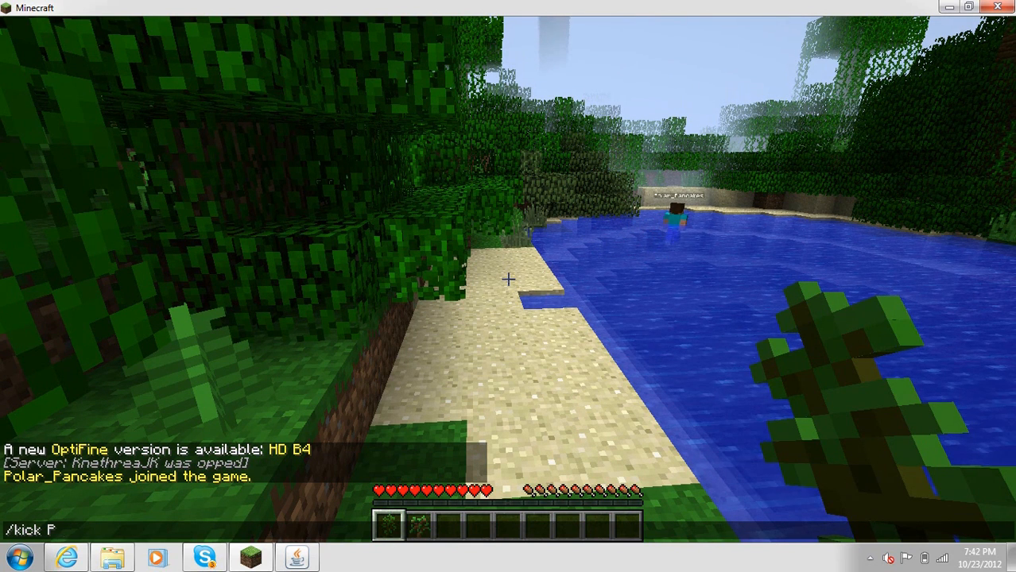
pyautogui.write('olar')
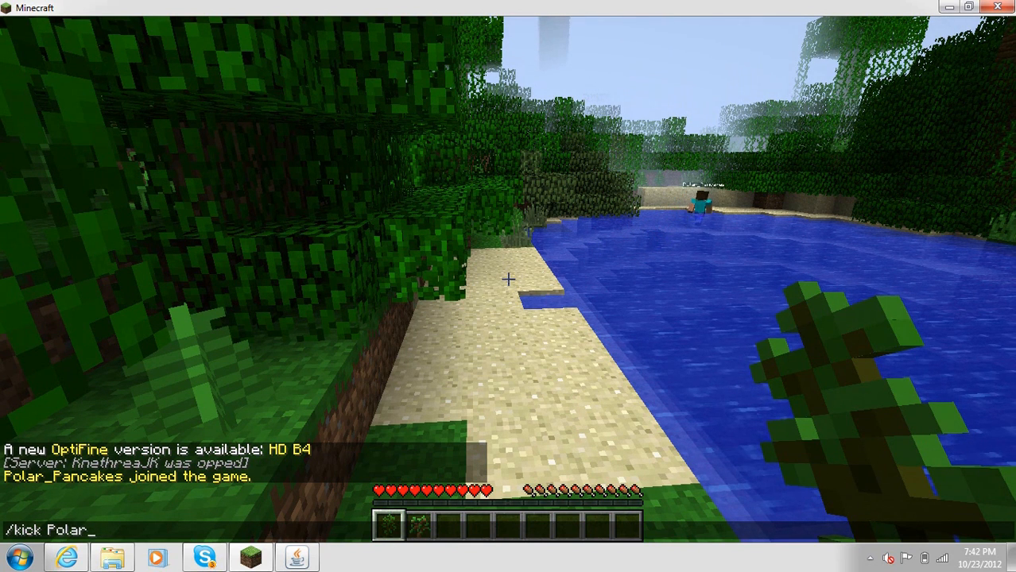
pyautogui.write('Pancaked')
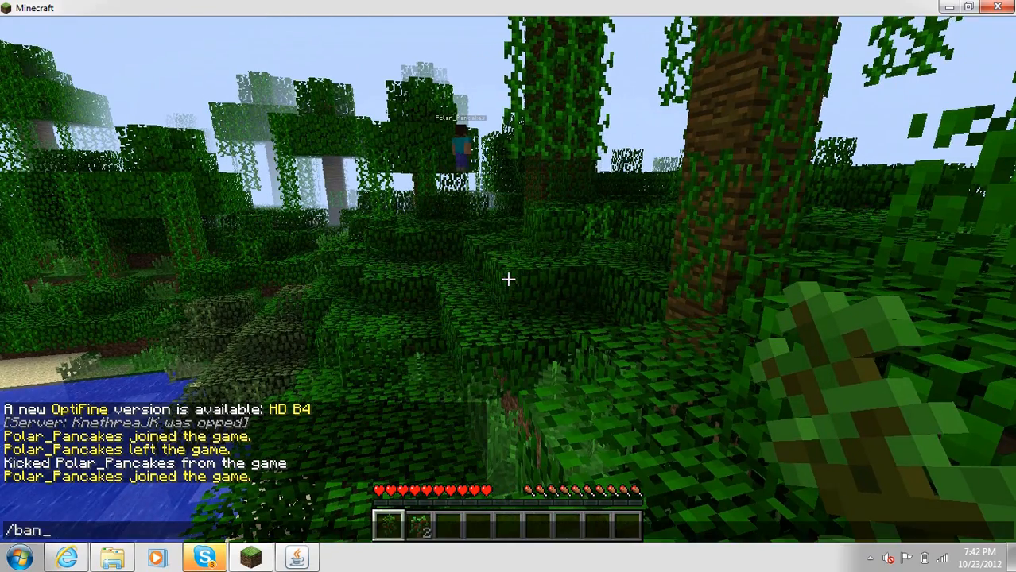
pyautogui.write('Polar_Pancake')
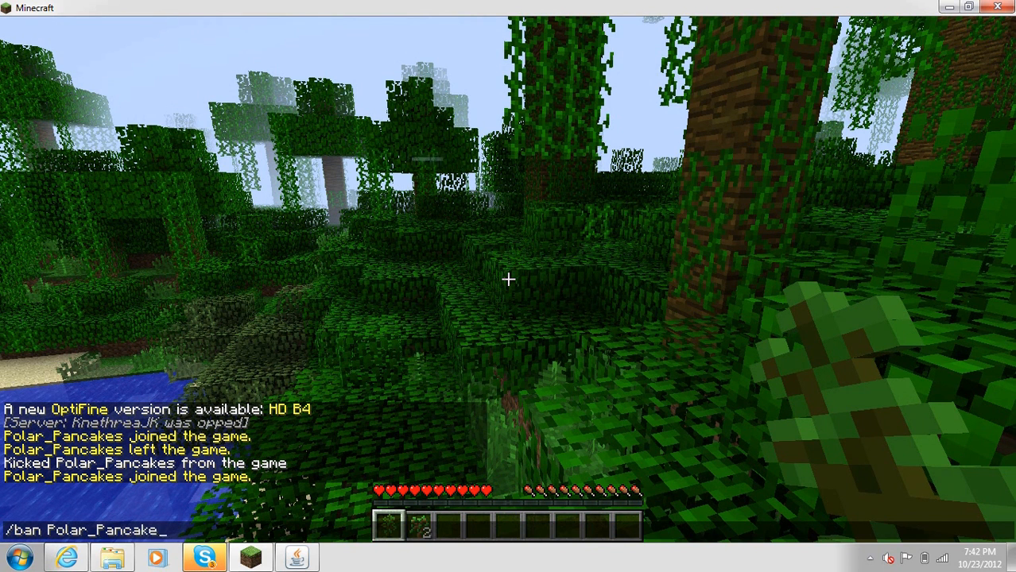
pyautogui.press('enter')
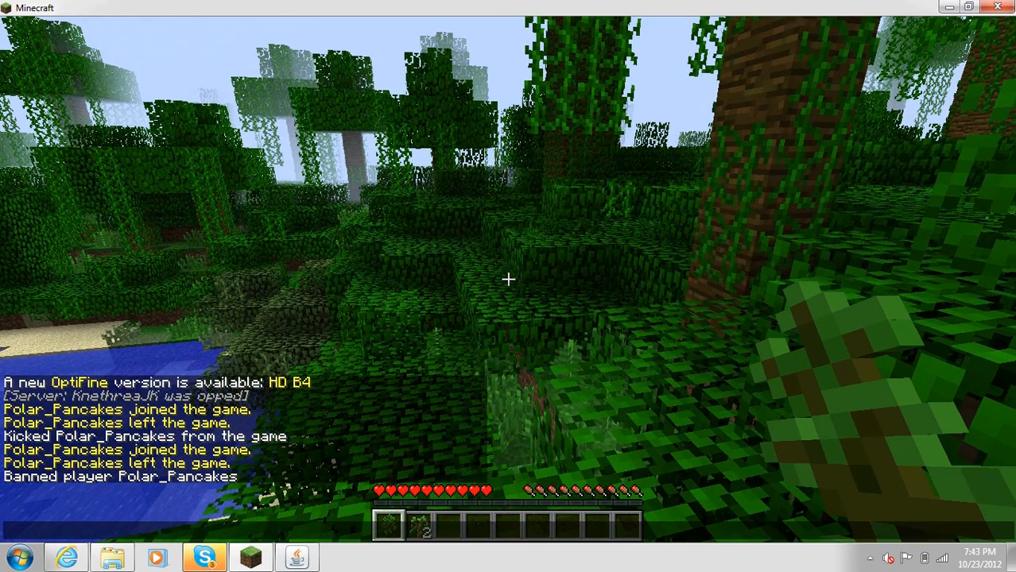
pyautogui.write('/pardon')
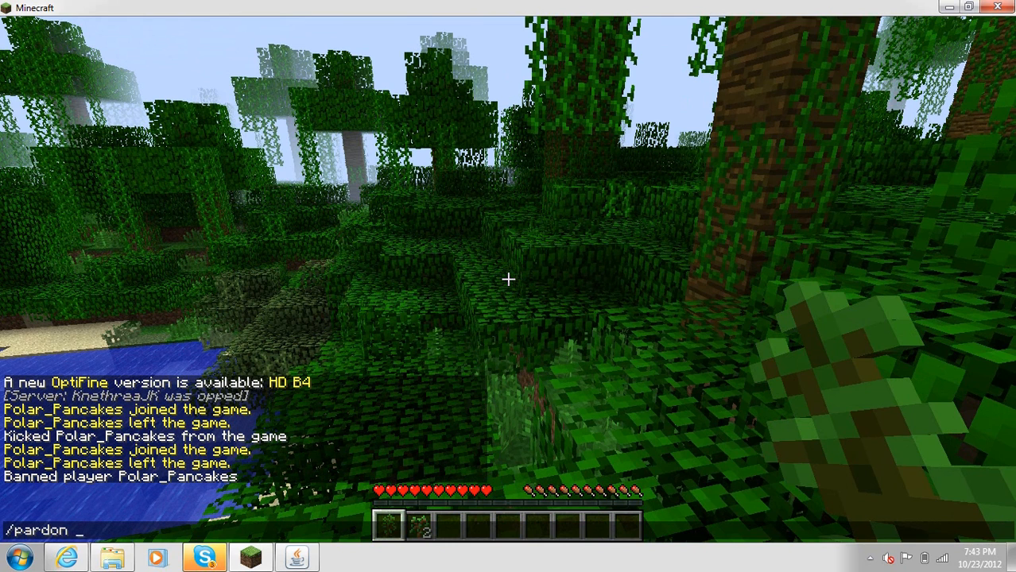
pyautogui.write('Pl')
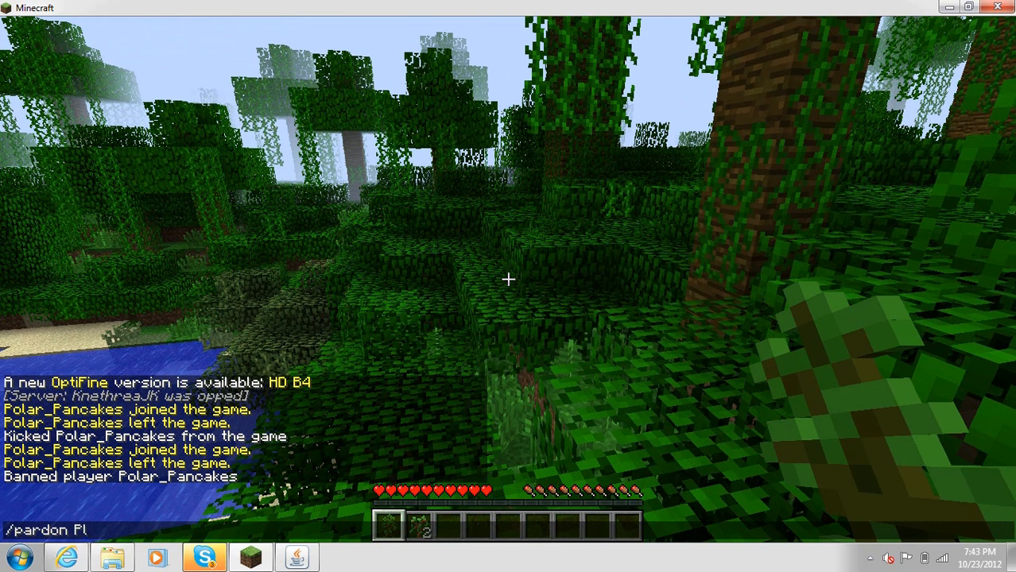
pyautogui.write('olar')
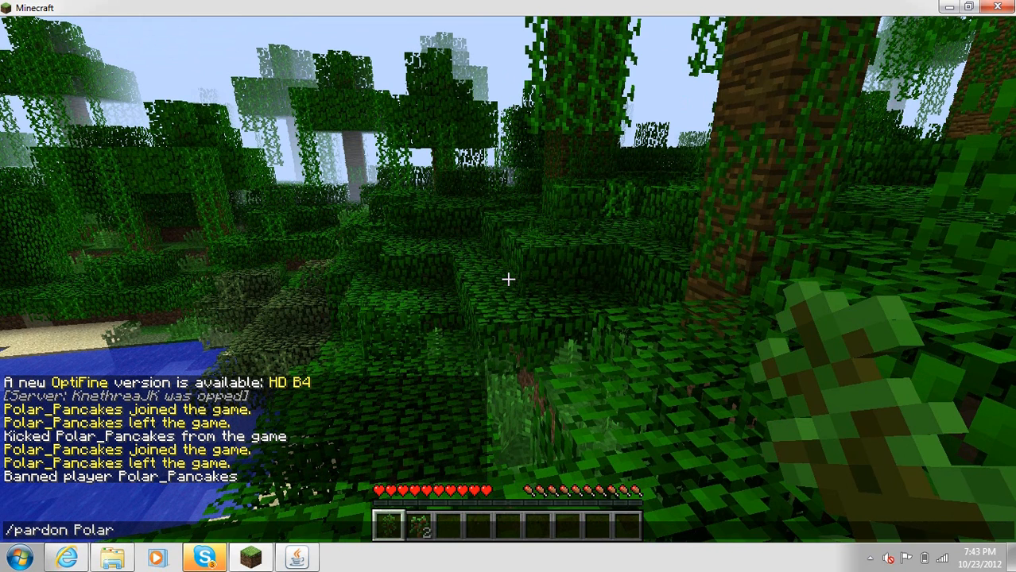
pyautogui.write('_Panca')
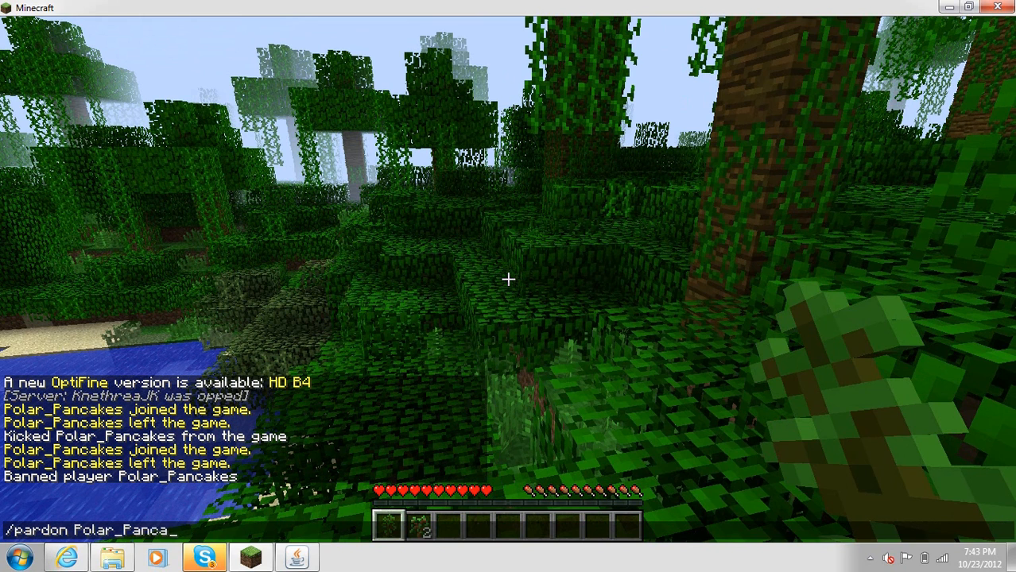
pyautogui.press('enter')
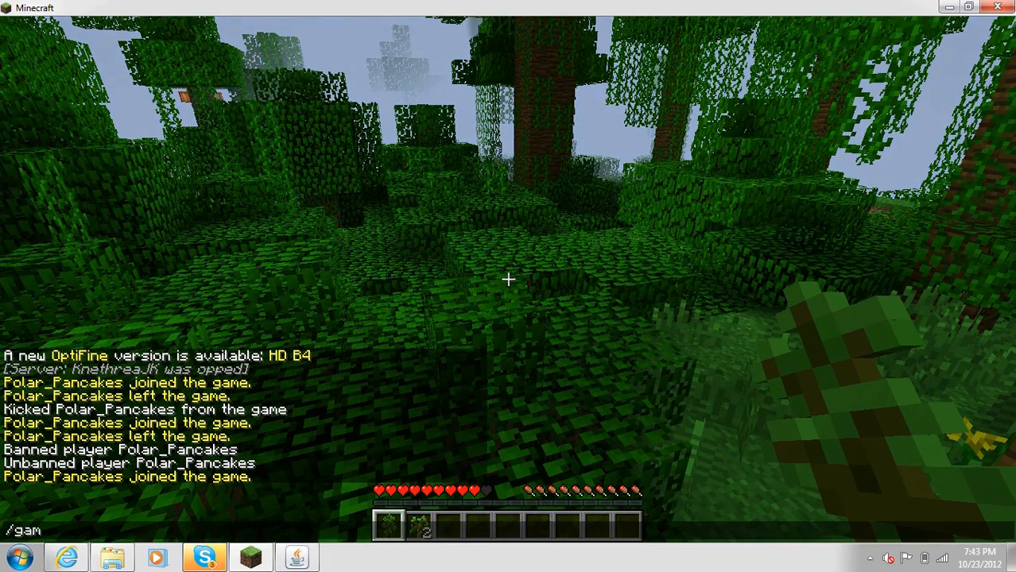
# - Change your game mode and view the Redstone items in the creative inventory
pyautogui.write('emo')
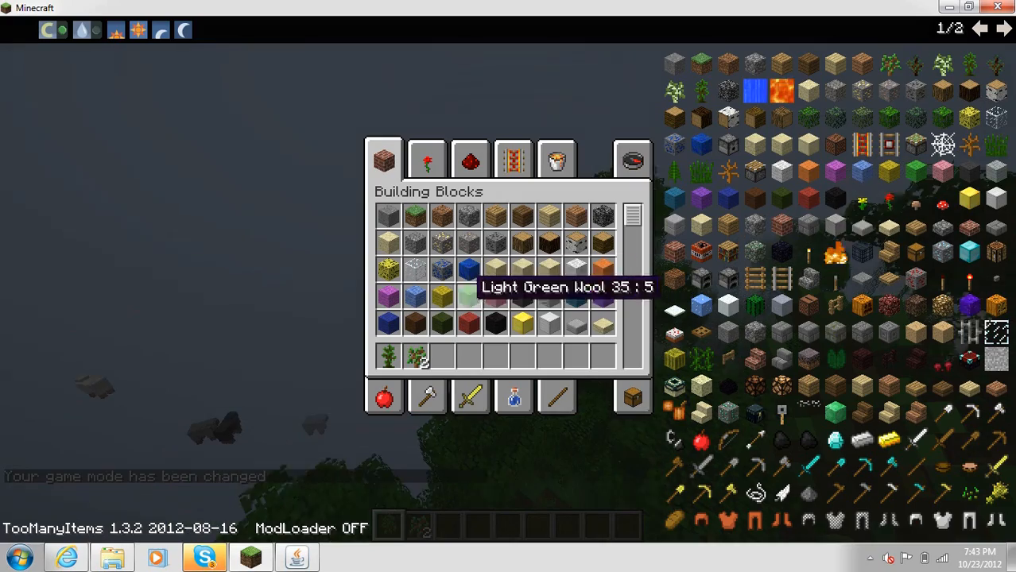
pyautogui.click(470, 159)
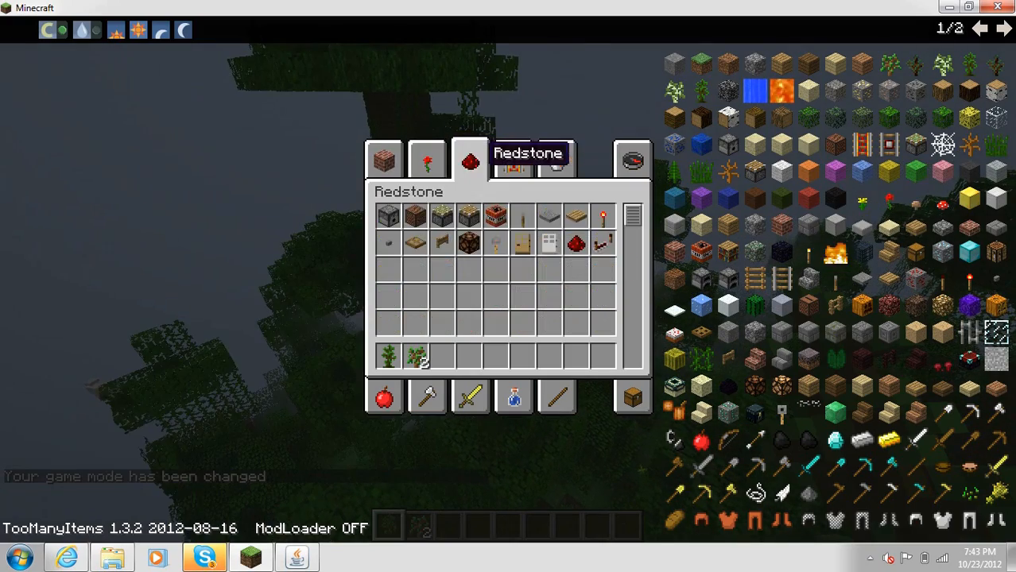